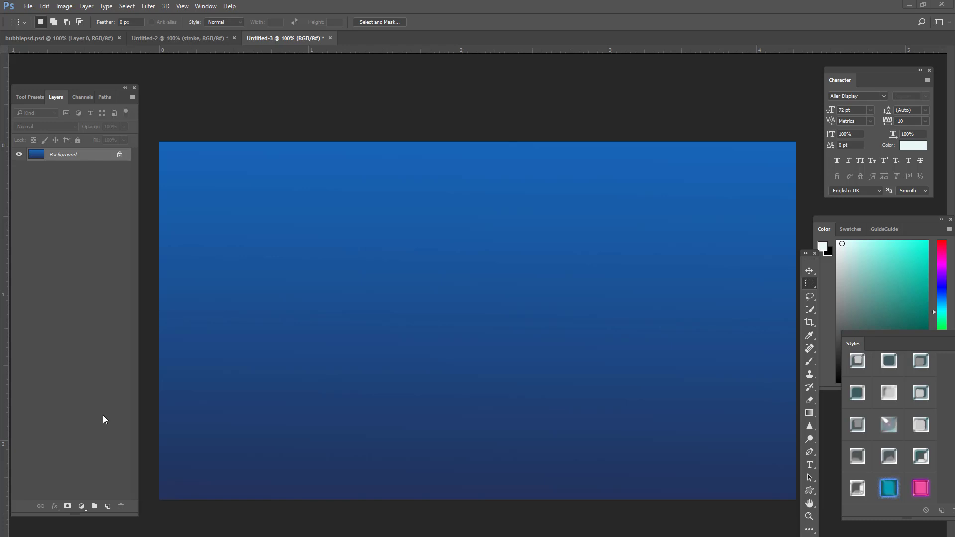
mouse_move(92, 410)
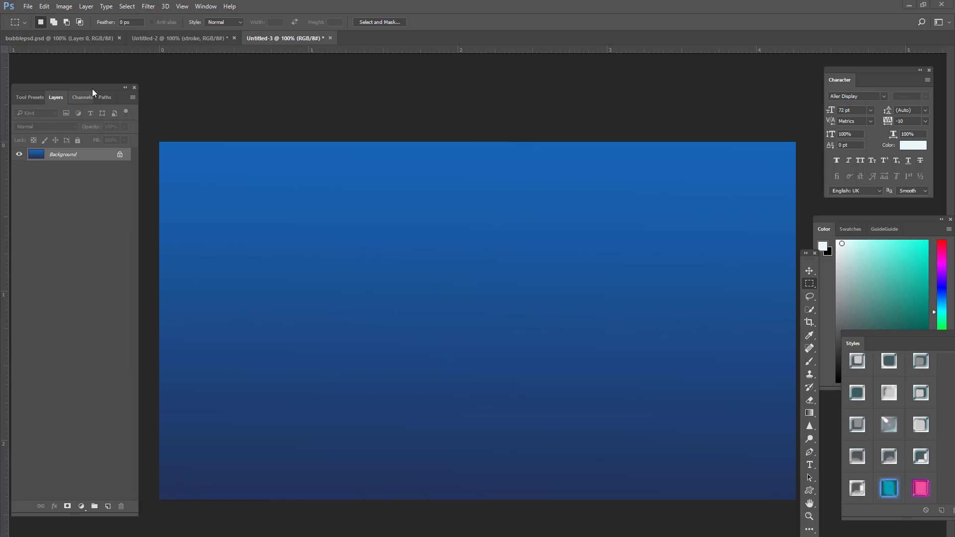
Step: Switch to the bubblepsd.psd document showing the finished Bubbles artwork
click(42, 38)
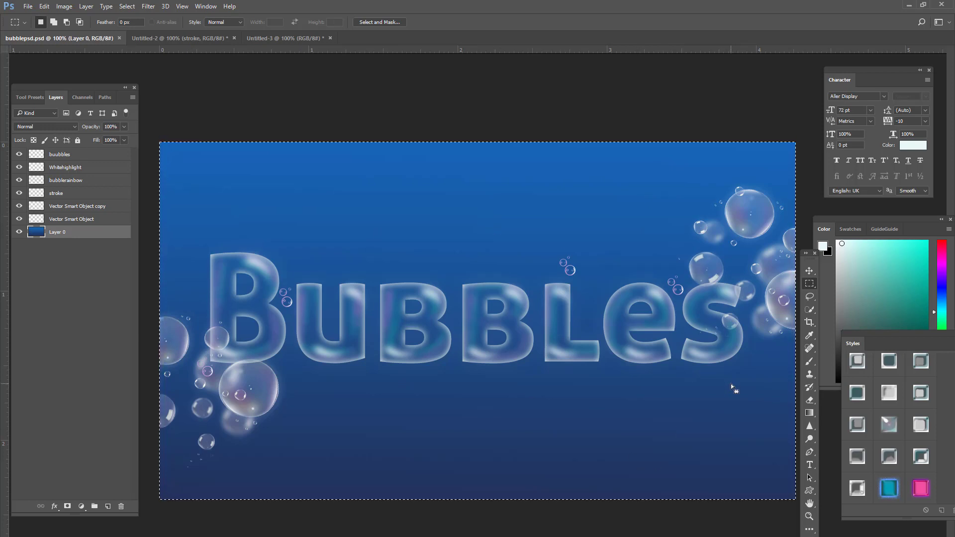
mouse_move(782, 416)
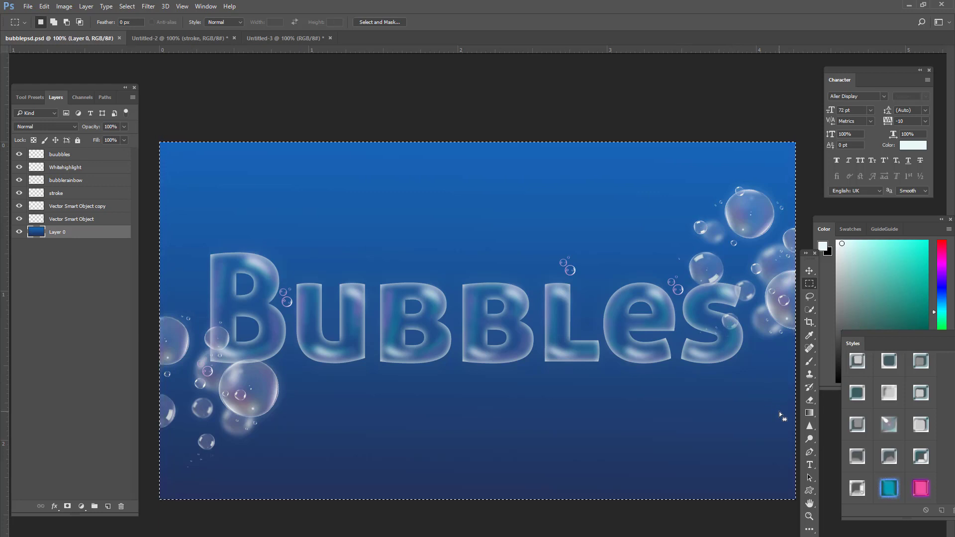
mouse_move(430, 335)
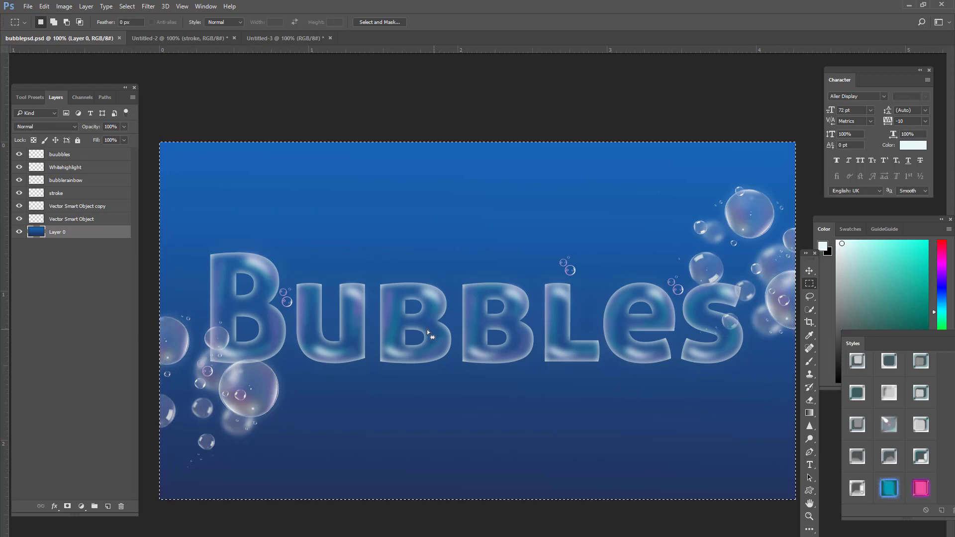
mouse_move(600, 393)
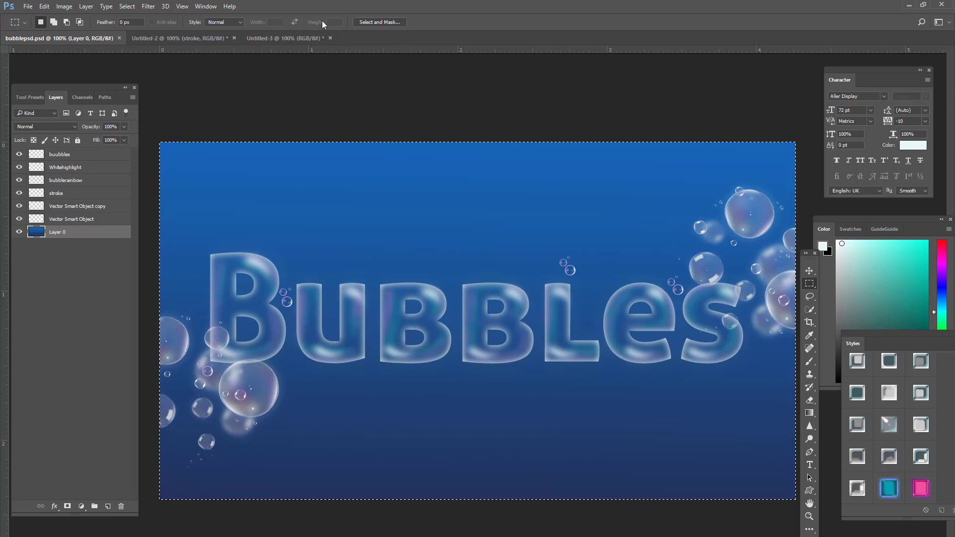
mouse_move(278, 38)
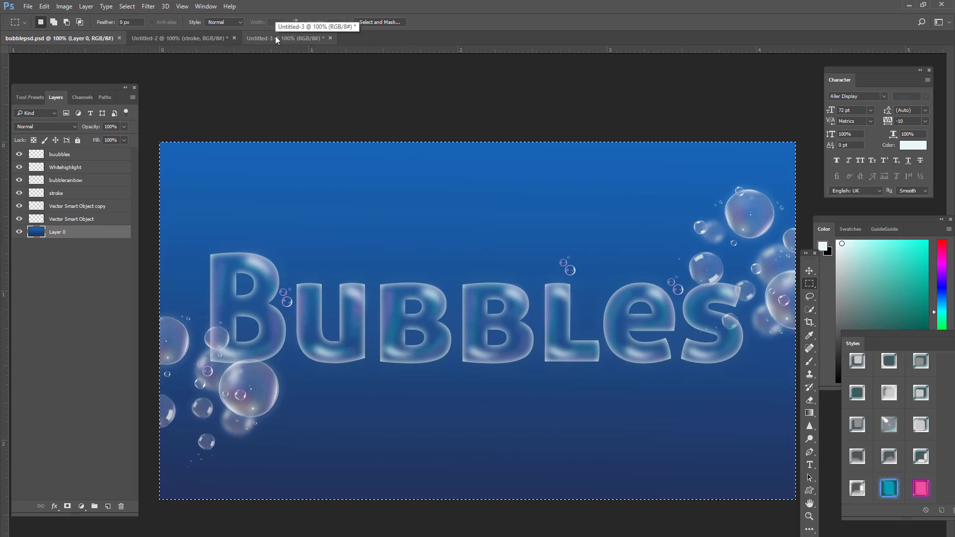
Step: Return to the Untitled-3 document with only the blue gradient background
click(284, 38)
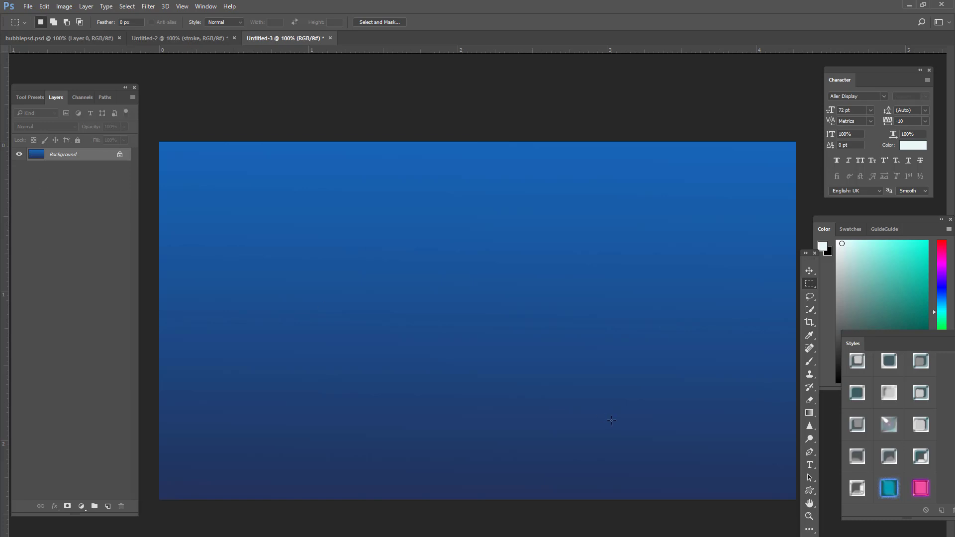
mouse_move(868, 506)
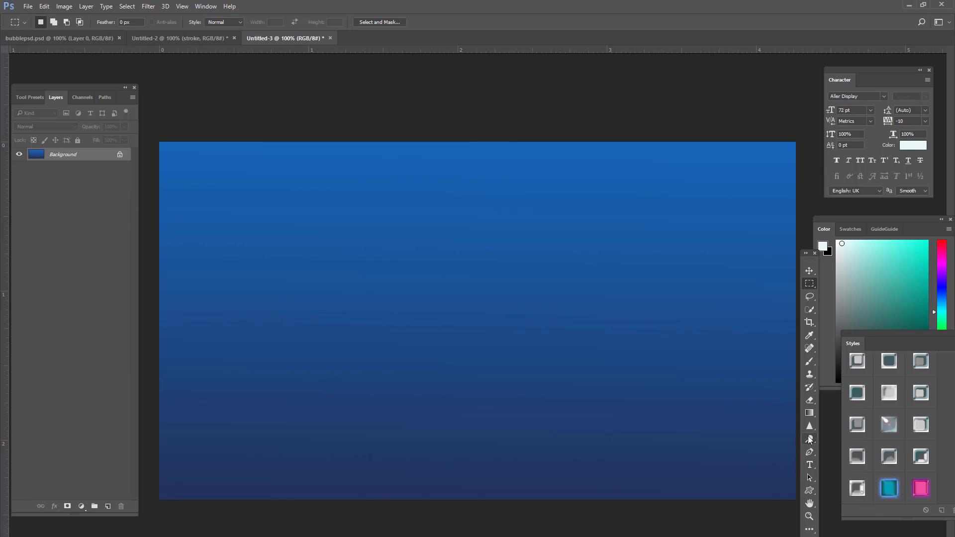
Step: Add the word 'Bubbles' as large white text and centre it on the gradient
click(810, 465)
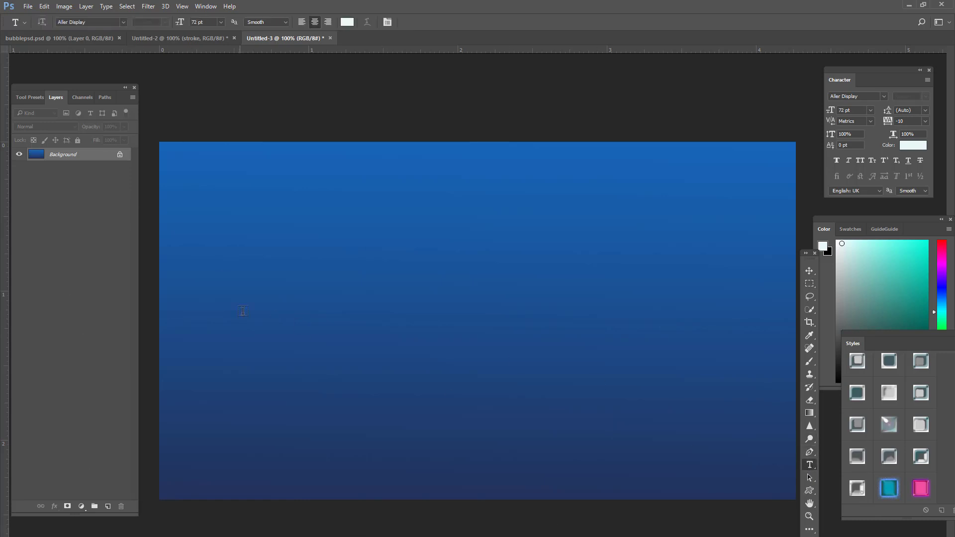
click(247, 306)
text(Bubbles)
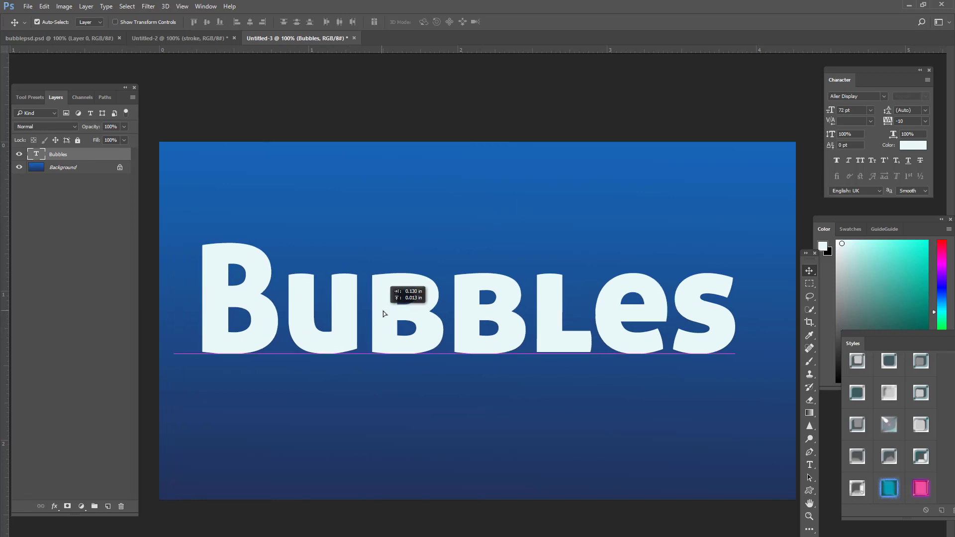
drag(383, 314, 498, 338)
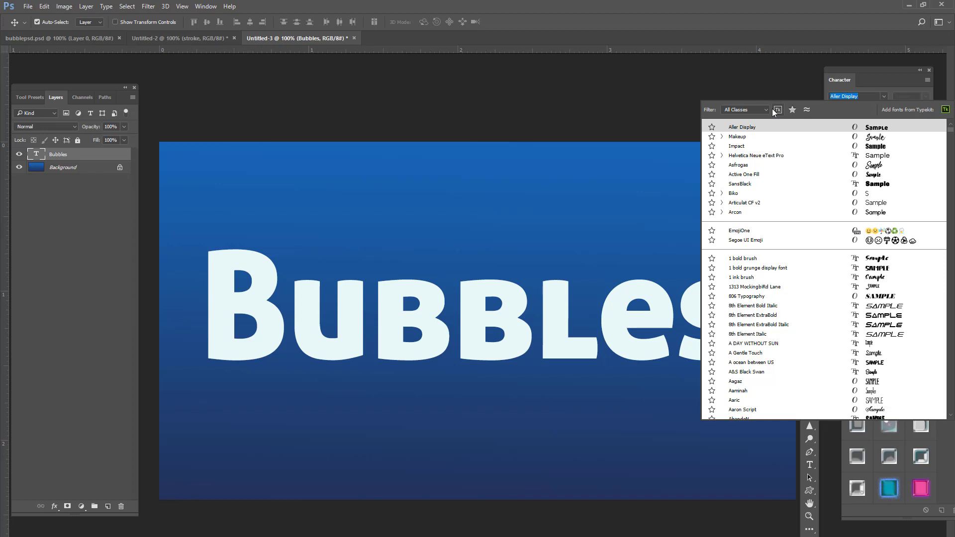
mouse_move(778, 109)
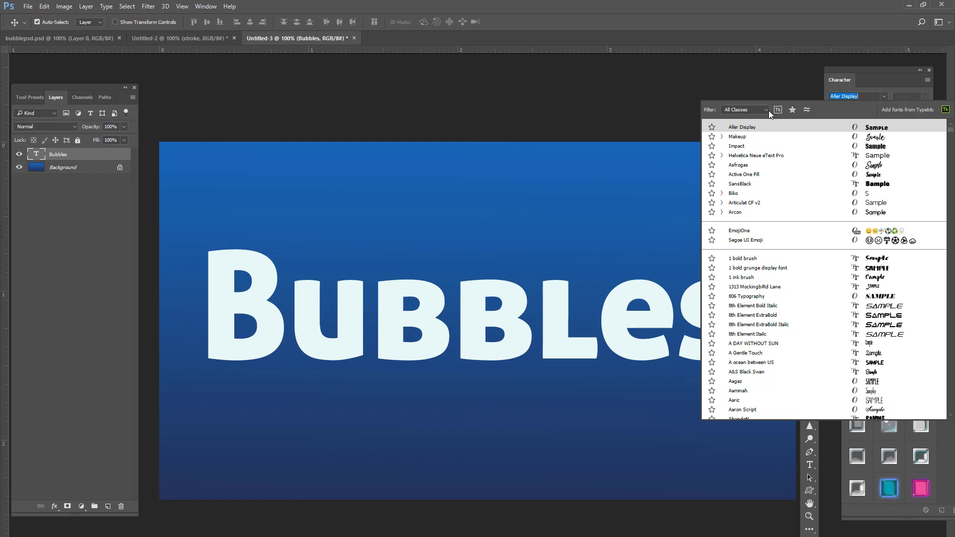
mouse_move(769, 114)
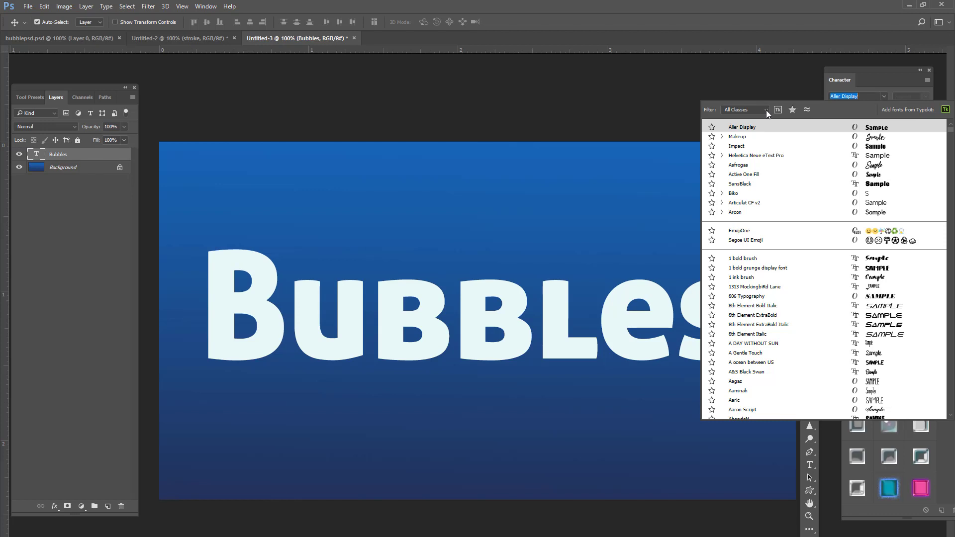
click(765, 110)
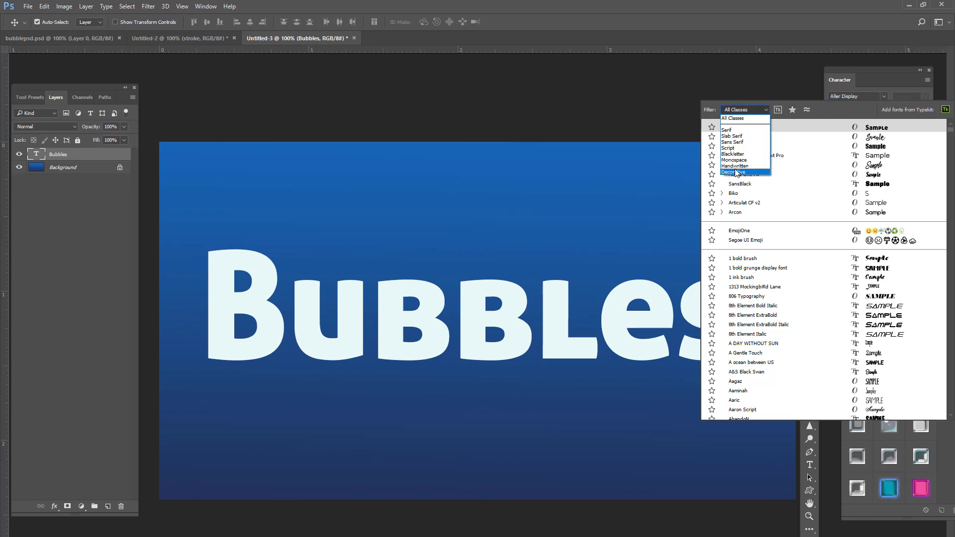
mouse_move(736, 166)
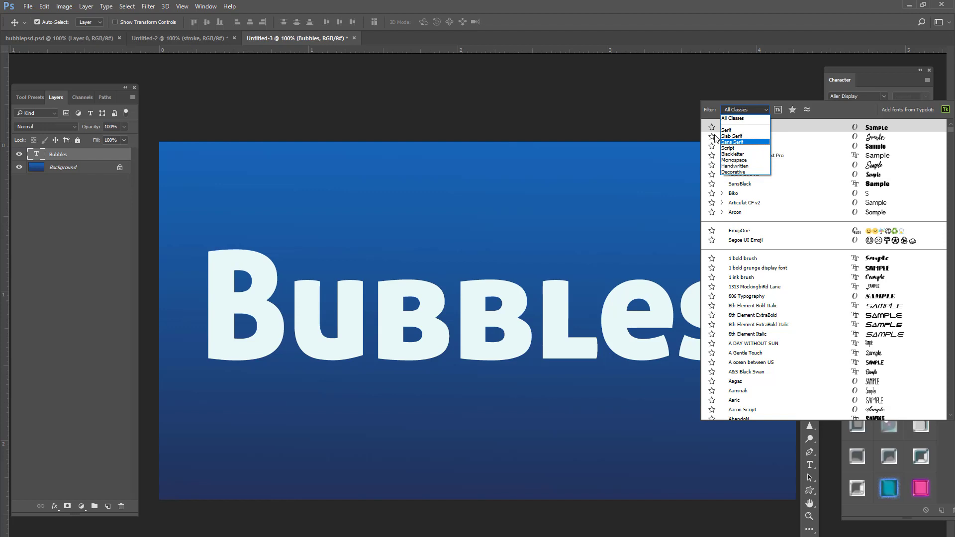
mouse_move(734, 160)
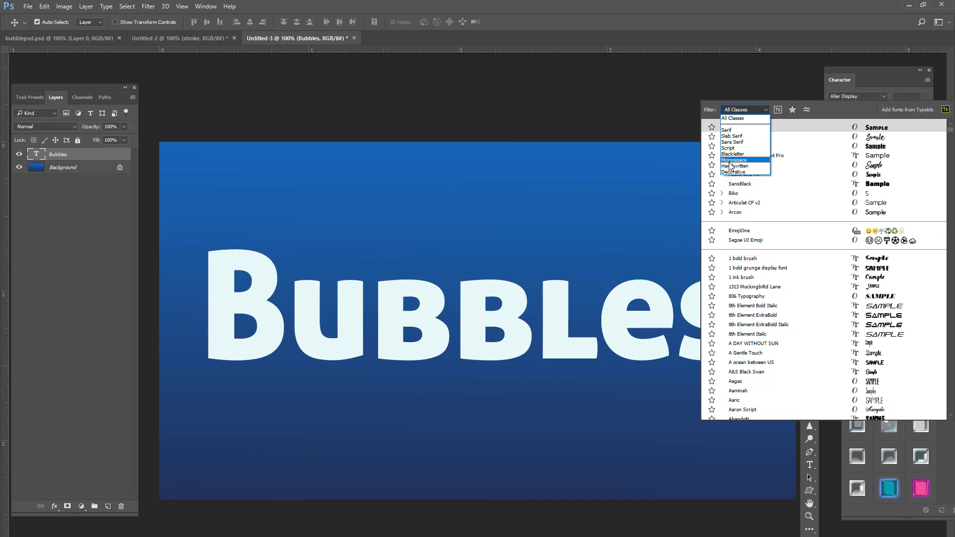
click(731, 143)
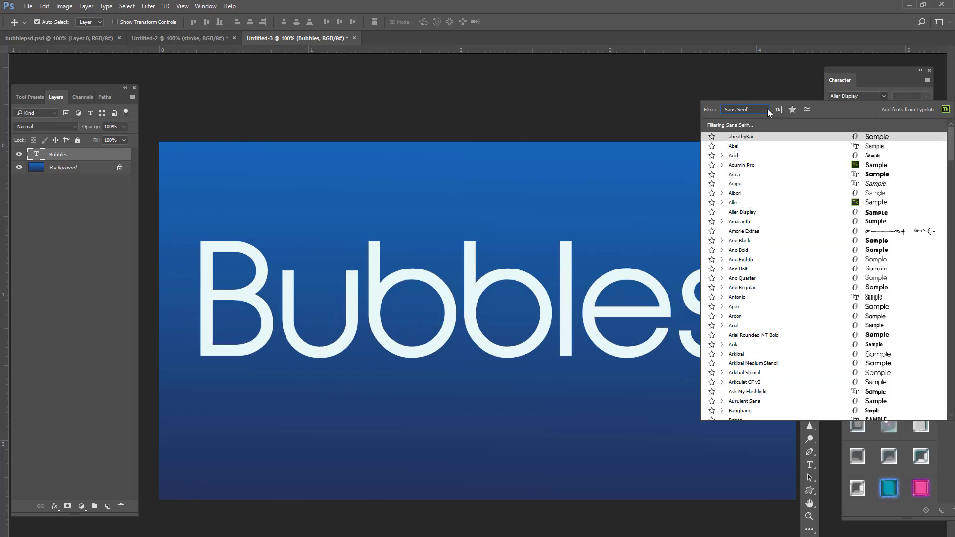
click(765, 110)
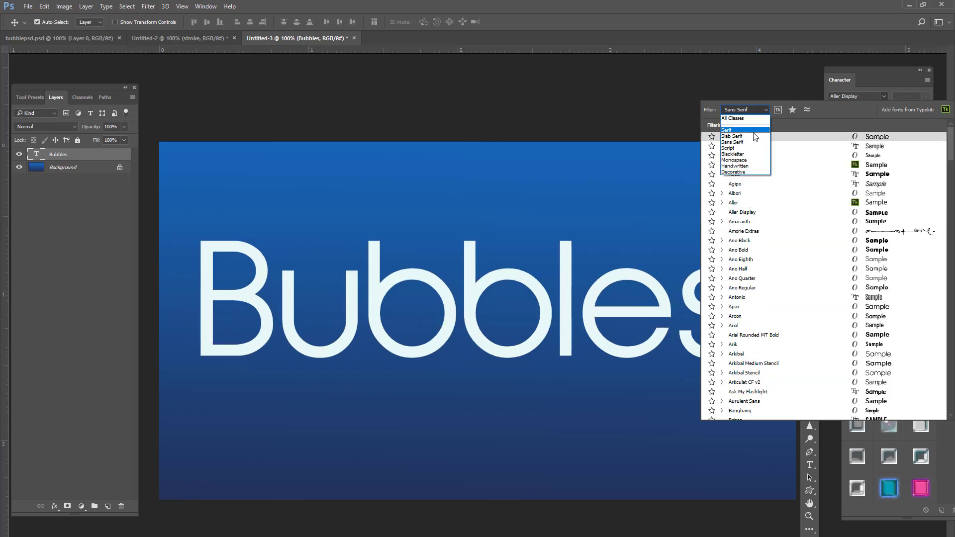
click(731, 136)
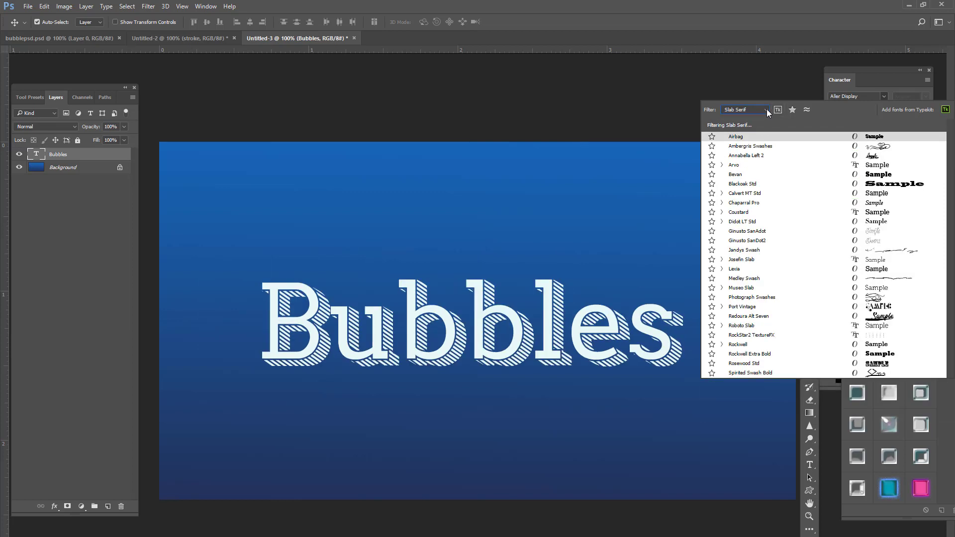
click(744, 110)
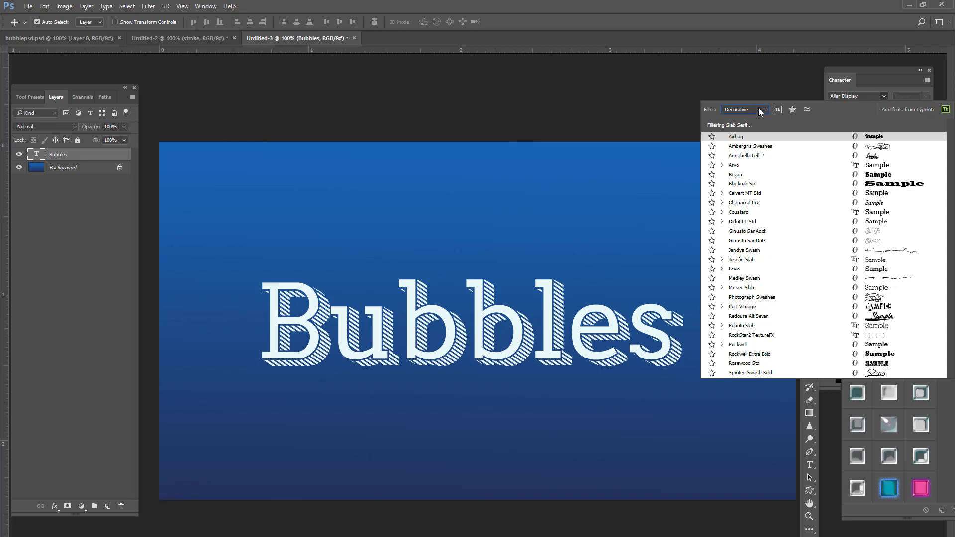
click(766, 110)
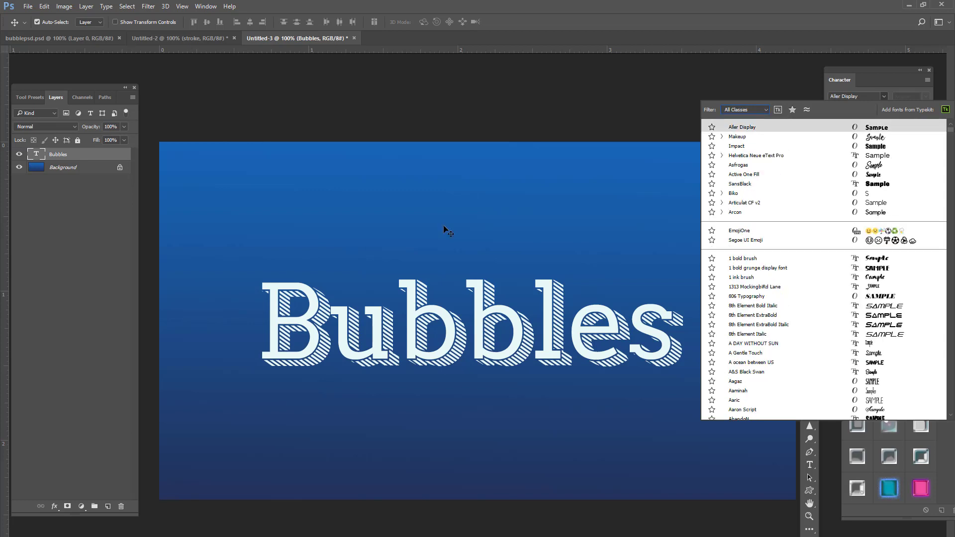
click(737, 145)
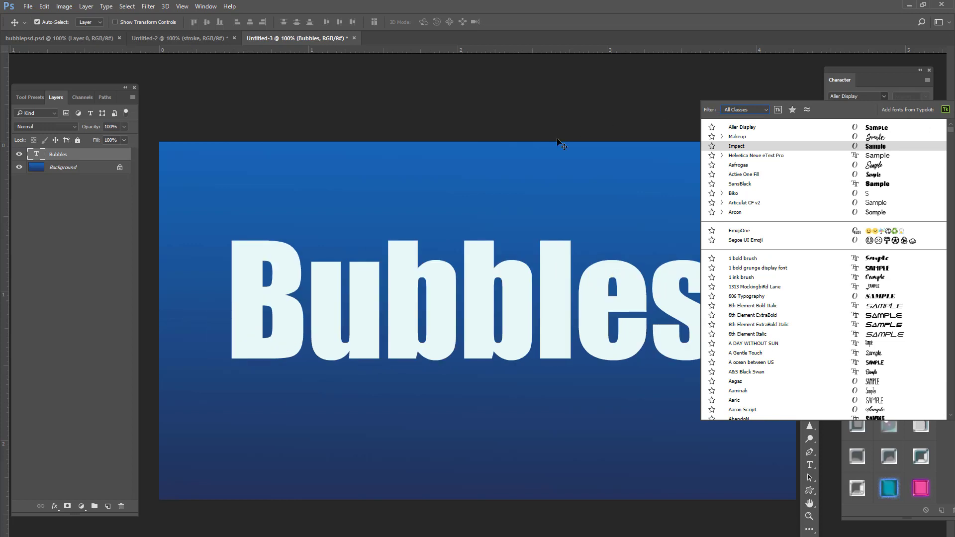
click(737, 136)
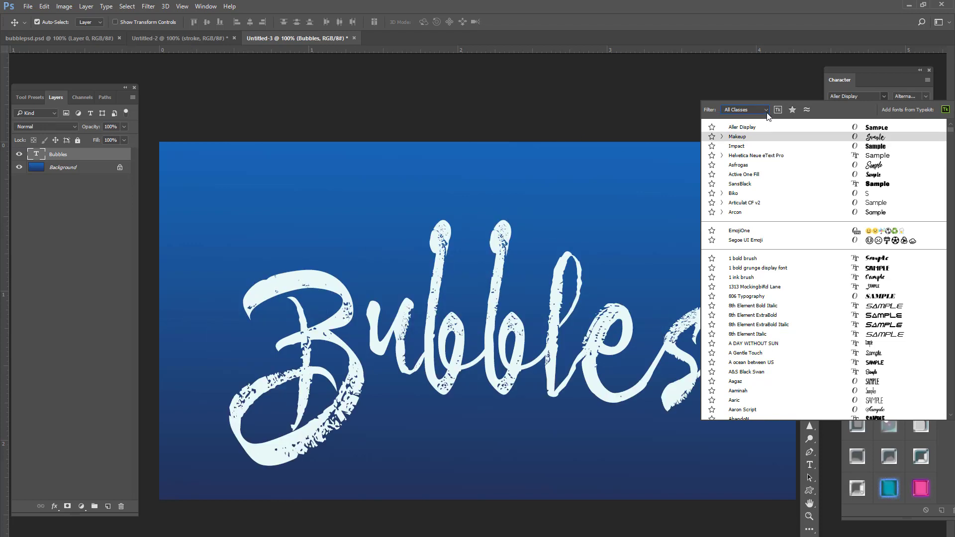
click(742, 127)
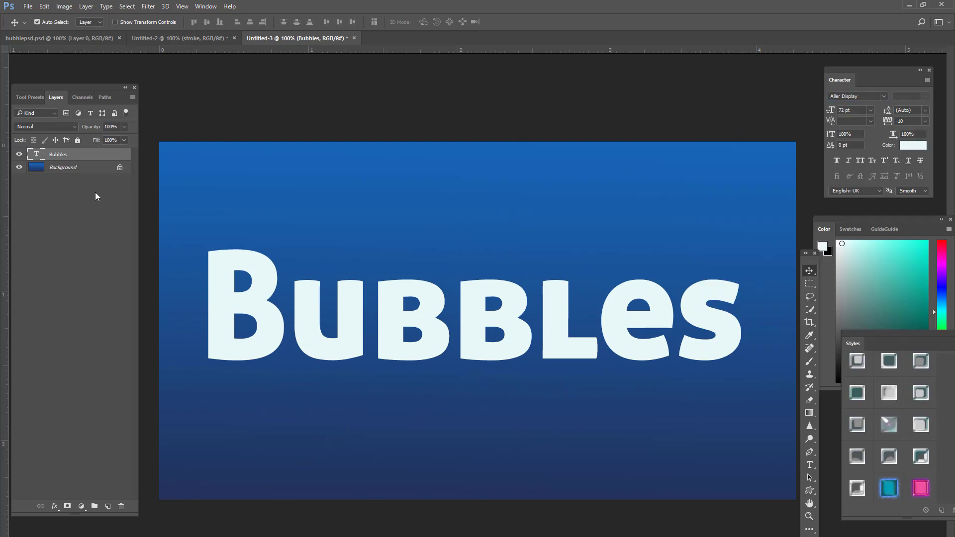
Step: Duplicate the Bubbles text layer and add a new empty Stroke layer above it
right_click(57, 154)
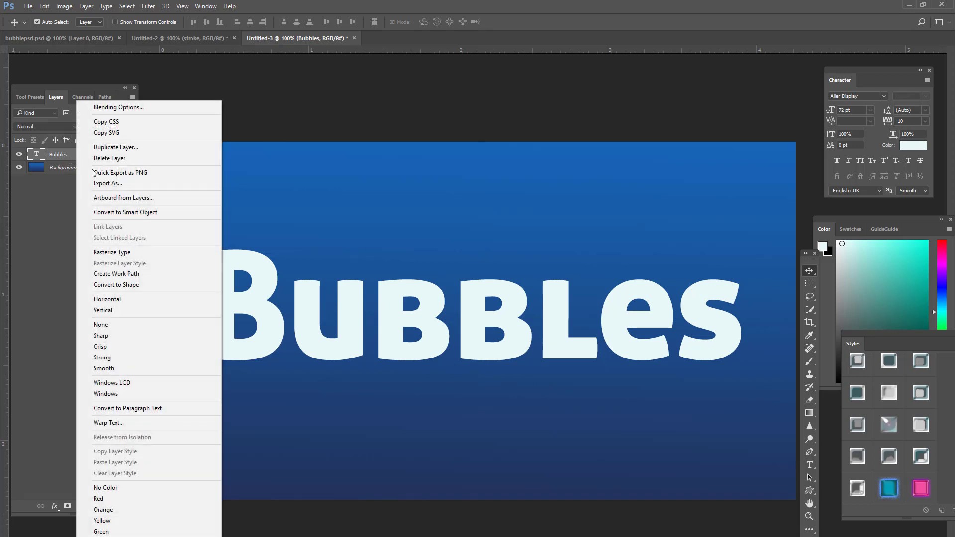
click(115, 148)
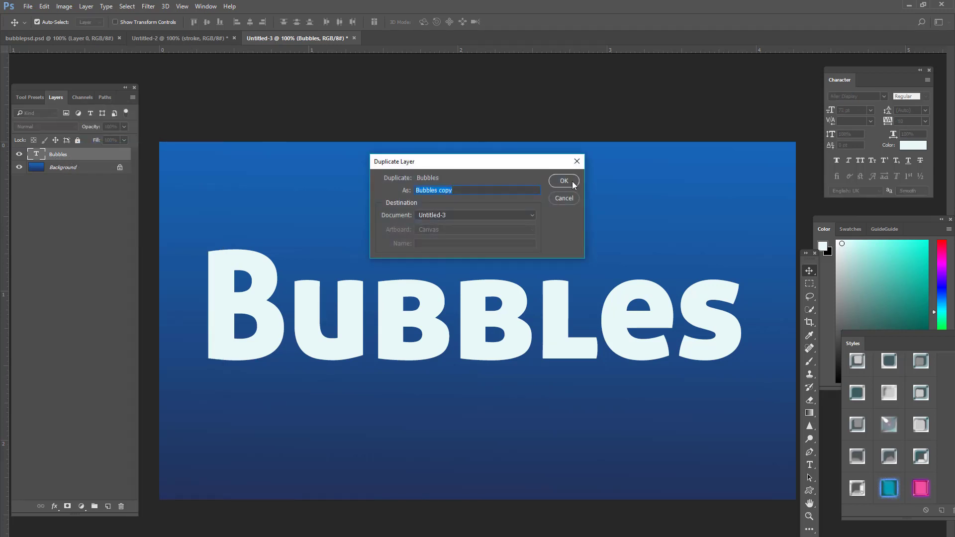
click(563, 181)
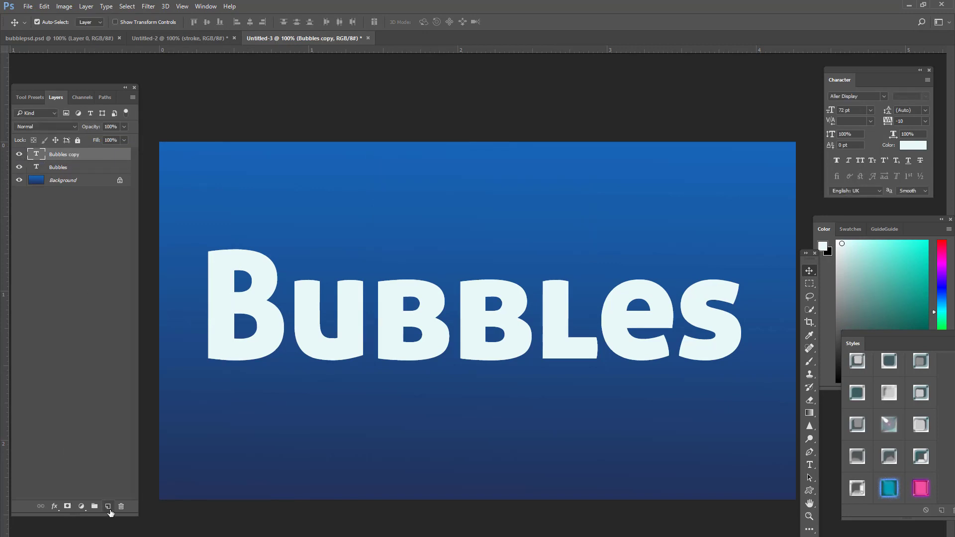
click(108, 506)
text(Stroke)
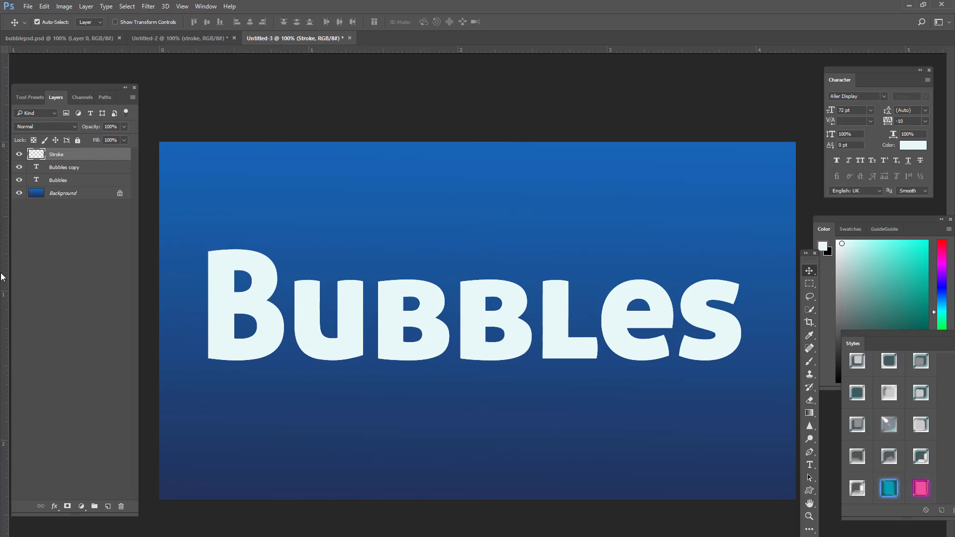
mouse_move(19, 169)
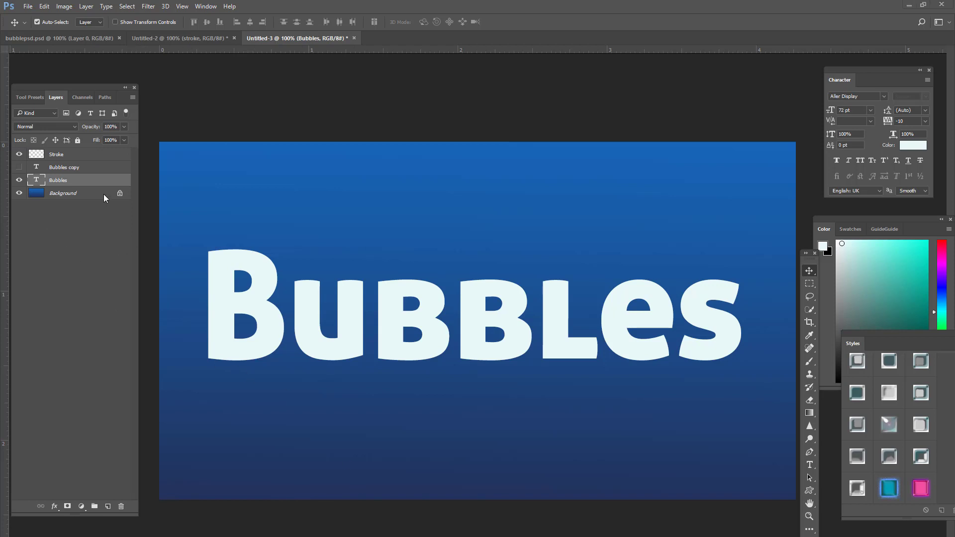
mouse_move(101, 181)
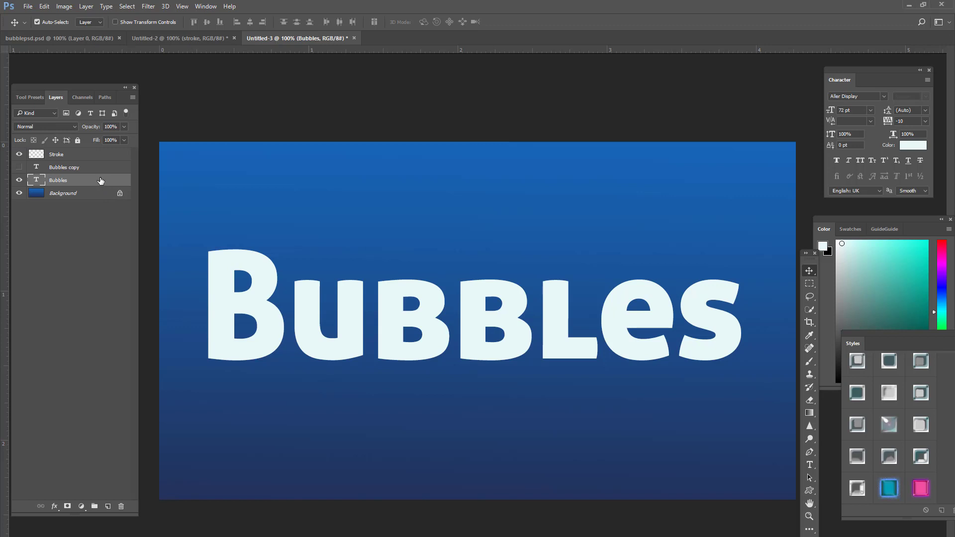
Step: Create a work path from the Bubbles lettering outline
right_click(58, 181)
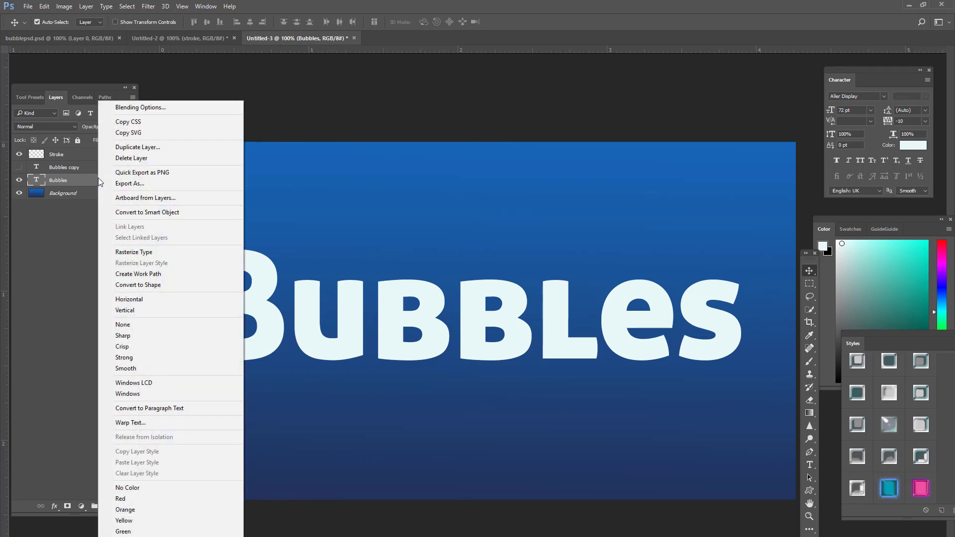
mouse_move(139, 274)
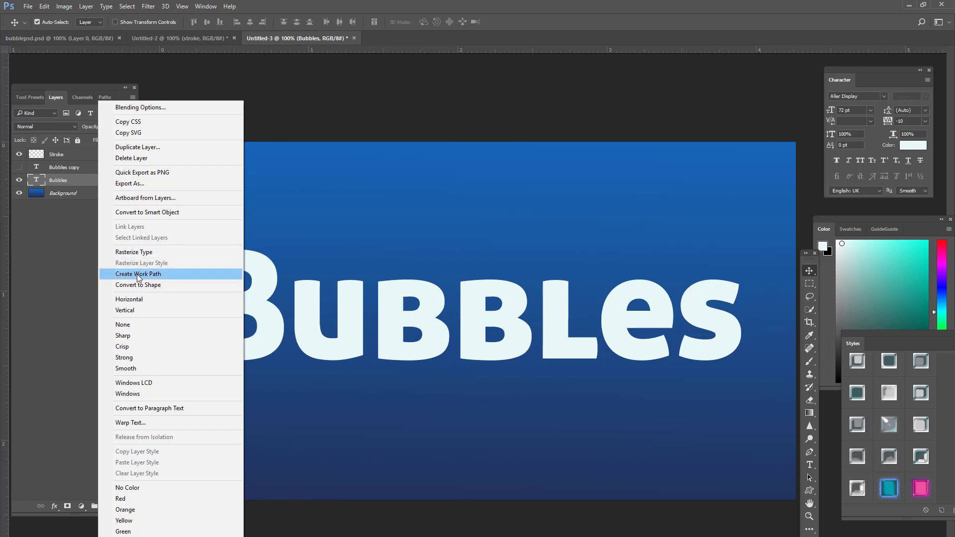
click(138, 274)
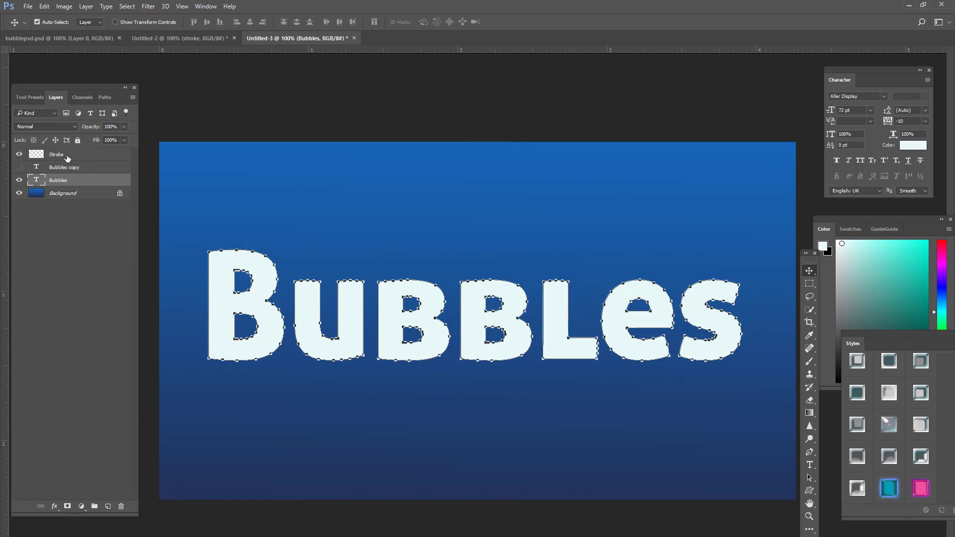
click(58, 155)
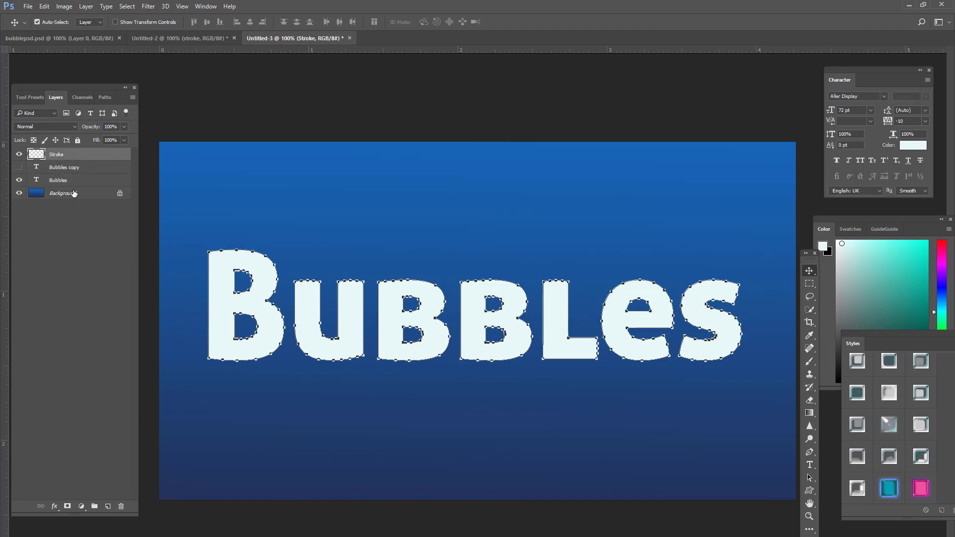
click(57, 180)
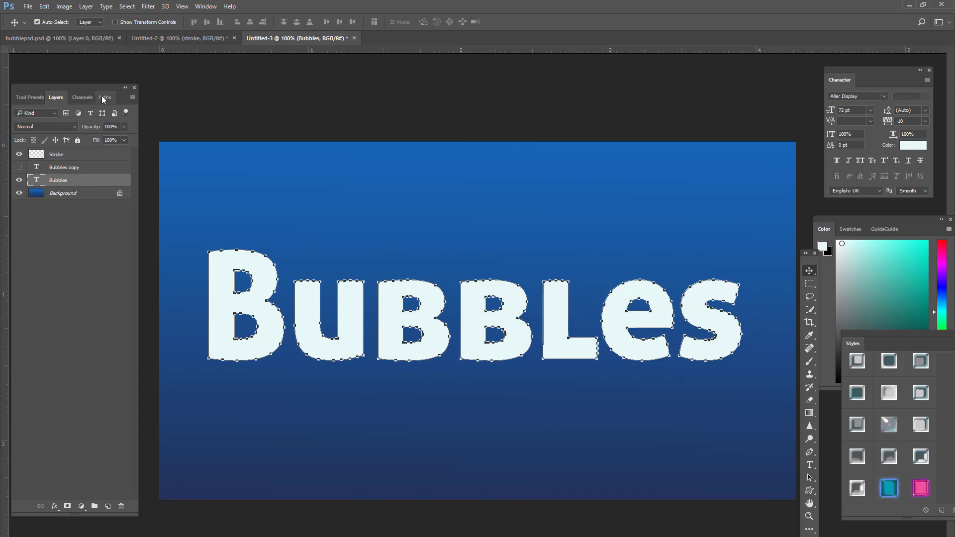
Step: Turn the work path into a selection feathered by 7 pixels and return to Layers
click(107, 97)
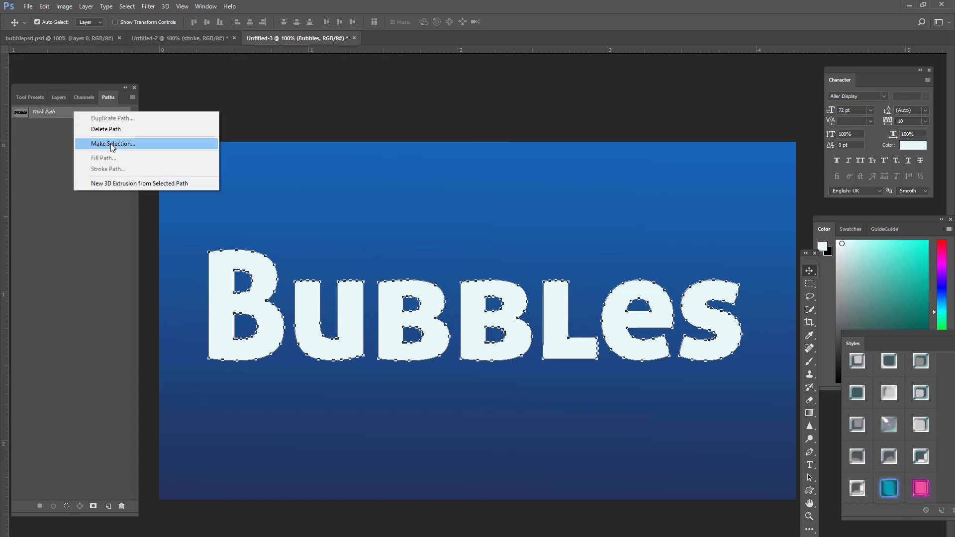
click(113, 143)
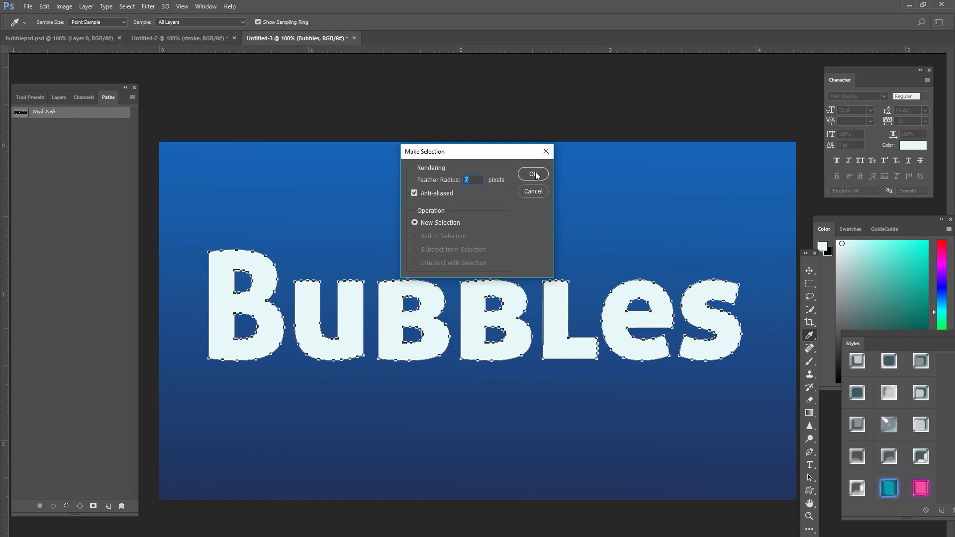
click(533, 174)
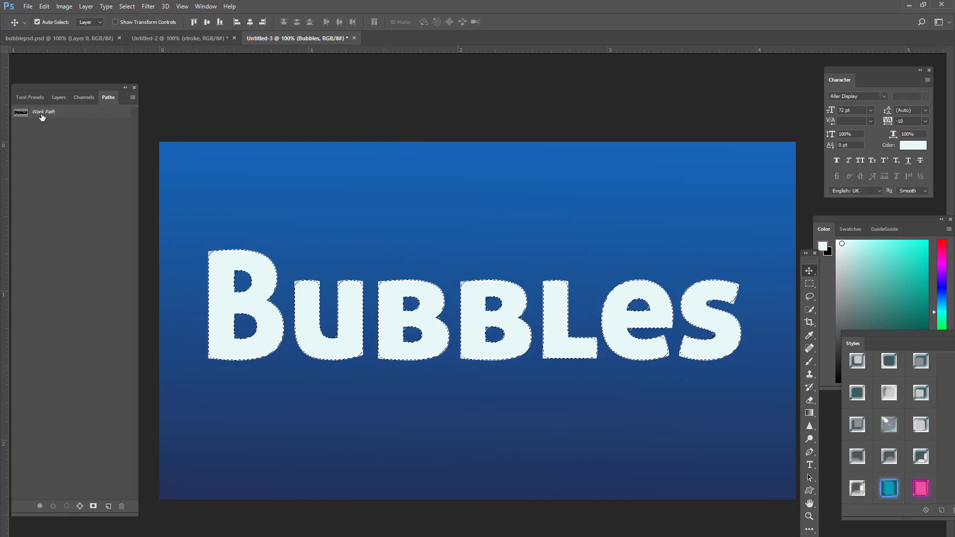
click(59, 96)
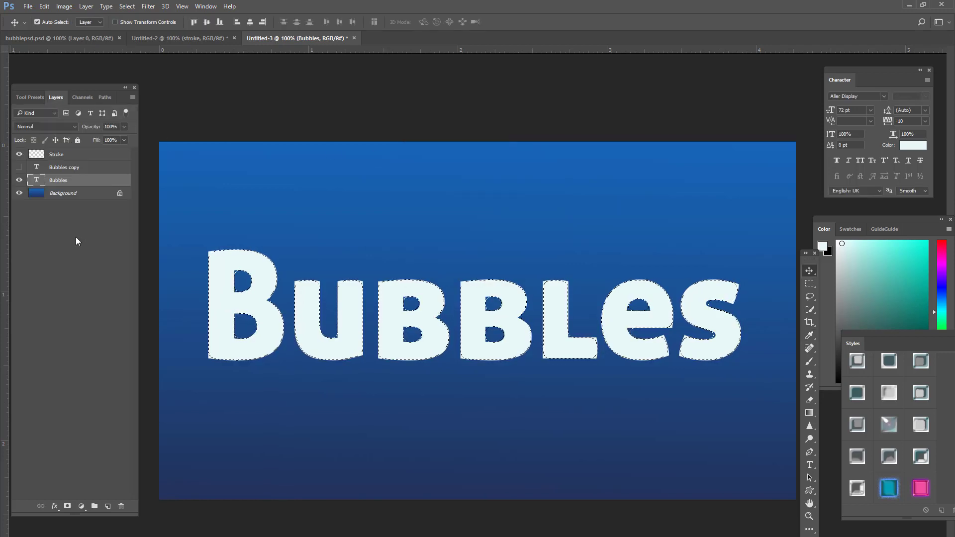
Step: Rasterize Bubbles into hollow glowing-edge lettering and add an empty Layer 1 above
right_click(57, 180)
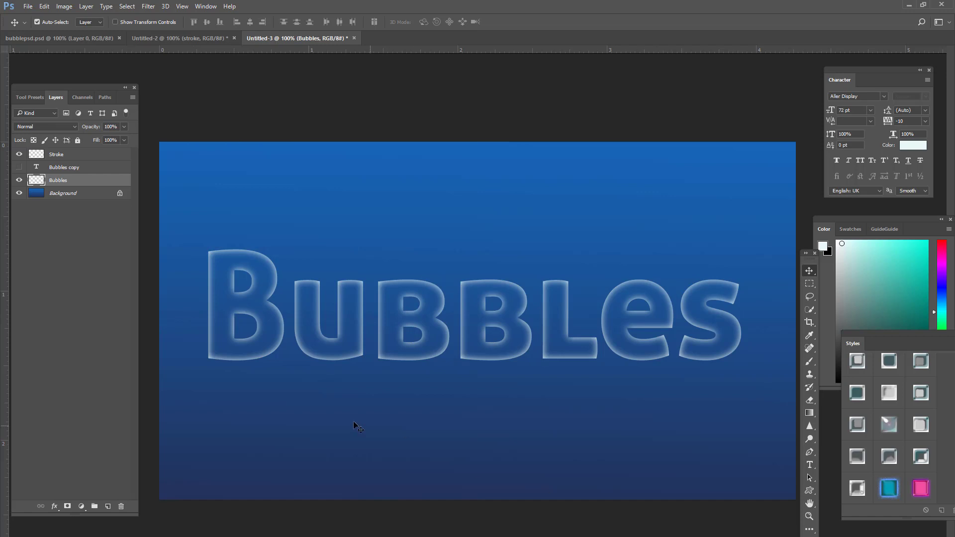
mouse_move(211, 382)
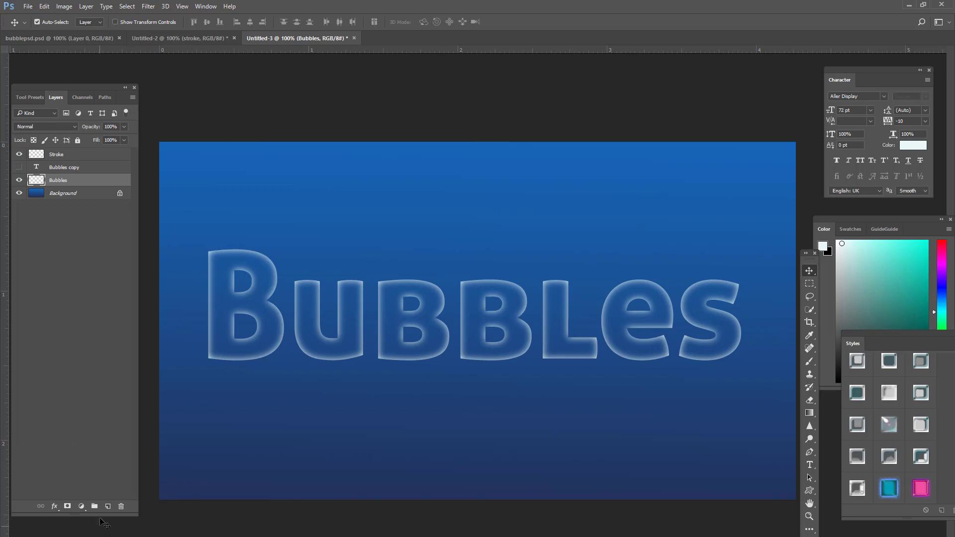
click(108, 507)
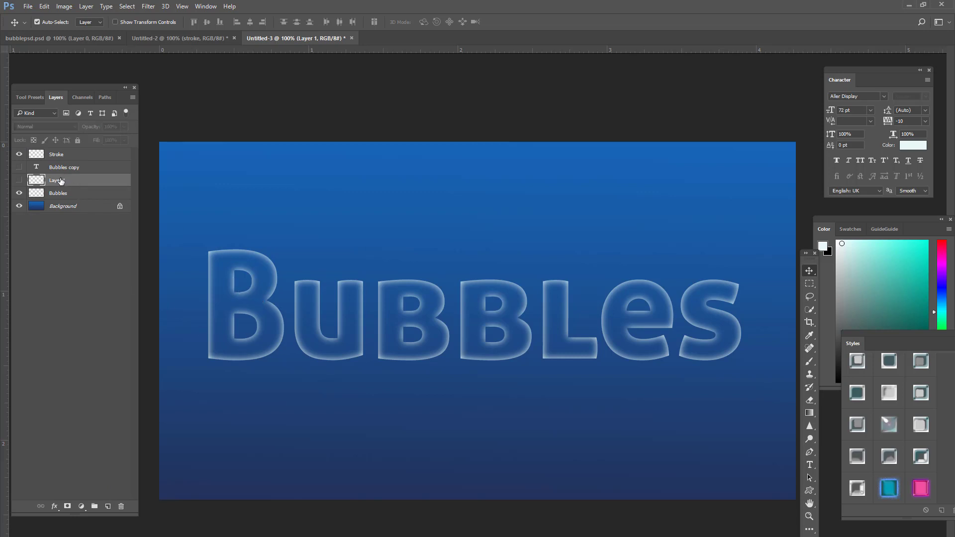
Step: Rename Layer 1 to 'rainbow'
double_click(57, 180)
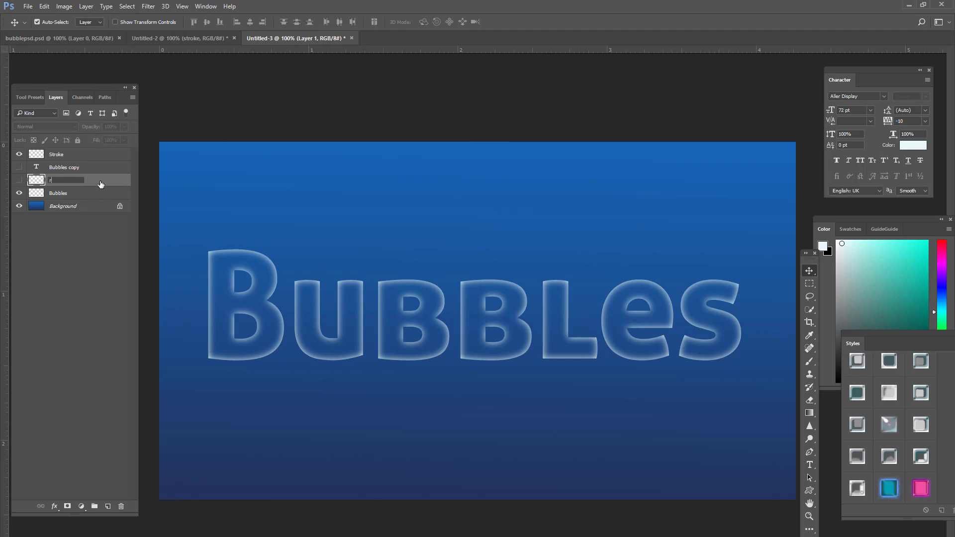
text(rainbow)
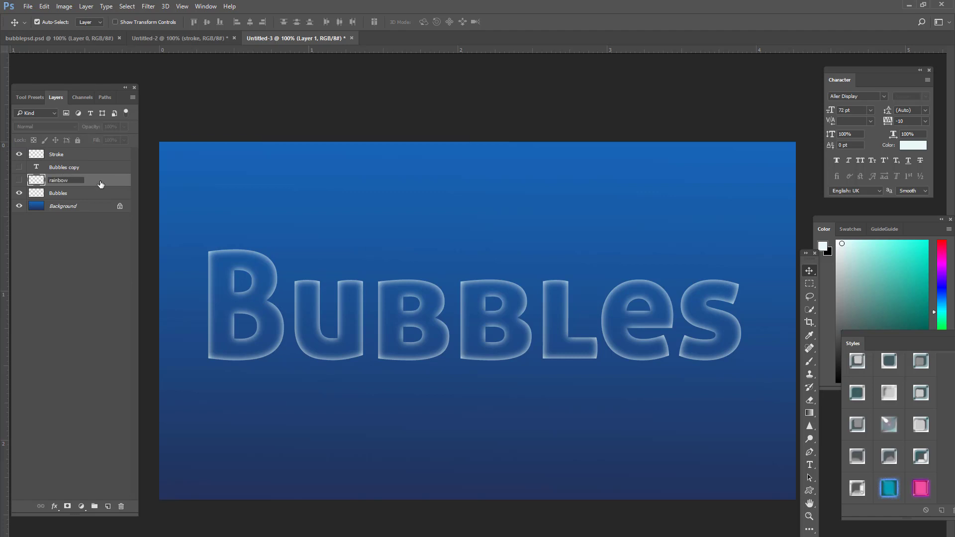
click(58, 180)
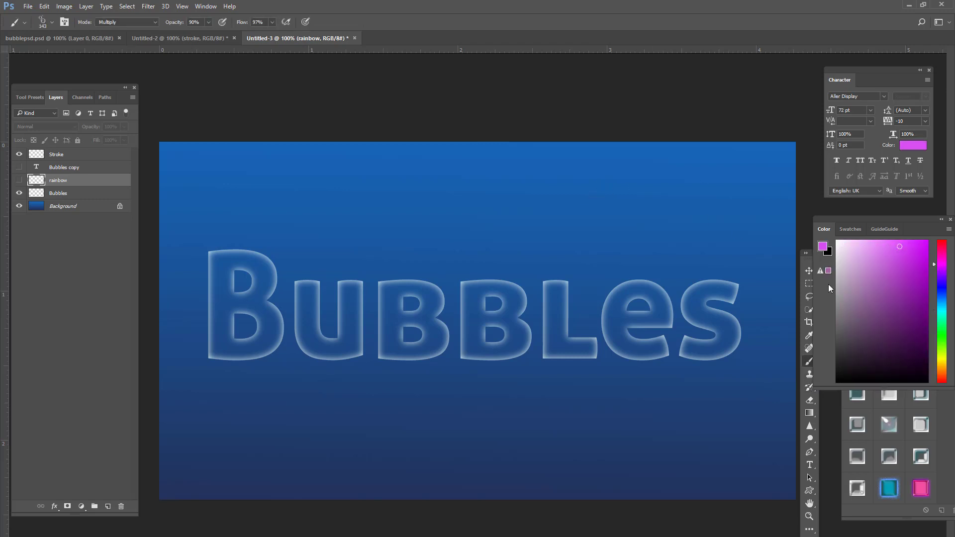
mouse_move(811, 371)
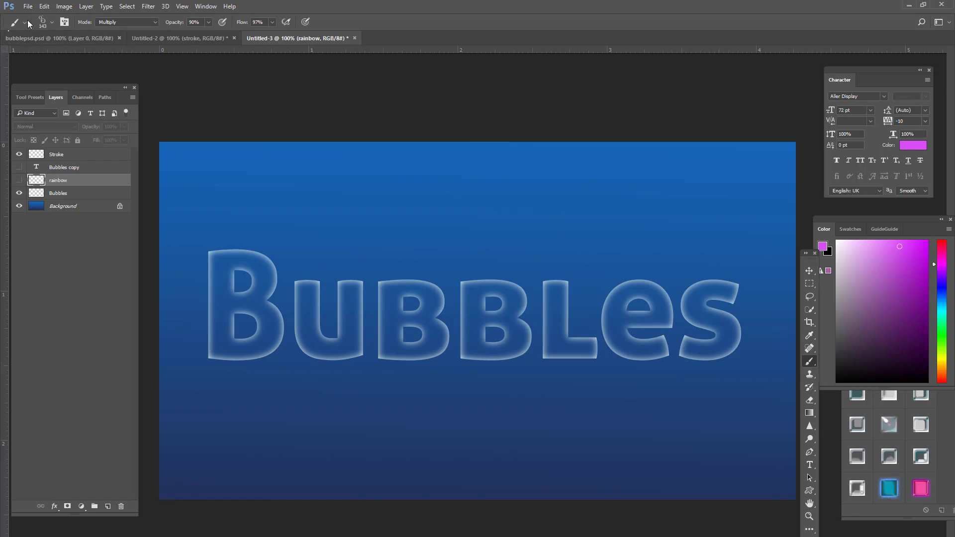
Step: Choose the Real Watercolor - 4 brush and make the hidden rainbow layer visible for painting
click(27, 23)
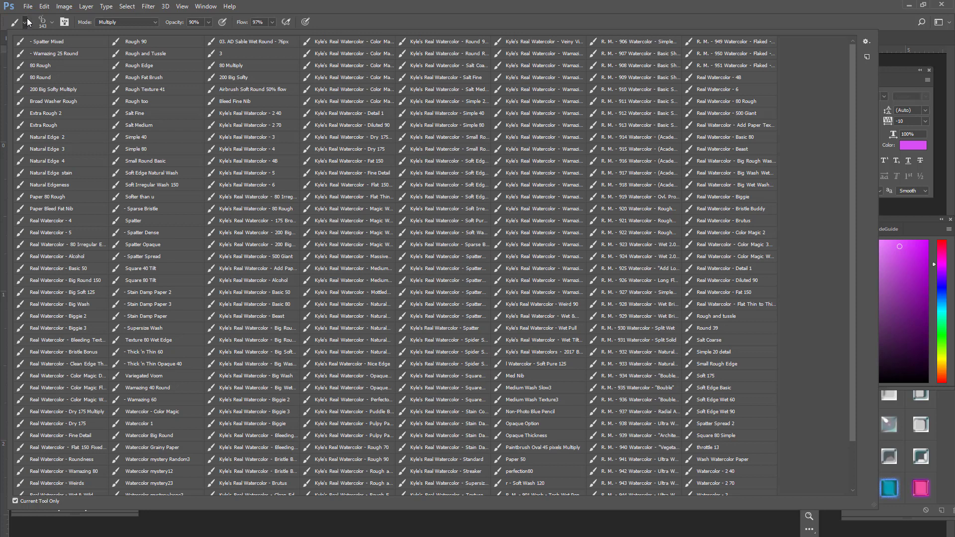
mouse_move(51, 248)
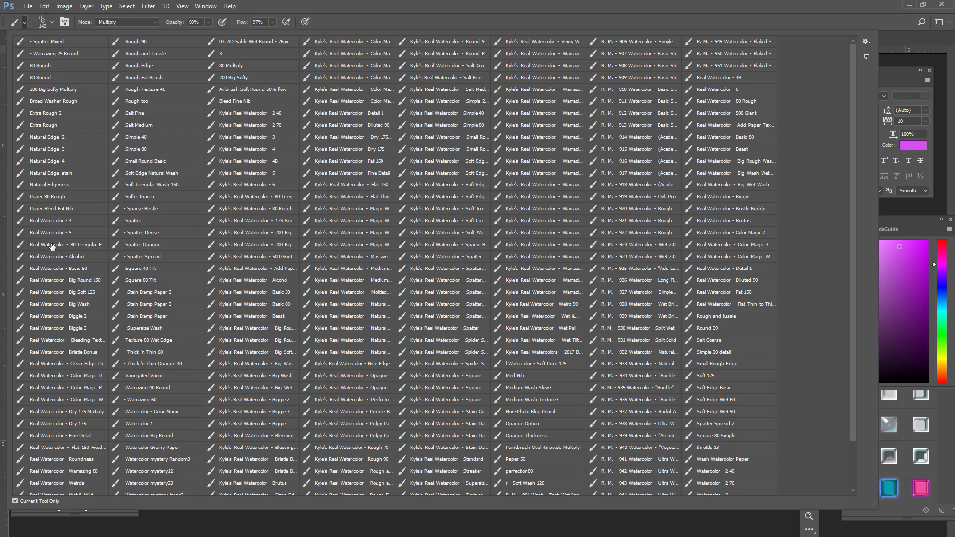
click(61, 221)
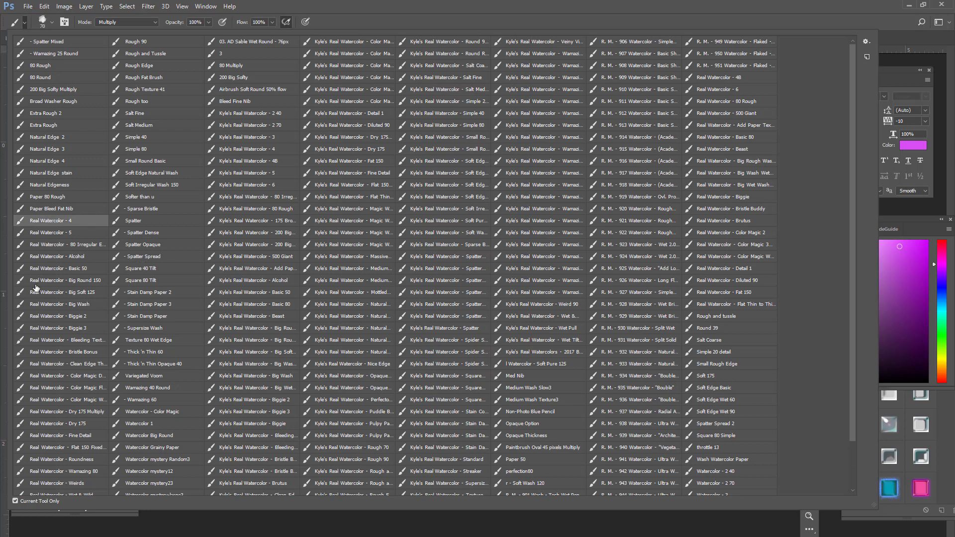
click(61, 305)
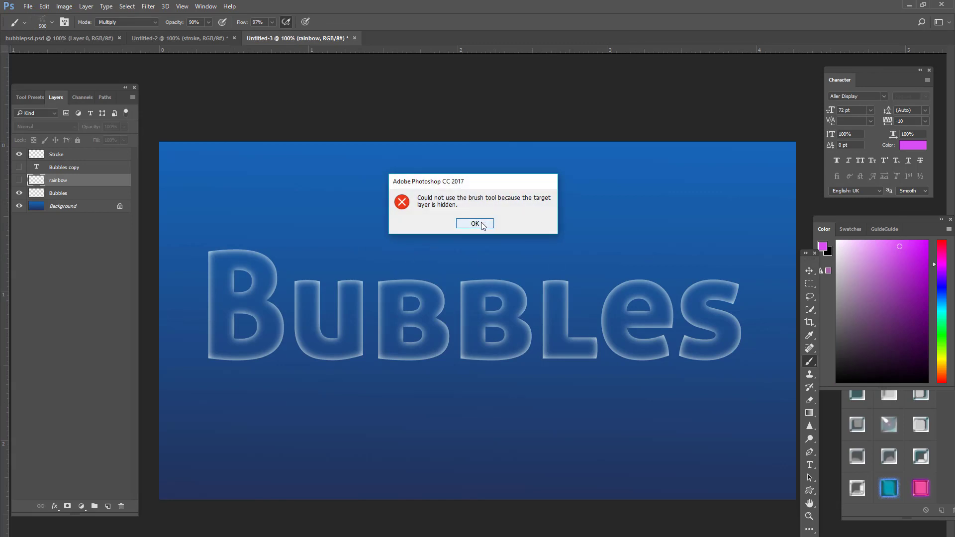
click(475, 224)
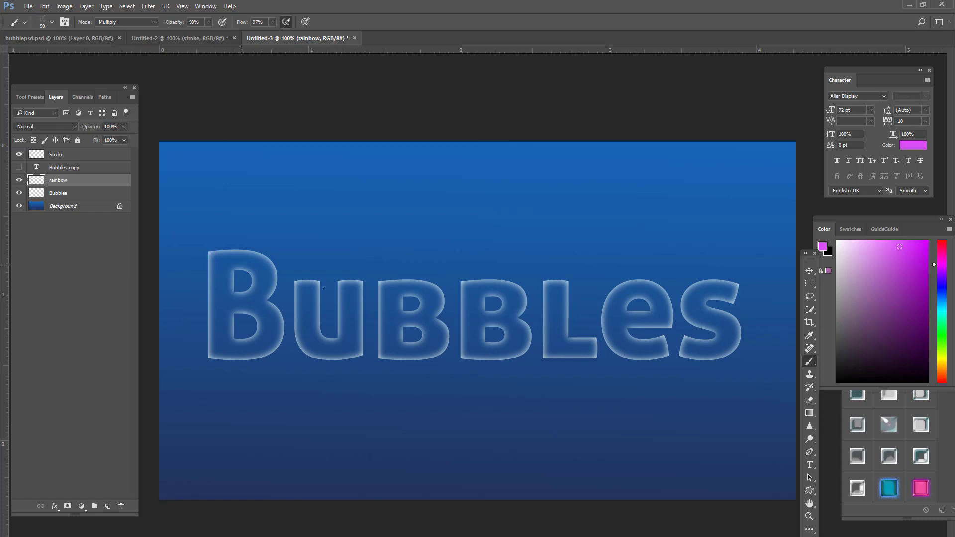
Step: Lower the brush opacity to 50% and flow to about 10%
click(213, 253)
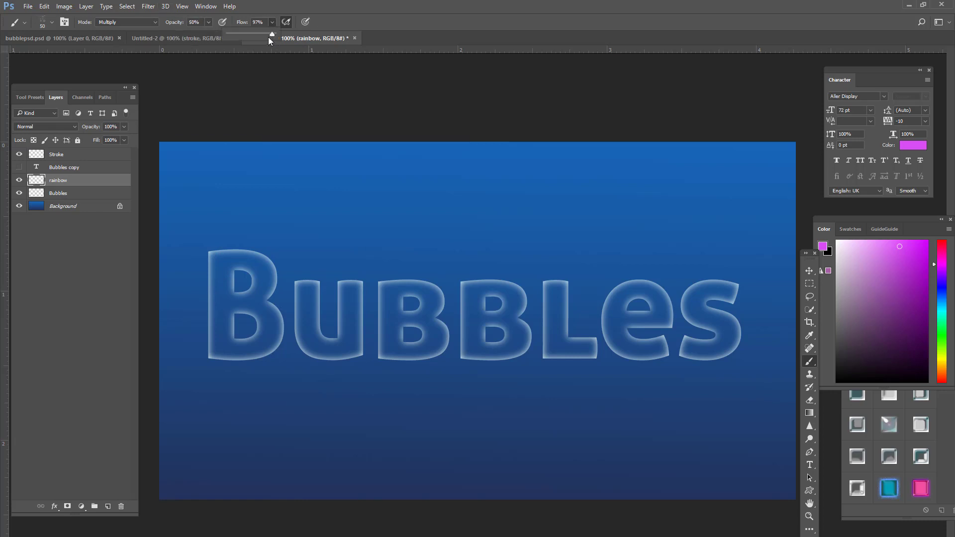
drag(272, 33, 243, 35)
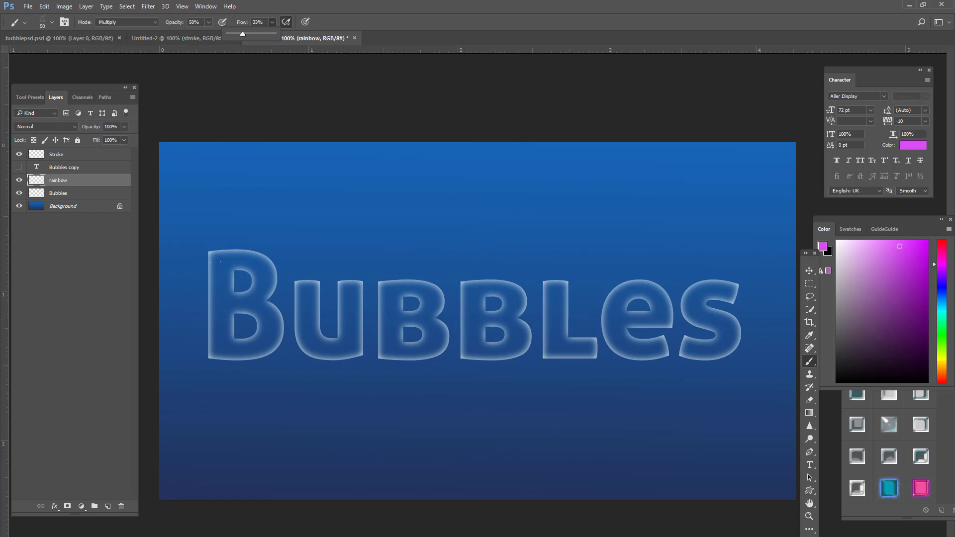
Step: Paint soft translucent purple patches across all the Bubbles letters on the rainbow layer
click(219, 265)
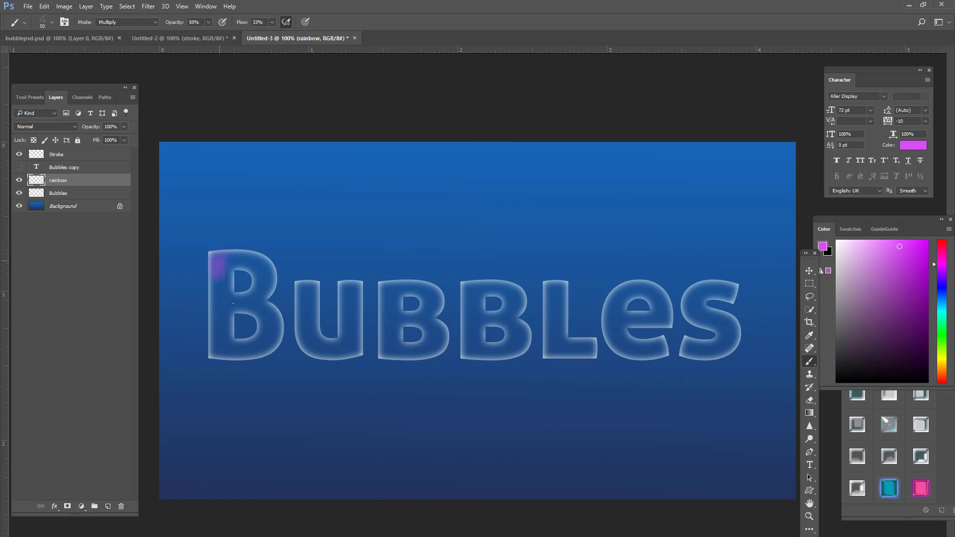
drag(219, 268, 219, 350)
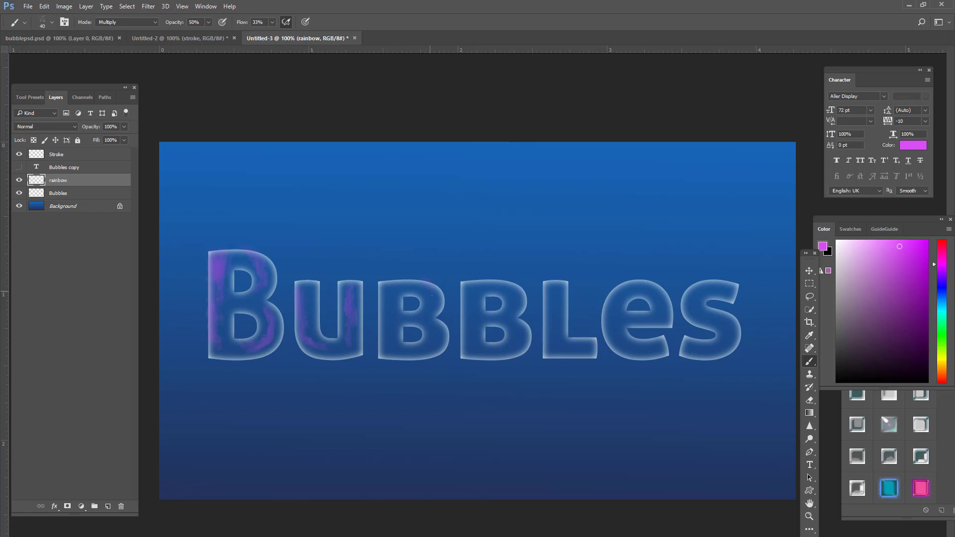
click(430, 292)
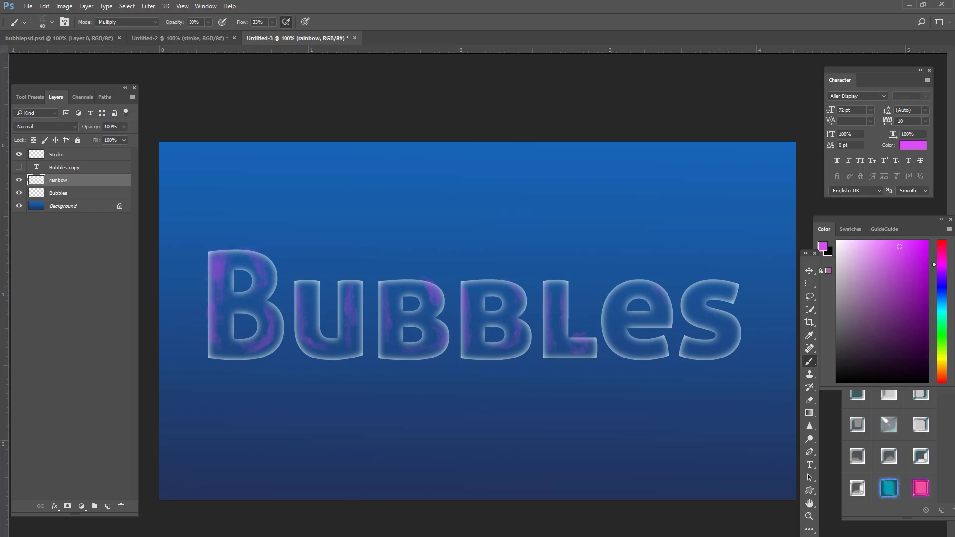
drag(625, 287, 664, 313)
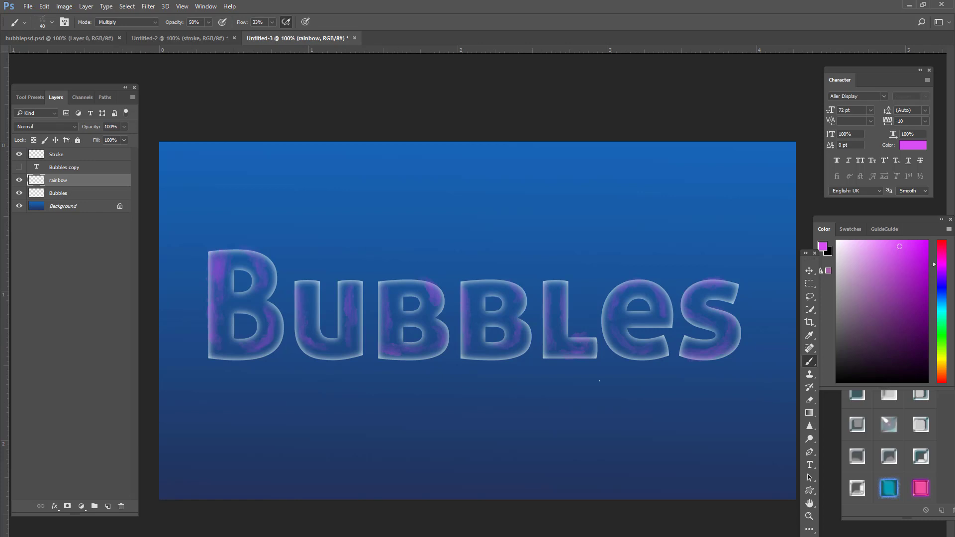
Step: Try light green and teal paint colours in the Color panel
click(941, 322)
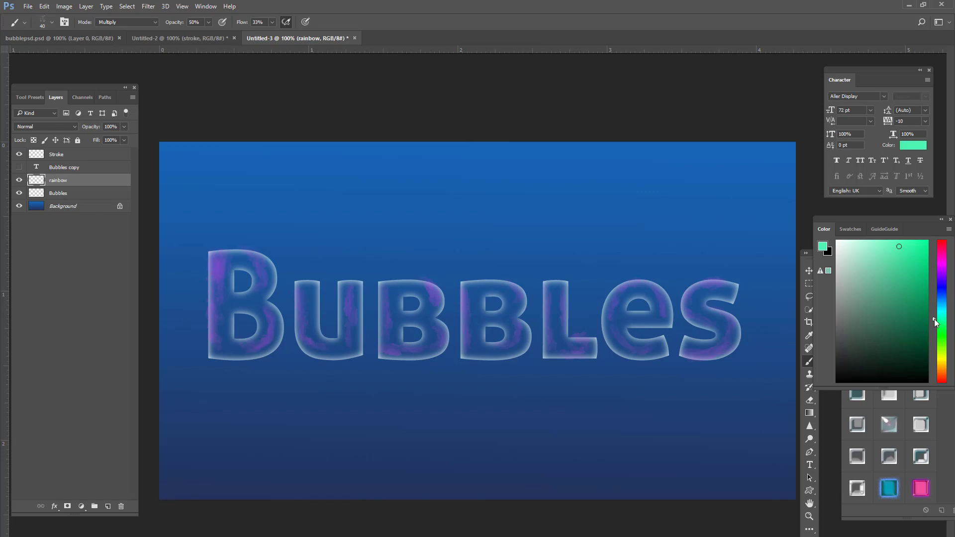
click(940, 335)
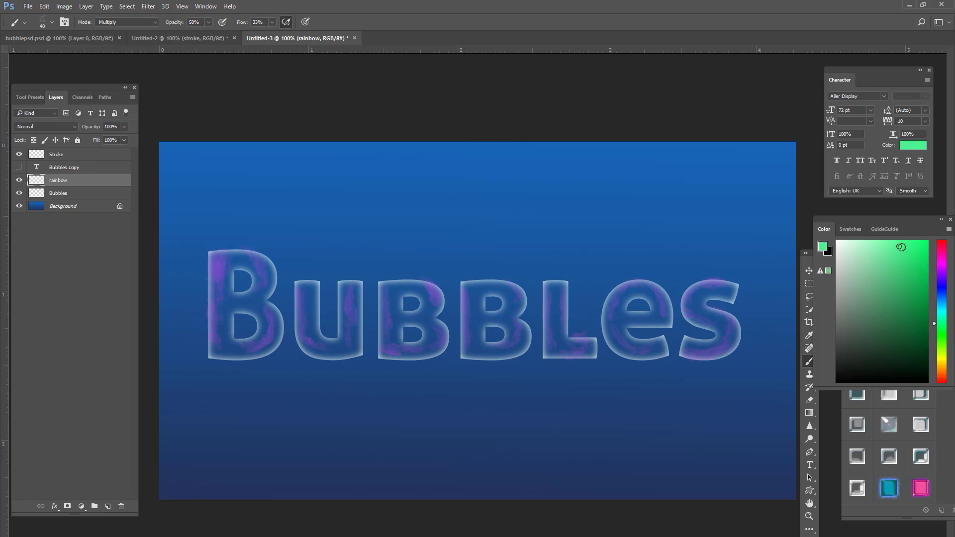
click(937, 302)
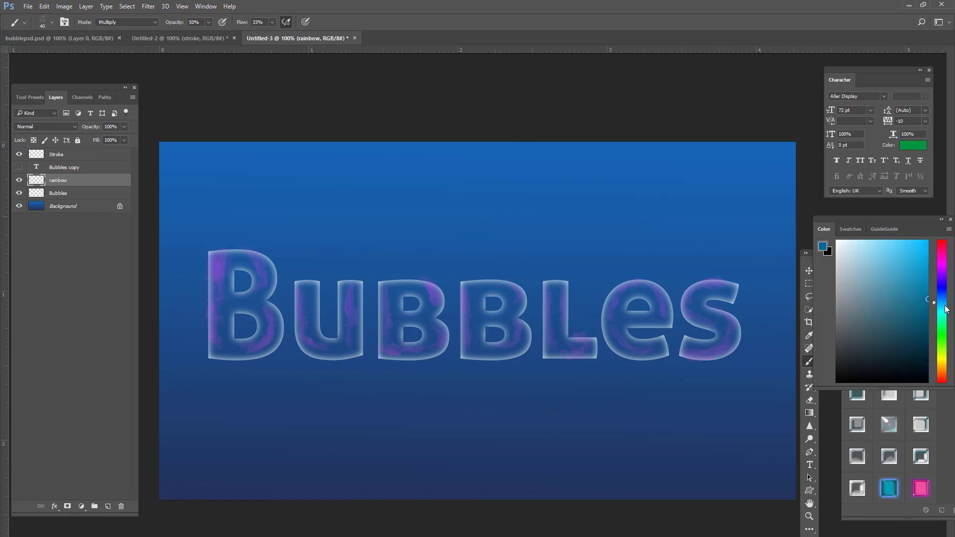
click(922, 299)
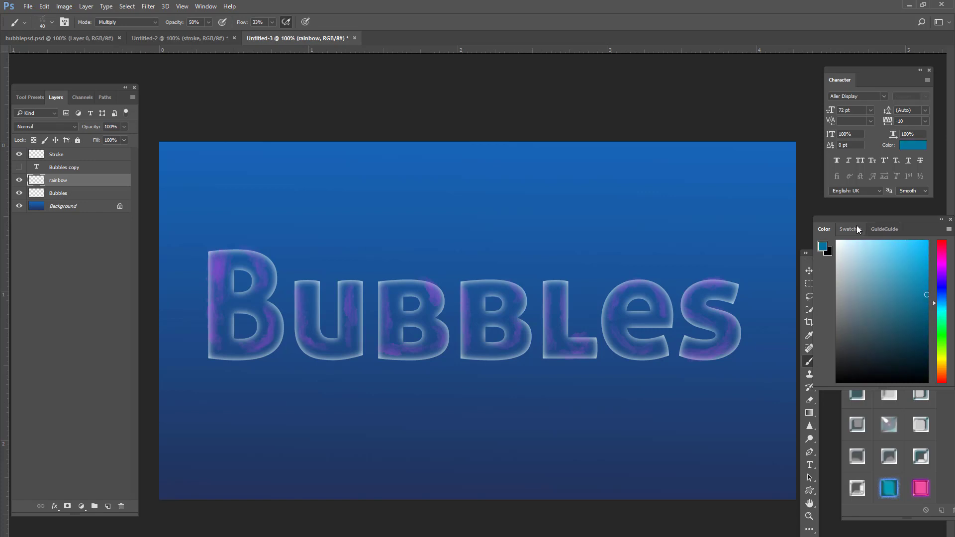
Step: Show the Swatches, then pick a cyan shade in the foreground Color Picker
click(851, 229)
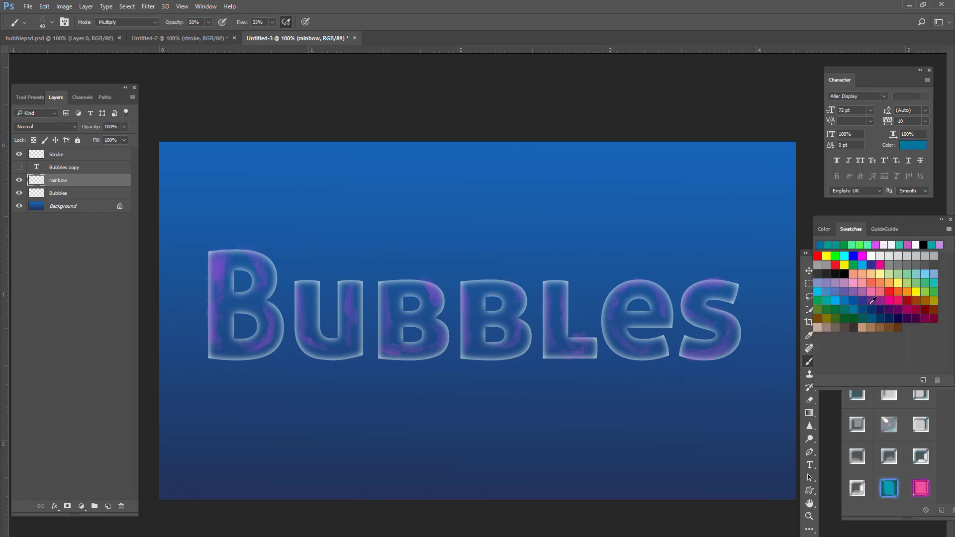
mouse_move(943, 304)
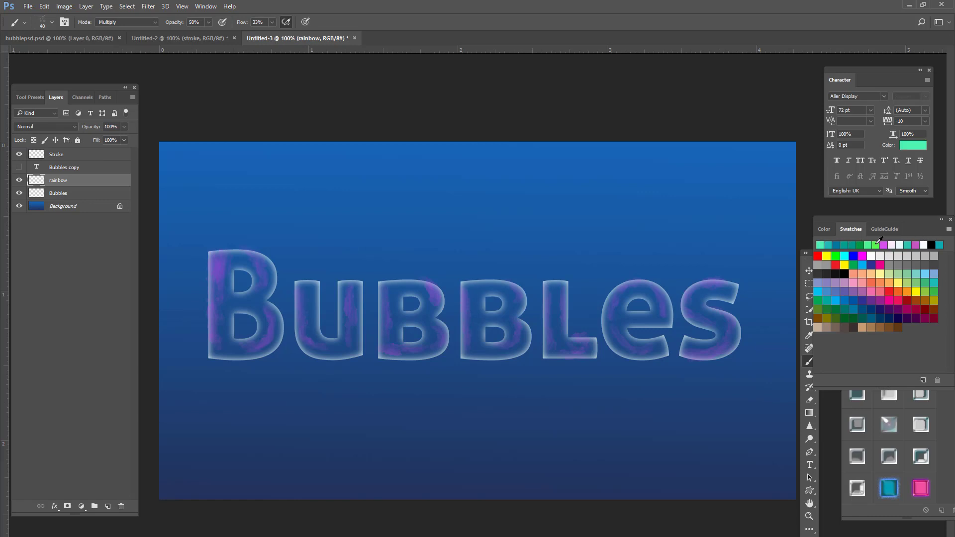
click(912, 145)
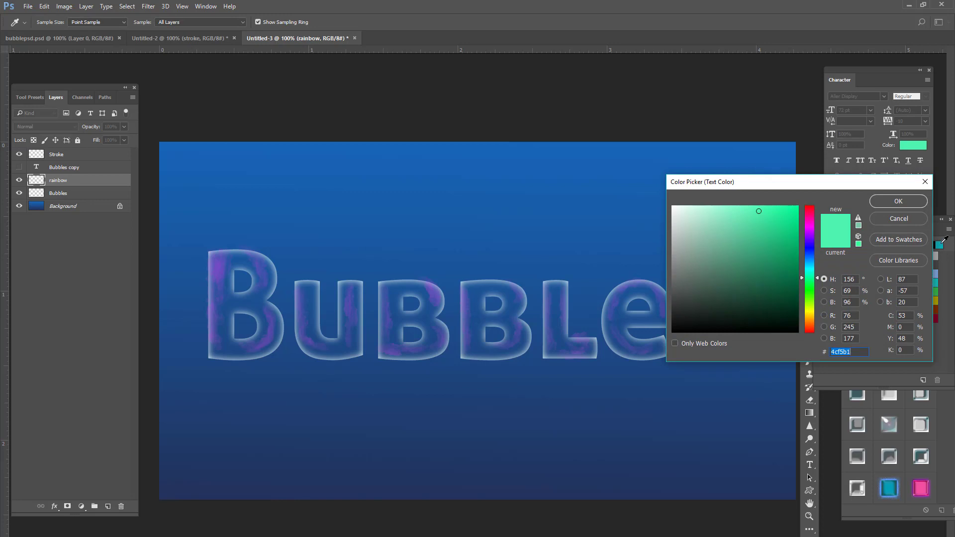
click(794, 222)
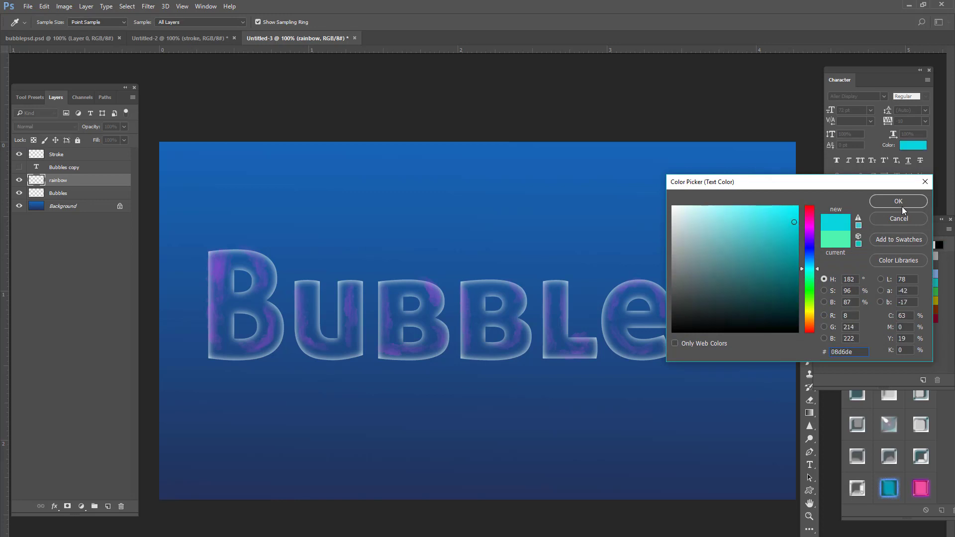
click(899, 201)
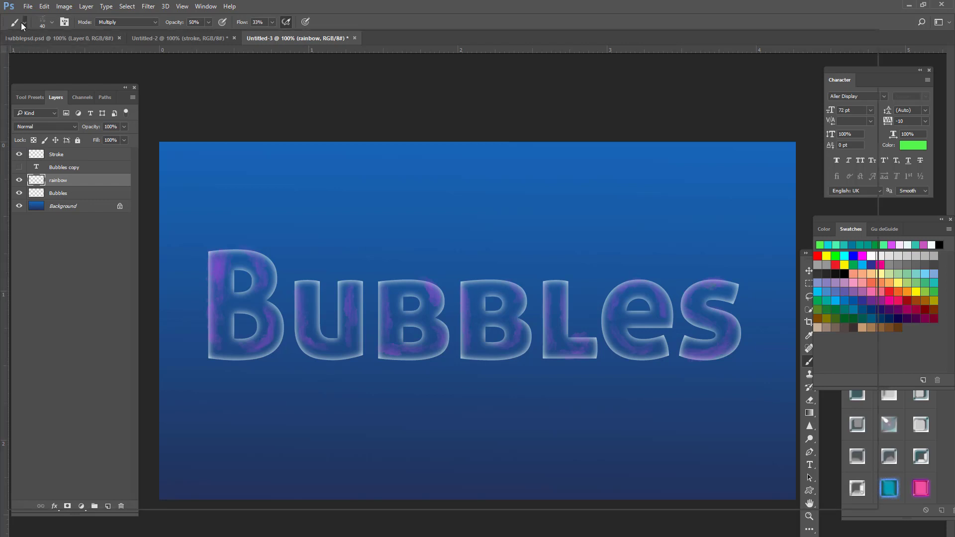
Step: Choose a soft brush preset and paint green patches inside the letters on the rainbow layer
click(54, 22)
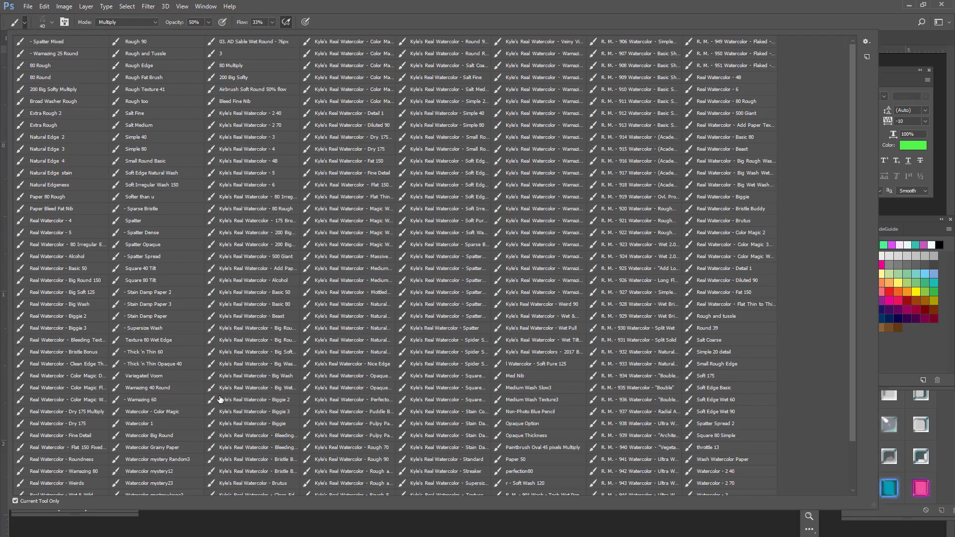
mouse_move(92, 293)
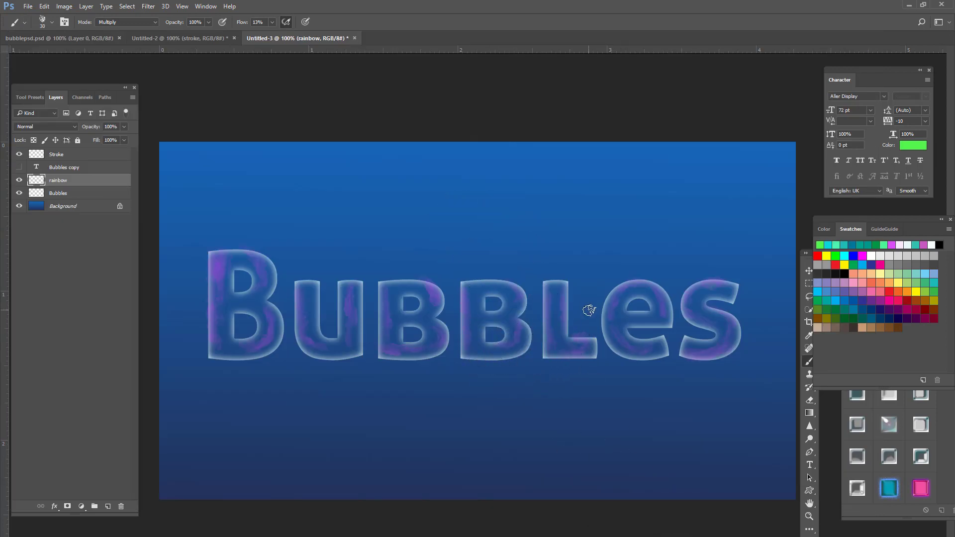
mouse_move(649, 307)
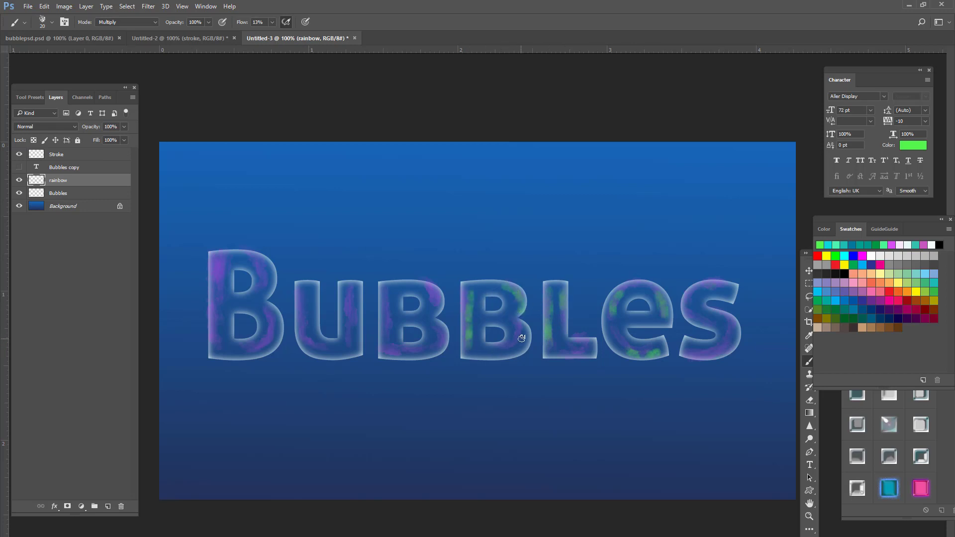
drag(521, 339, 435, 307)
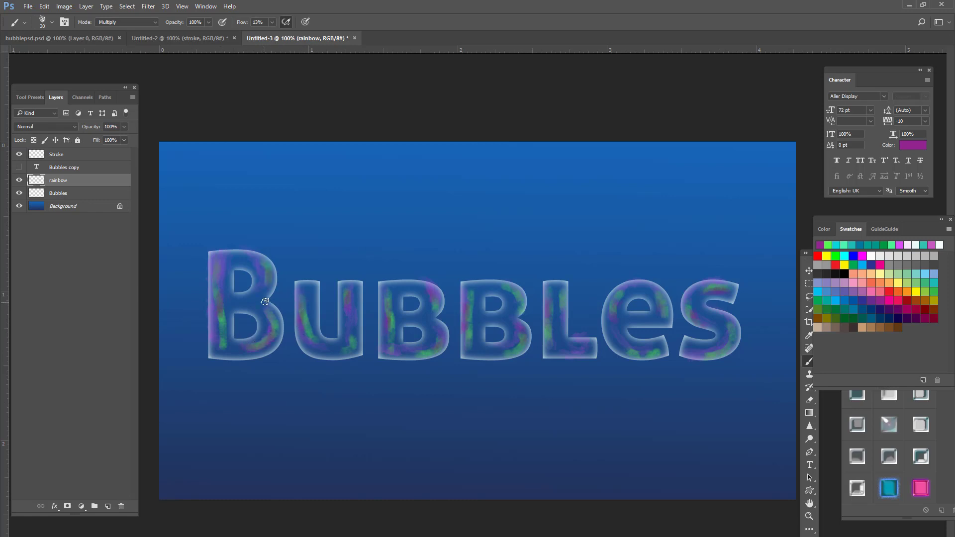
Step: Switch swatch colours and dab cyan and yellow patches onto the letters
click(853, 256)
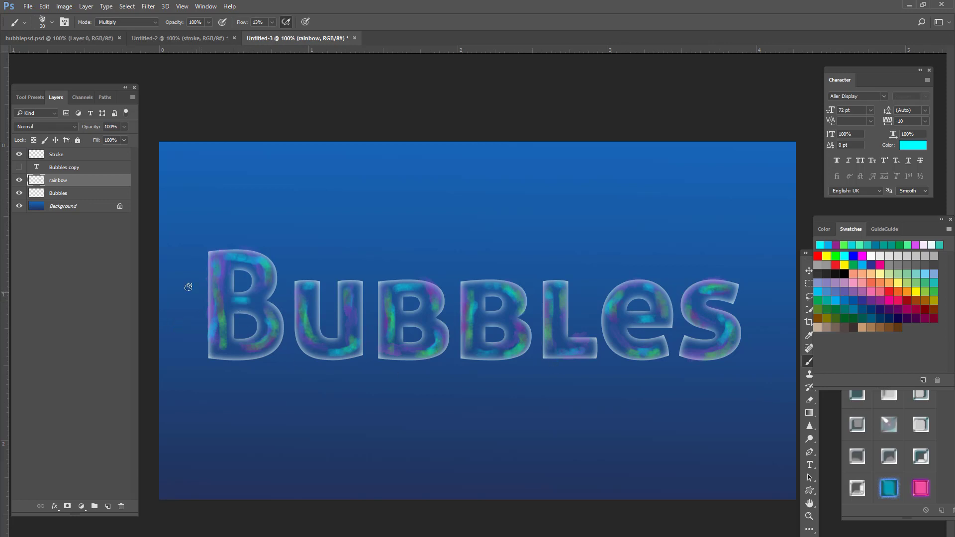
mouse_move(896, 429)
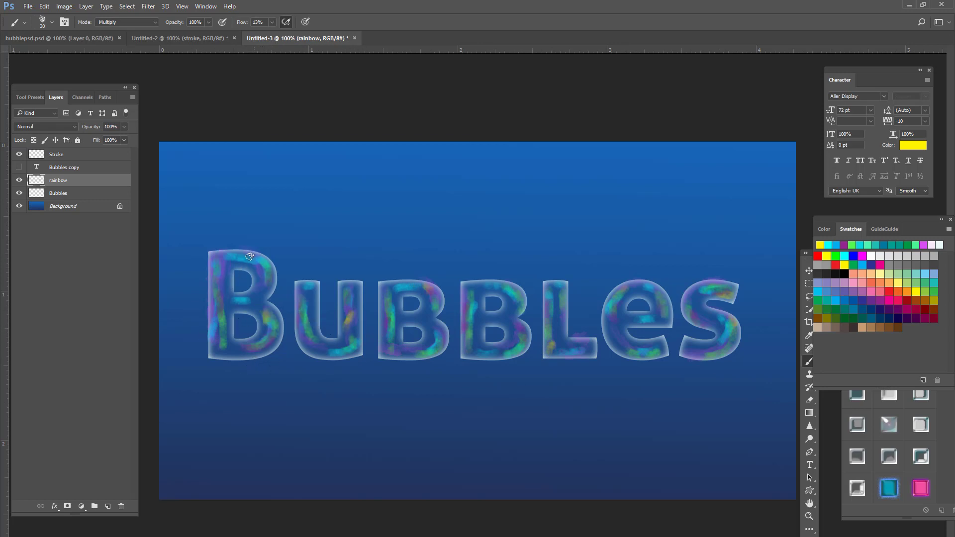
drag(249, 256, 227, 349)
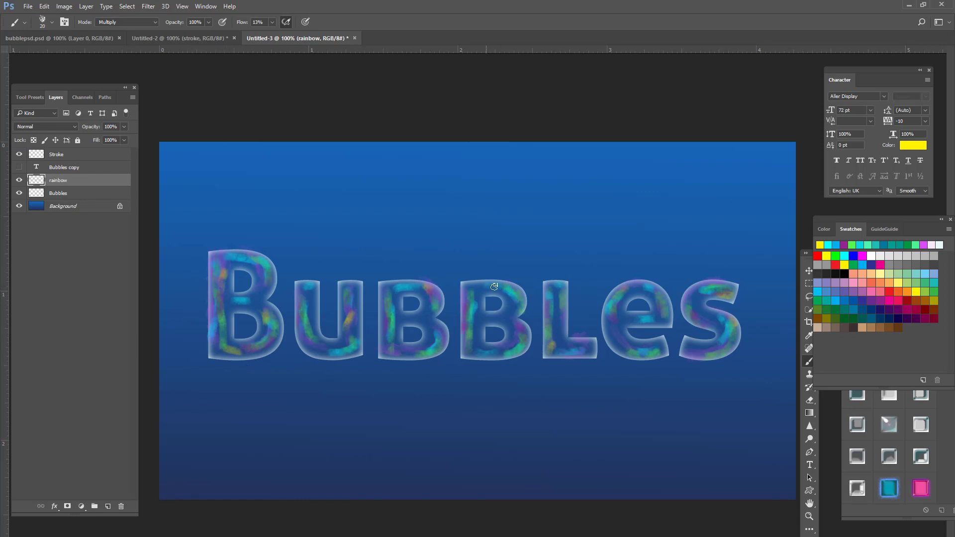
mouse_move(127, 13)
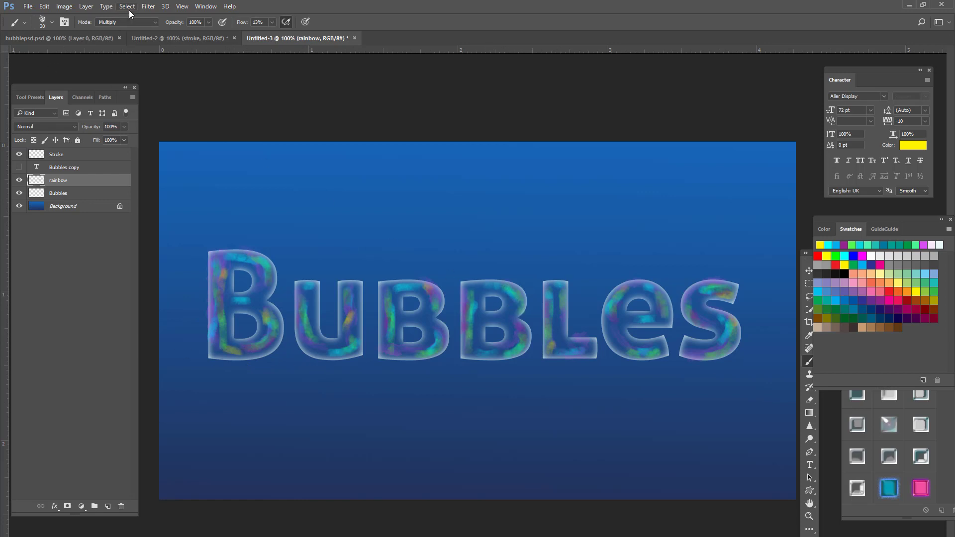
Step: Apply a Gaussian Blur of 6 pixels to the rainbow colour patches
click(148, 6)
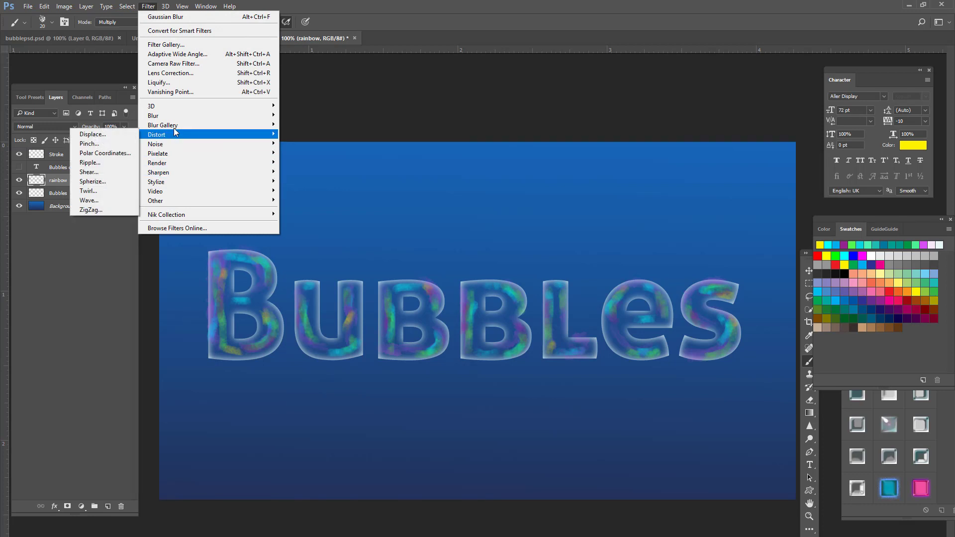
mouse_move(153, 115)
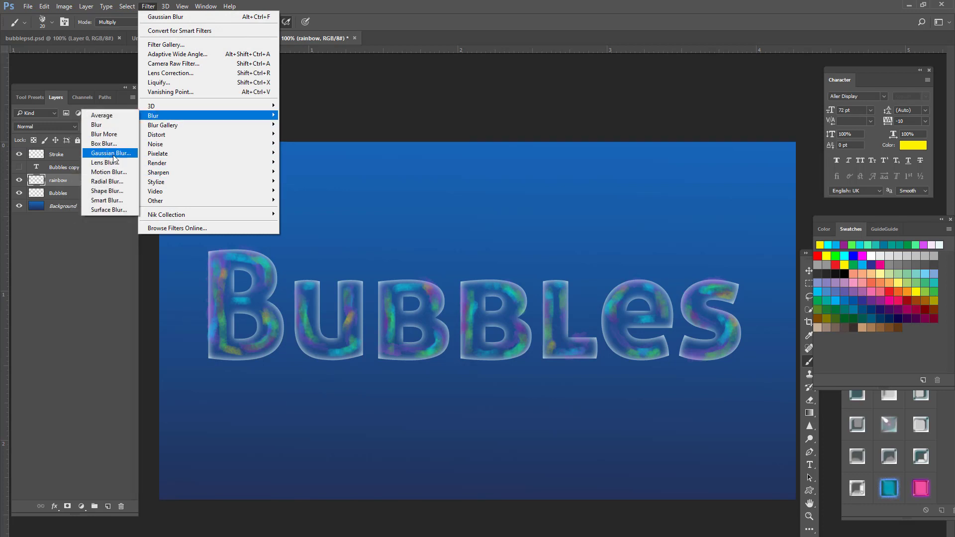
click(110, 154)
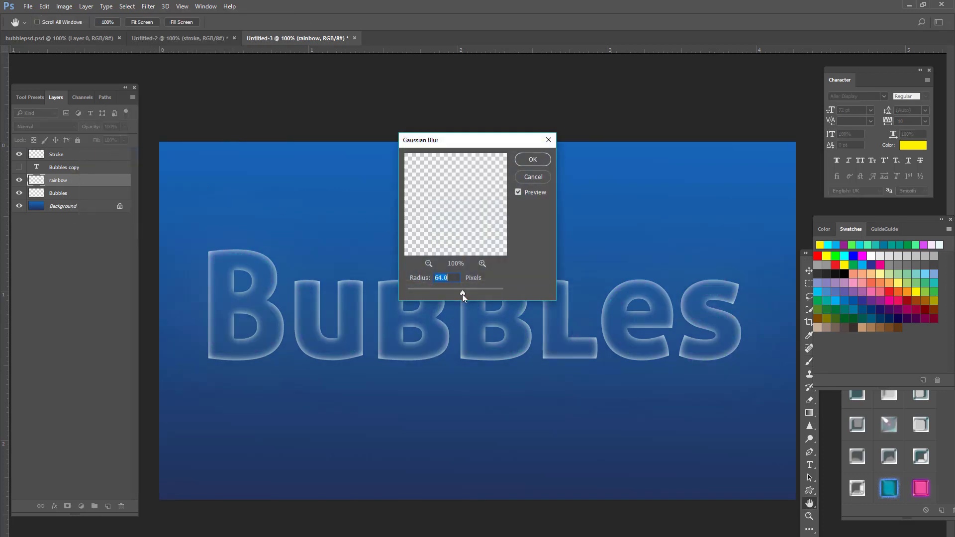
drag(463, 296, 443, 295)
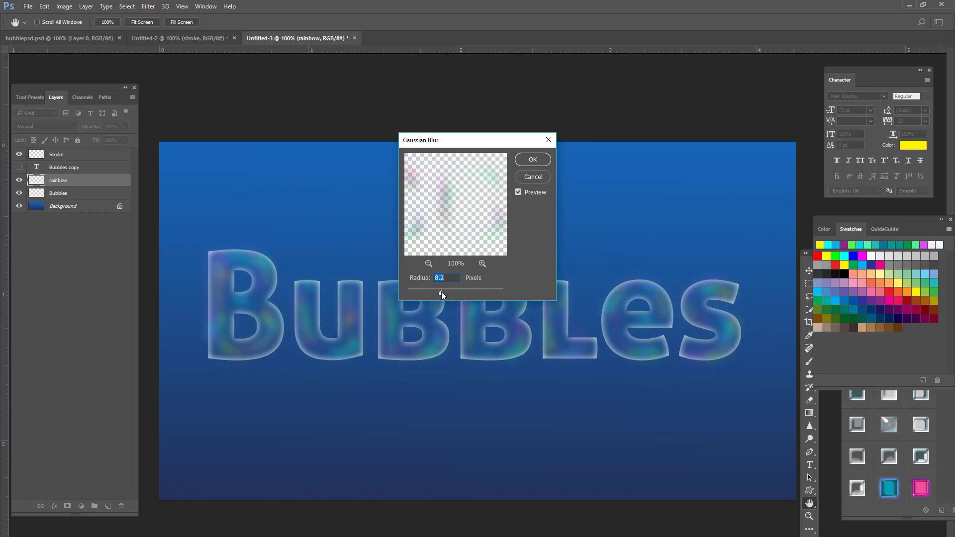
drag(463, 287, 438, 294)
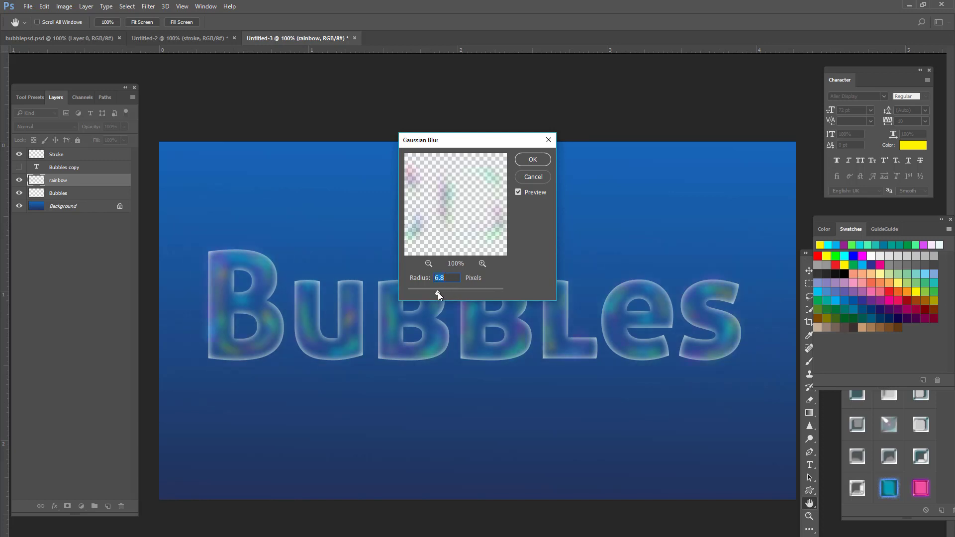
drag(439, 286, 434, 286)
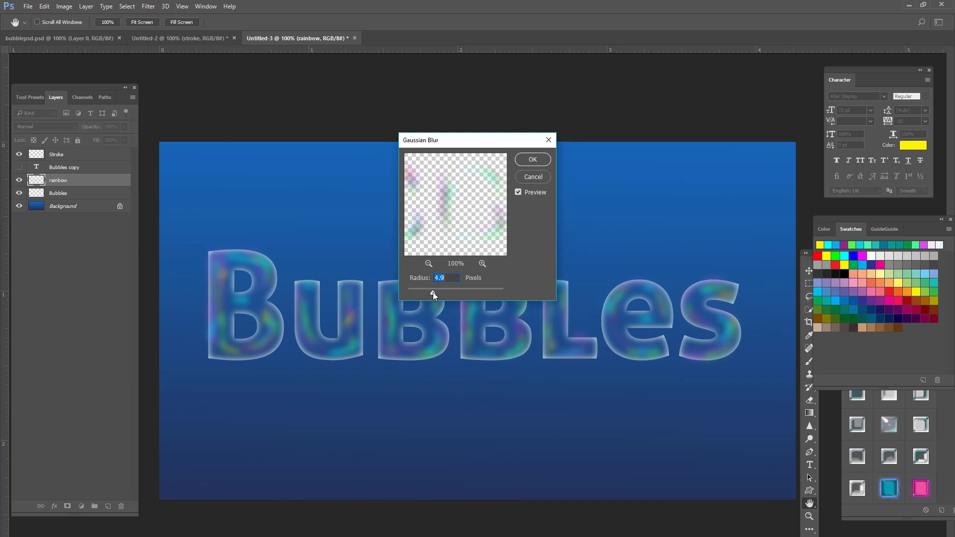
drag(434, 293, 437, 293)
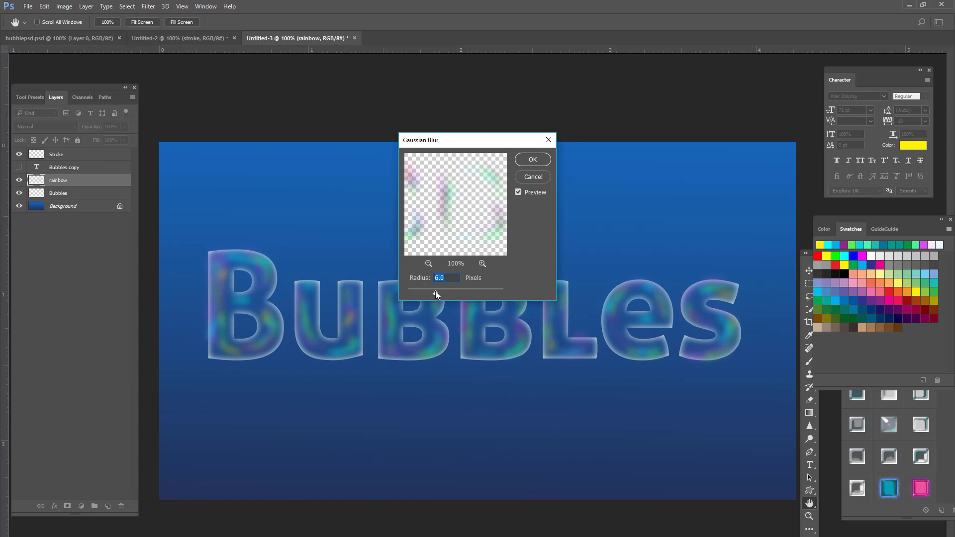
click(532, 159)
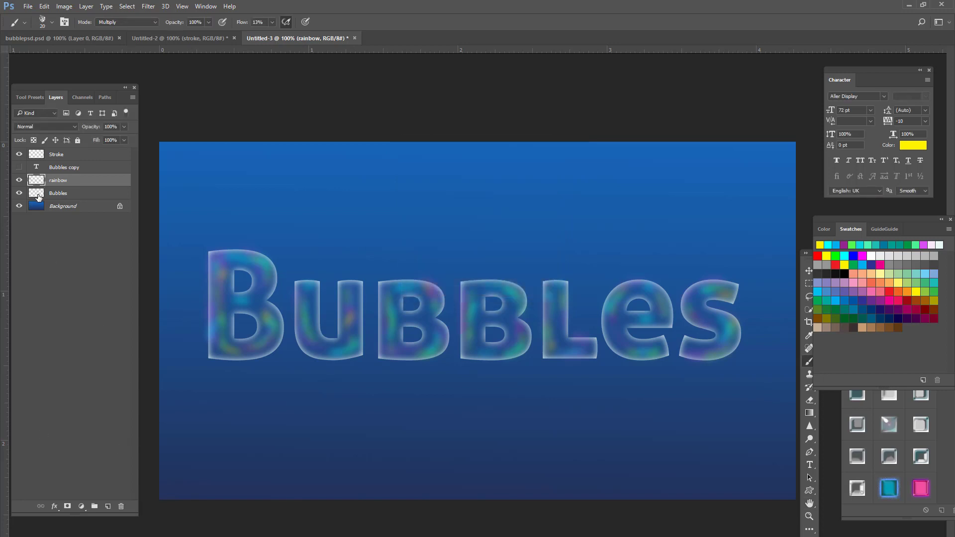
Step: Load the Bubbles letter shapes as a selection, invert it and delete the rainbow spill outside the letters
click(58, 193)
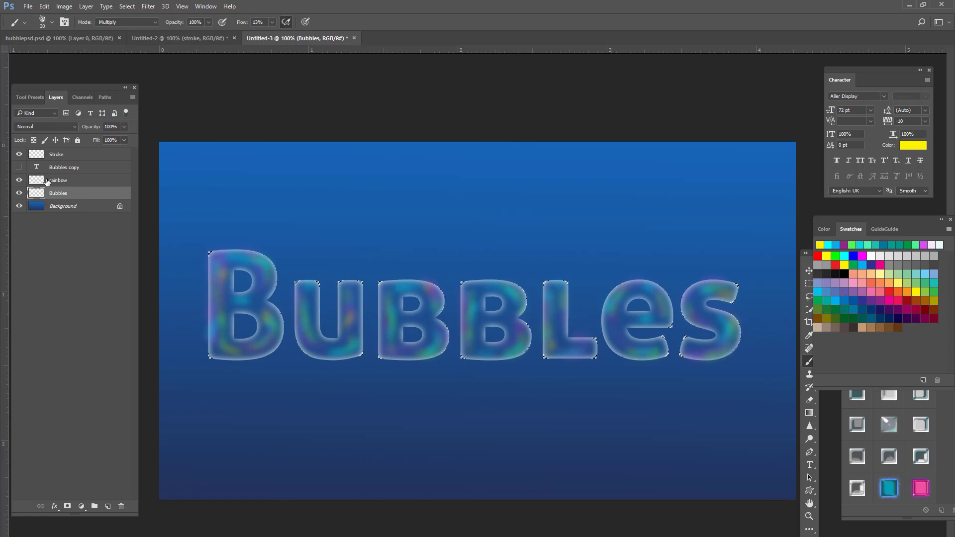
click(126, 6)
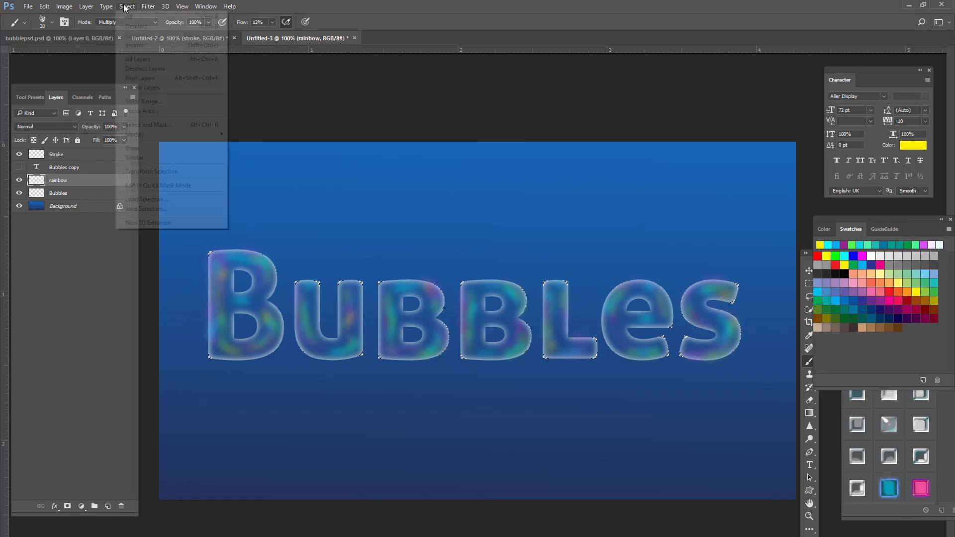
click(135, 44)
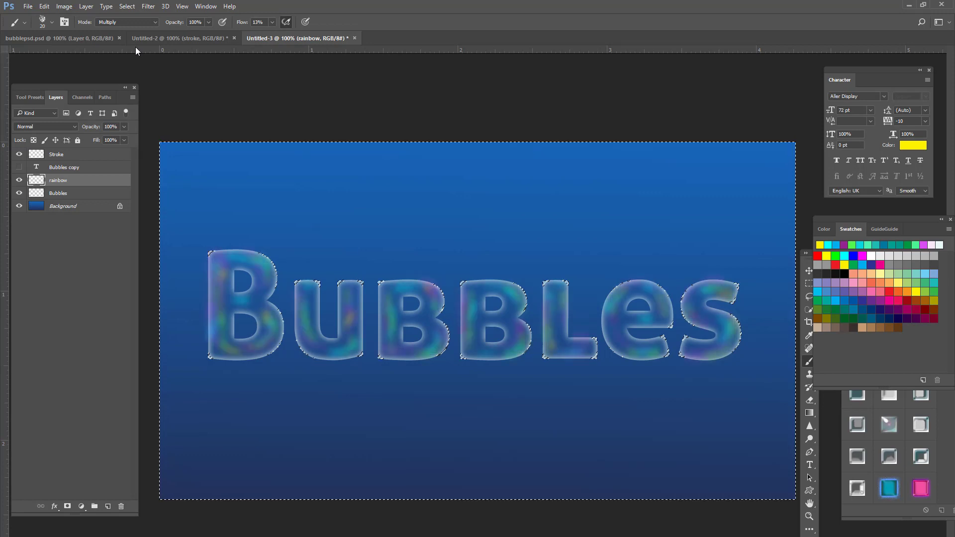
click(127, 6)
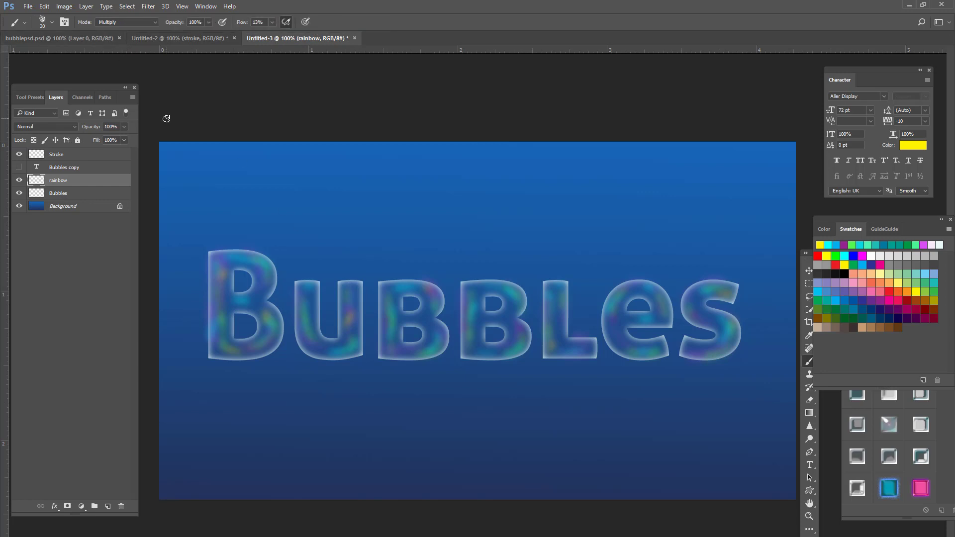
mouse_move(73, 196)
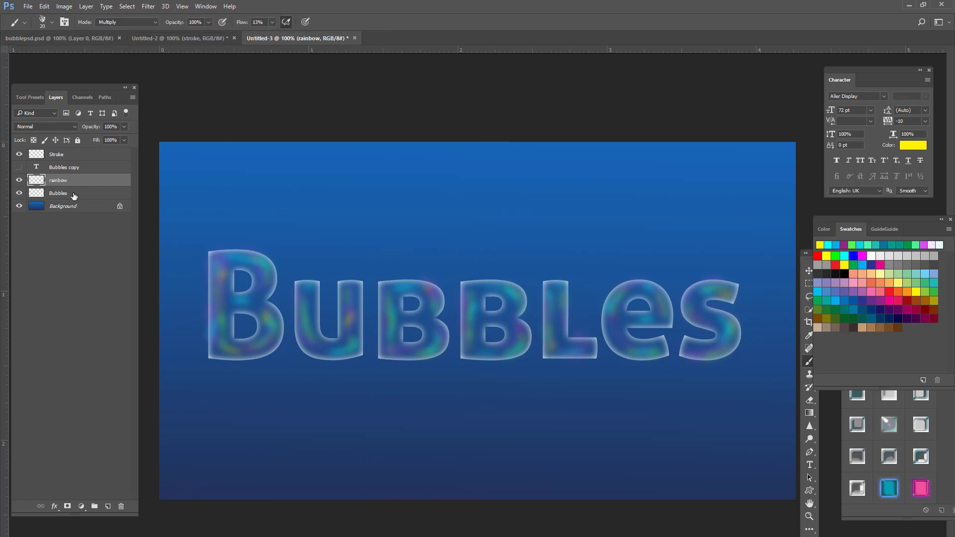
Step: Rename the rainbow layer to 'bubbletype' and place it above Bubbles copy
click(58, 193)
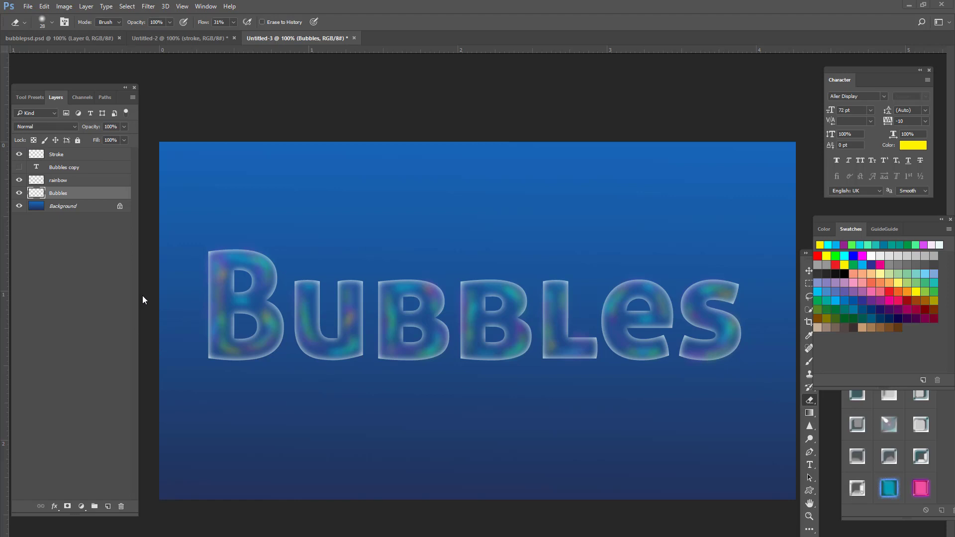
mouse_move(83, 181)
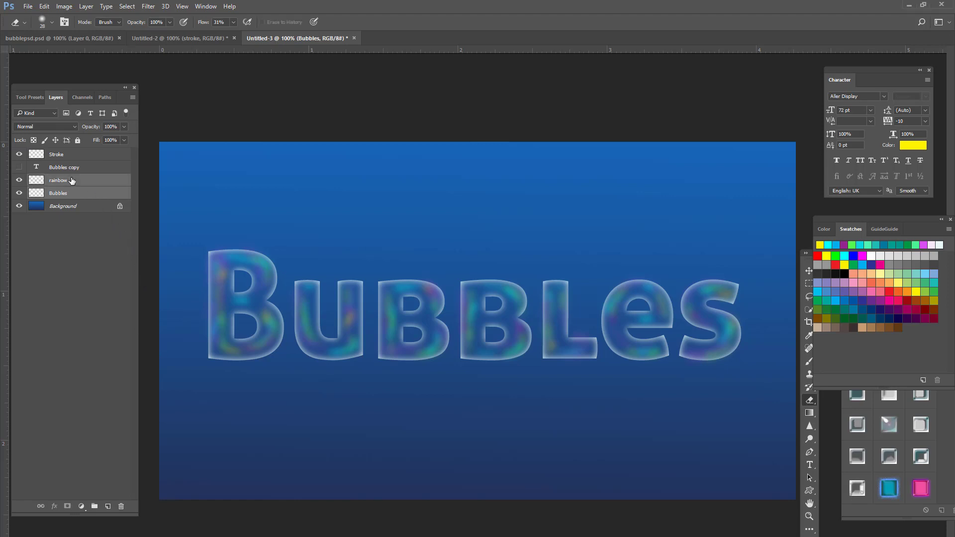
right_click(58, 181)
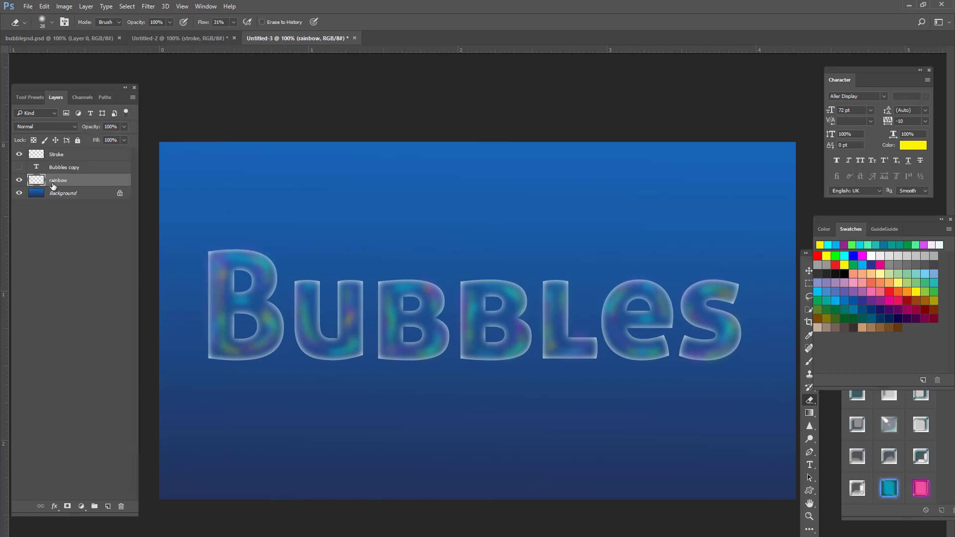
double_click(59, 180)
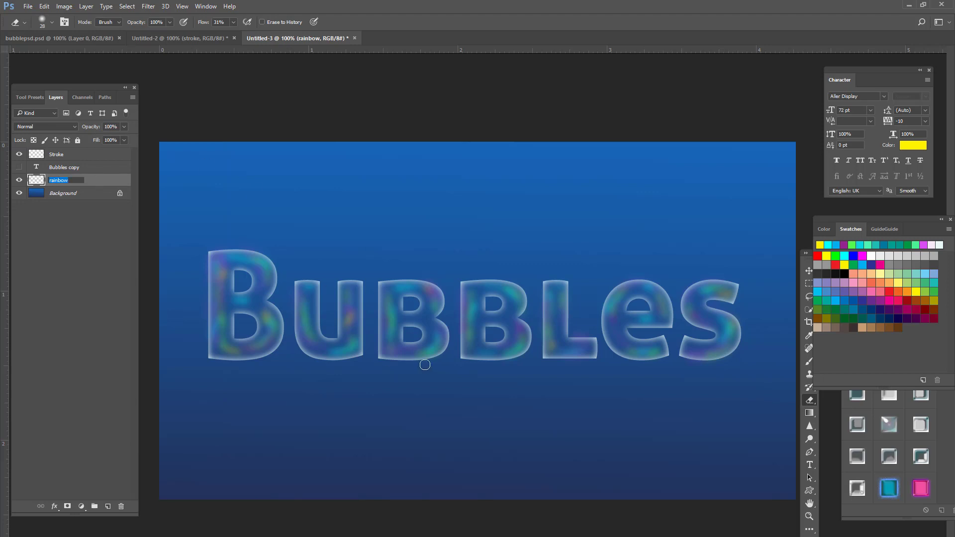
text(bubbletype)
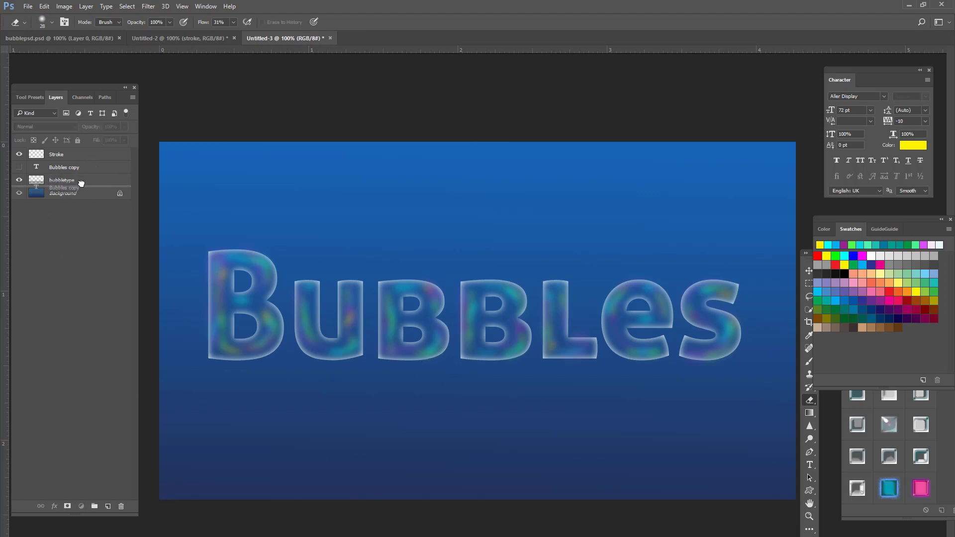
click(61, 179)
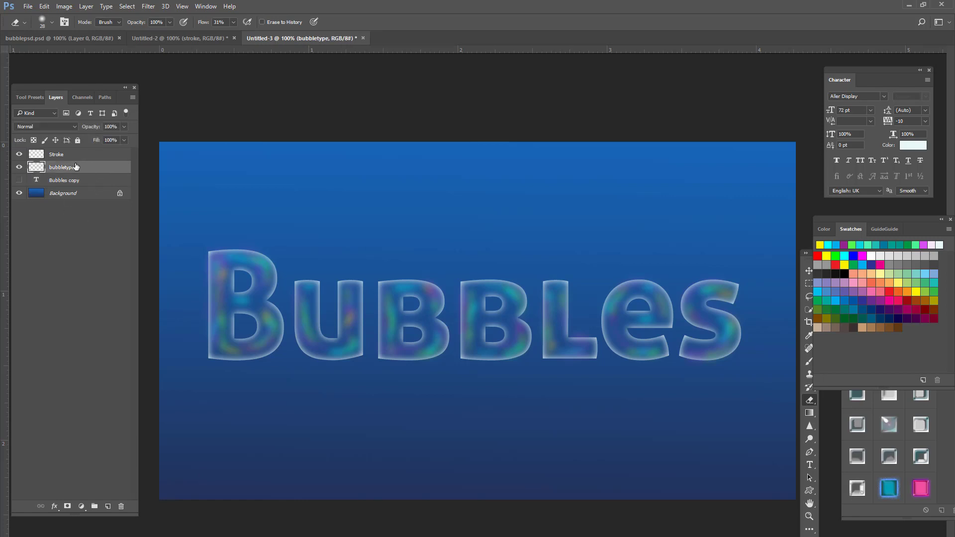
Step: Rename the Stroke layer to 'highlight'
click(55, 154)
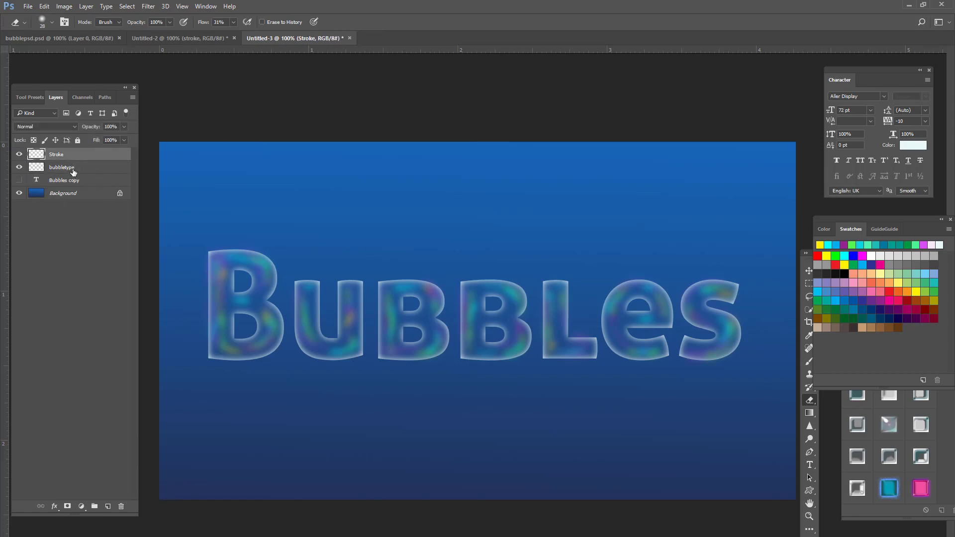
click(61, 167)
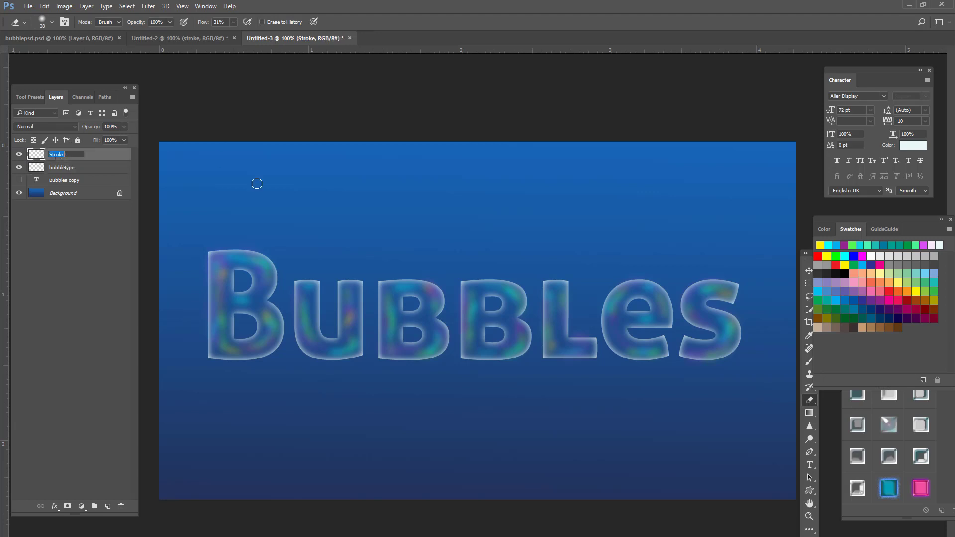
mouse_move(210, 348)
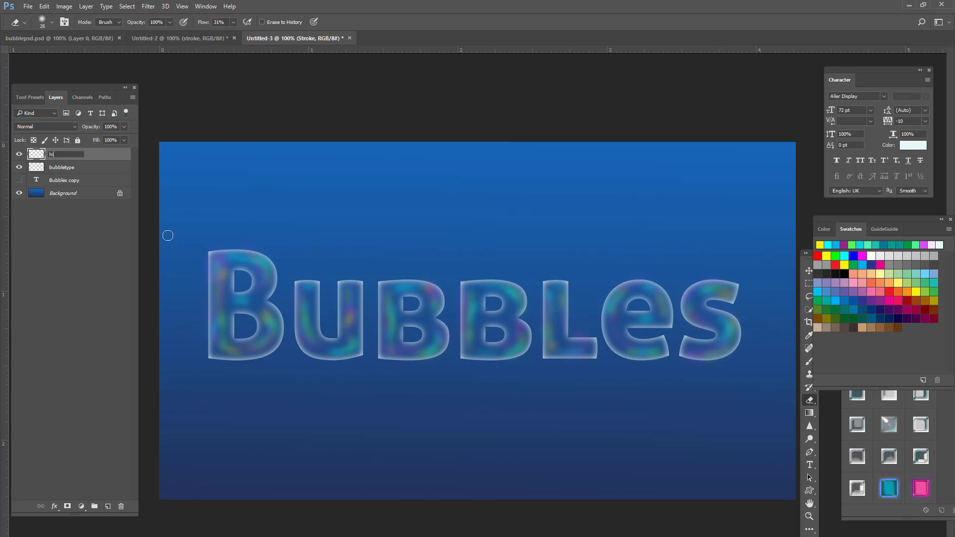
text(highlight)
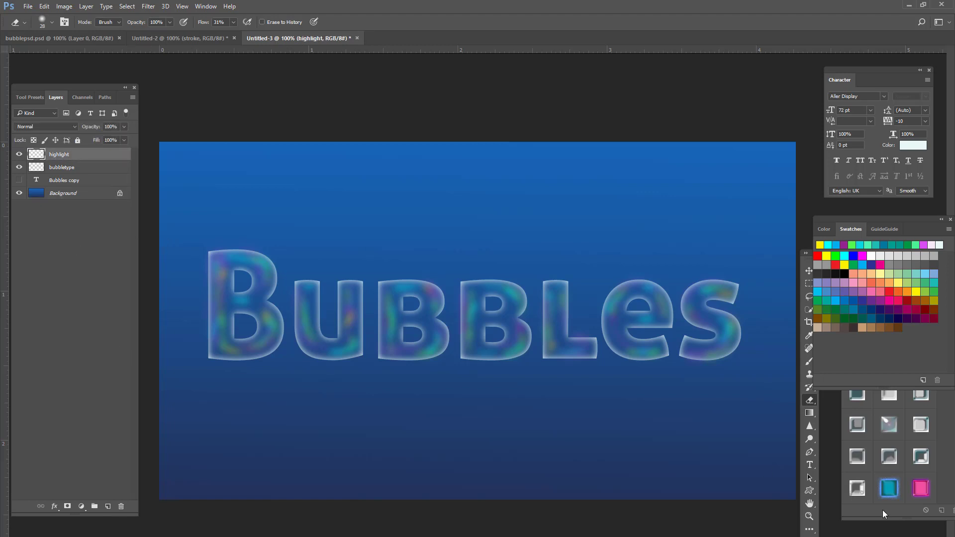
mouse_move(835, 222)
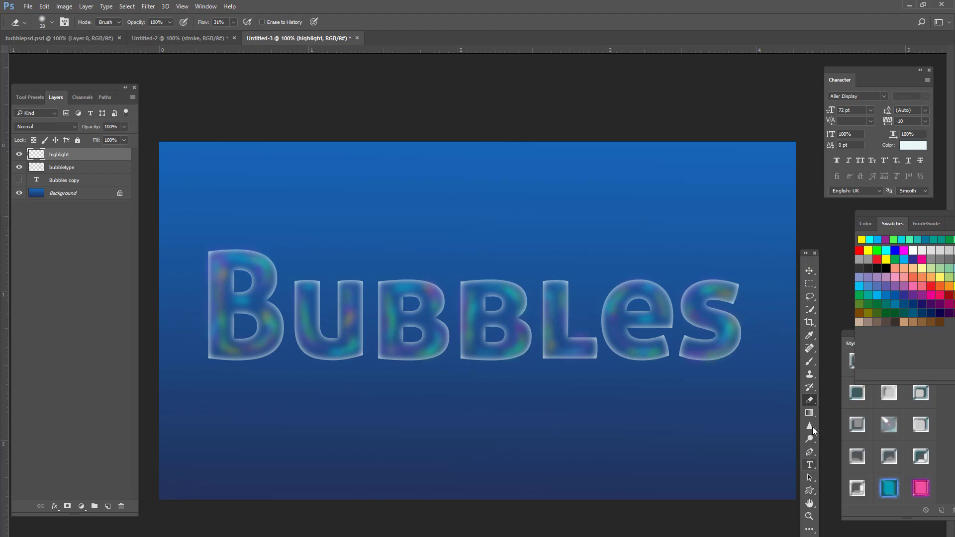
mouse_move(810, 507)
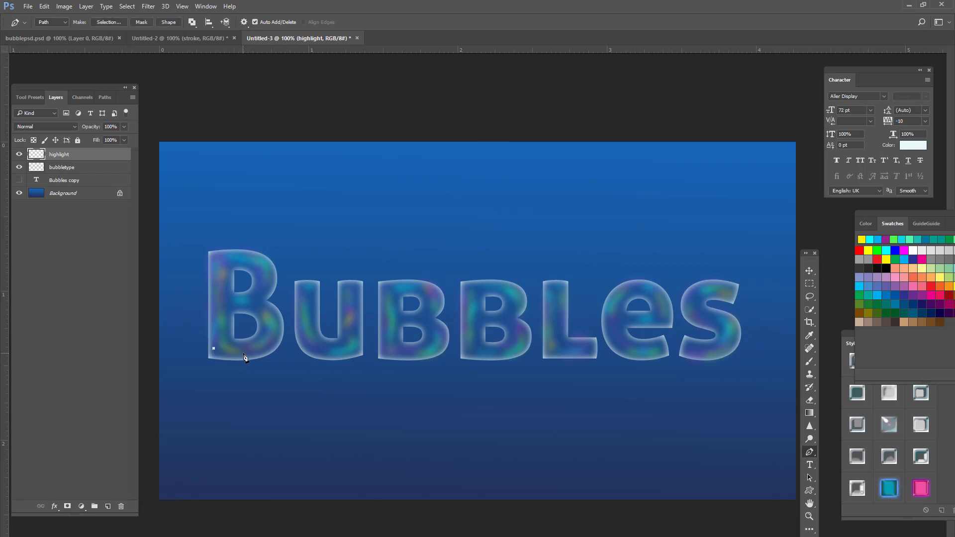
Step: Draw a short curved pen path along the lower curve of the B
drag(213, 349, 272, 348)
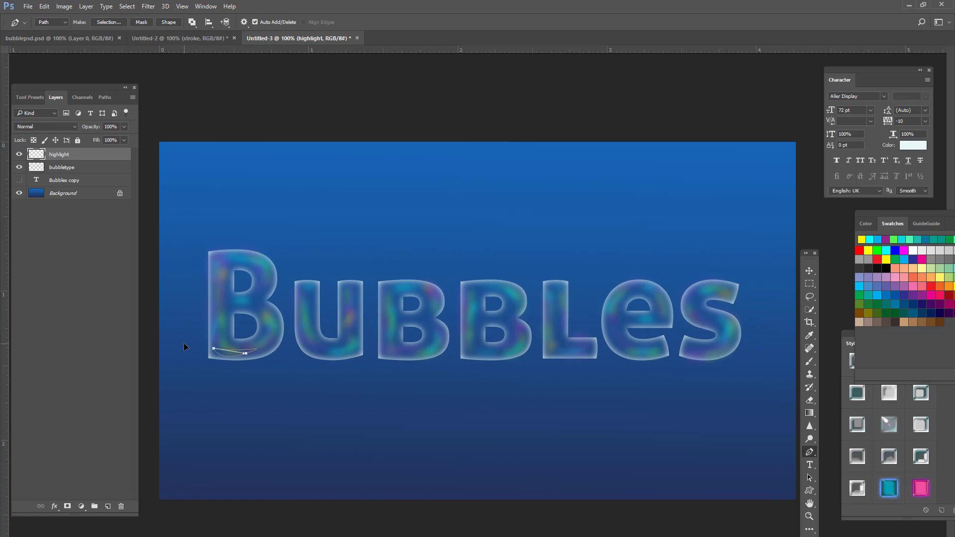
mouse_move(847, 291)
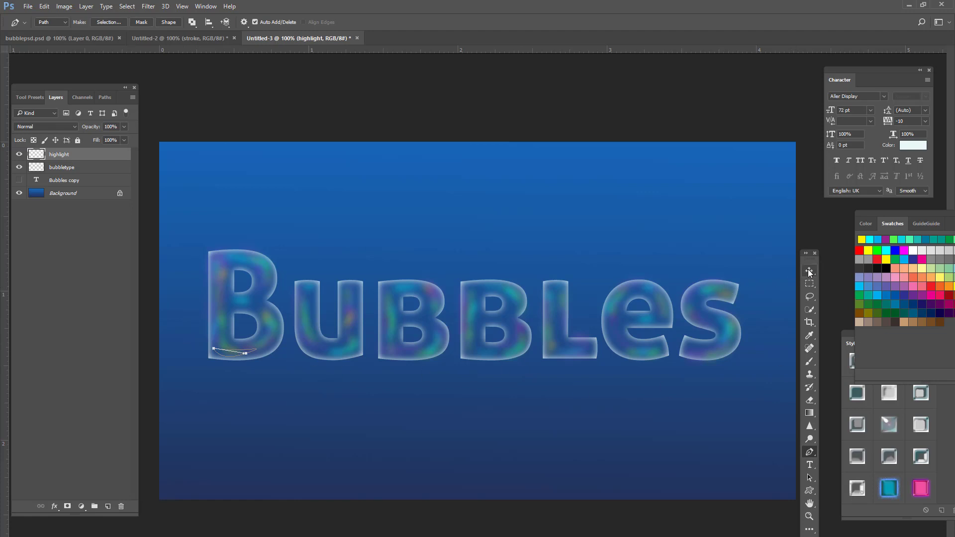
Step: Show the Paths panel and set the background colour to near-white f6eeee for the highlight stroke
click(810, 270)
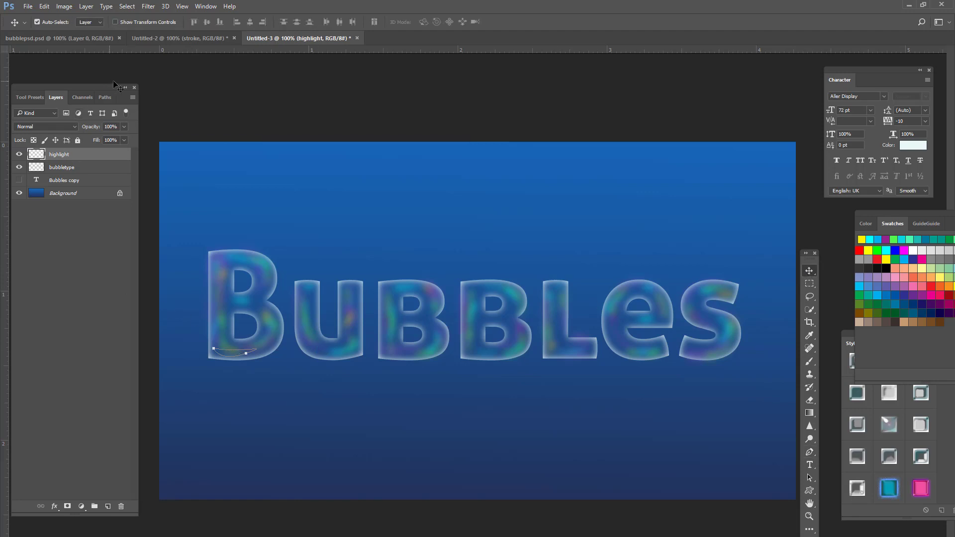
click(105, 97)
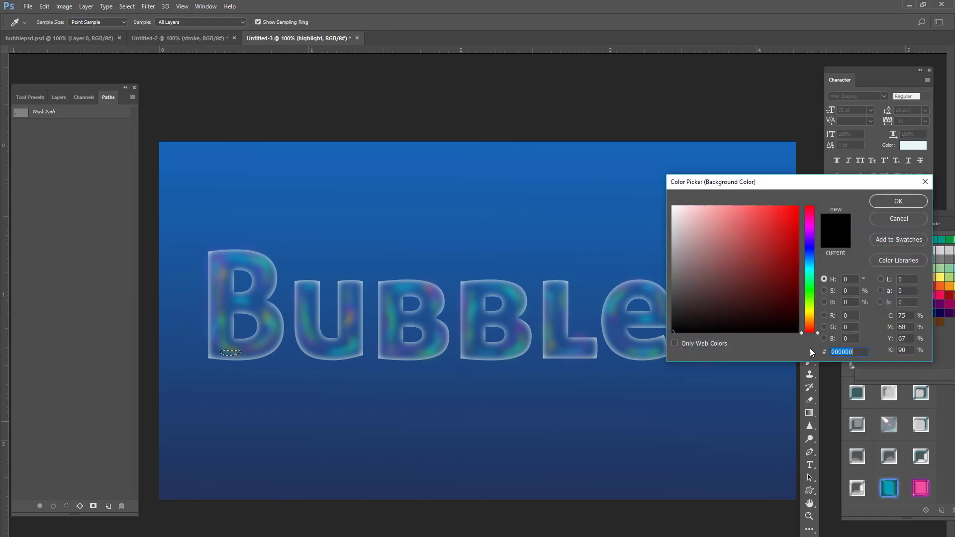
click(675, 210)
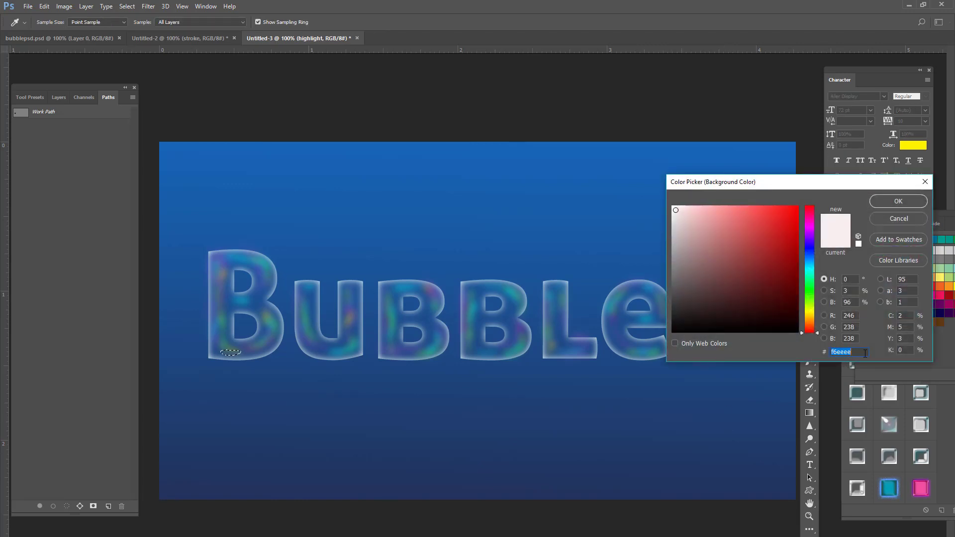
click(897, 201)
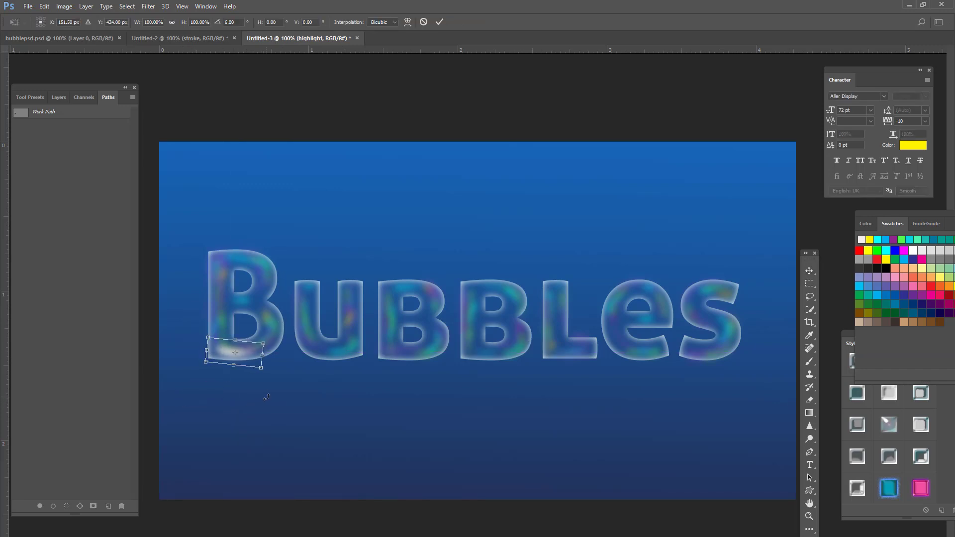
Step: Fit the highlight along the bottom of the B and lower the highlight layer's fill to 75%
drag(235, 366, 235, 368)
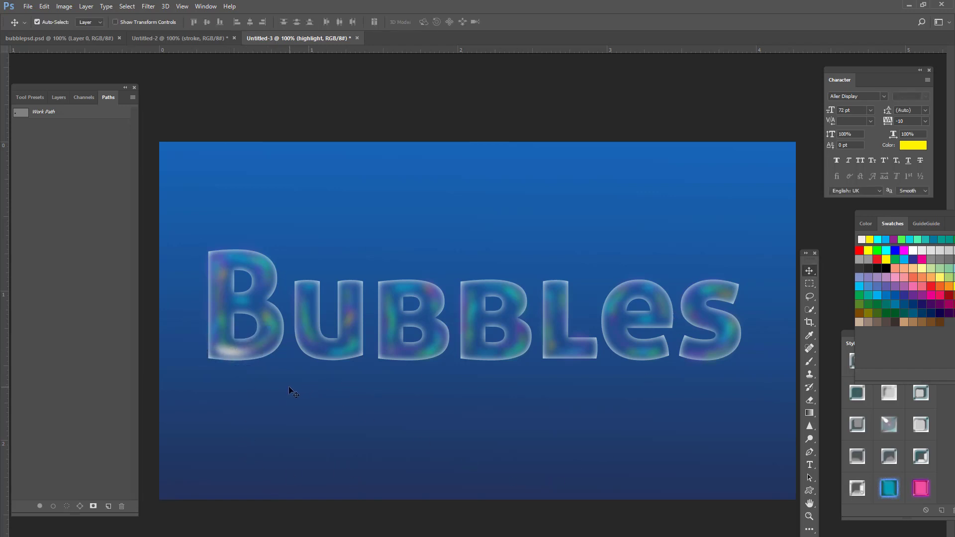
mouse_move(239, 371)
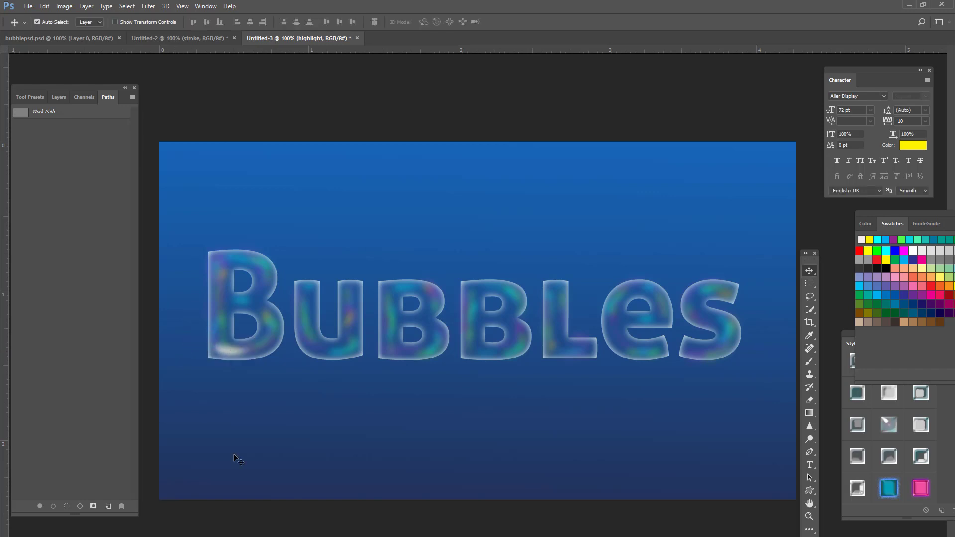
mouse_move(310, 413)
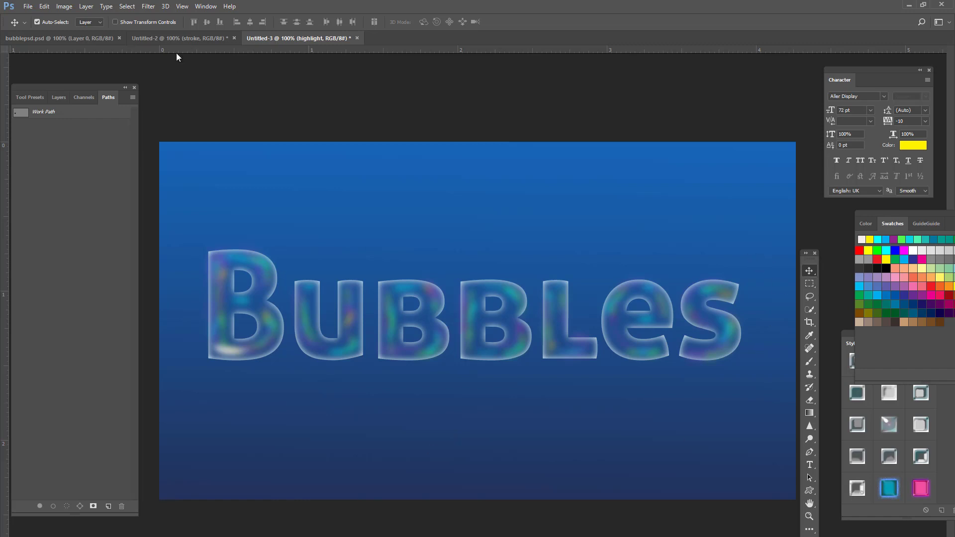
mouse_move(47, 89)
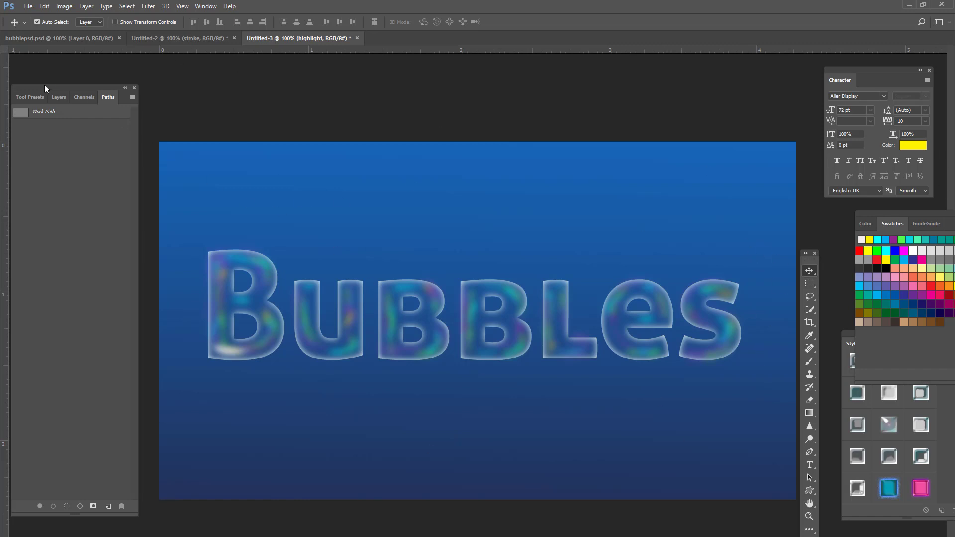
click(59, 97)
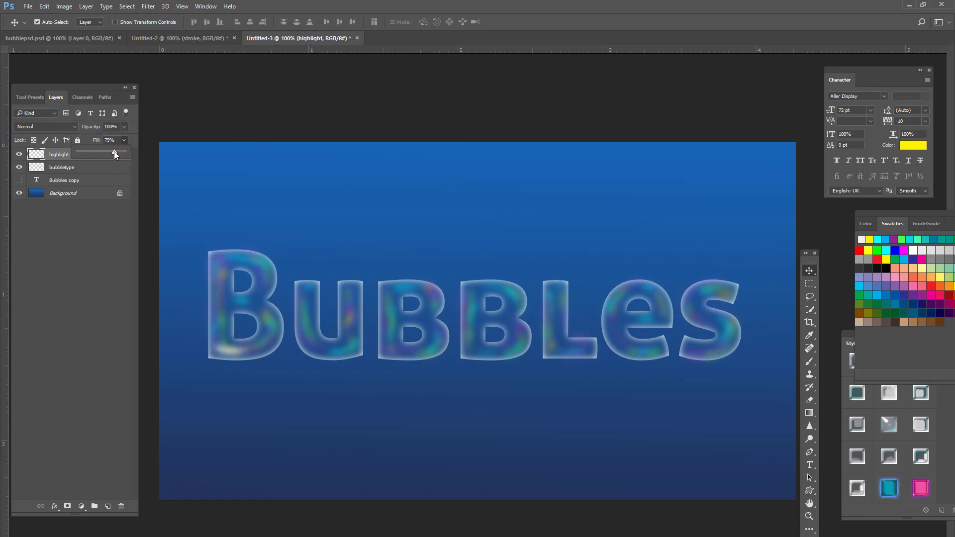
click(115, 153)
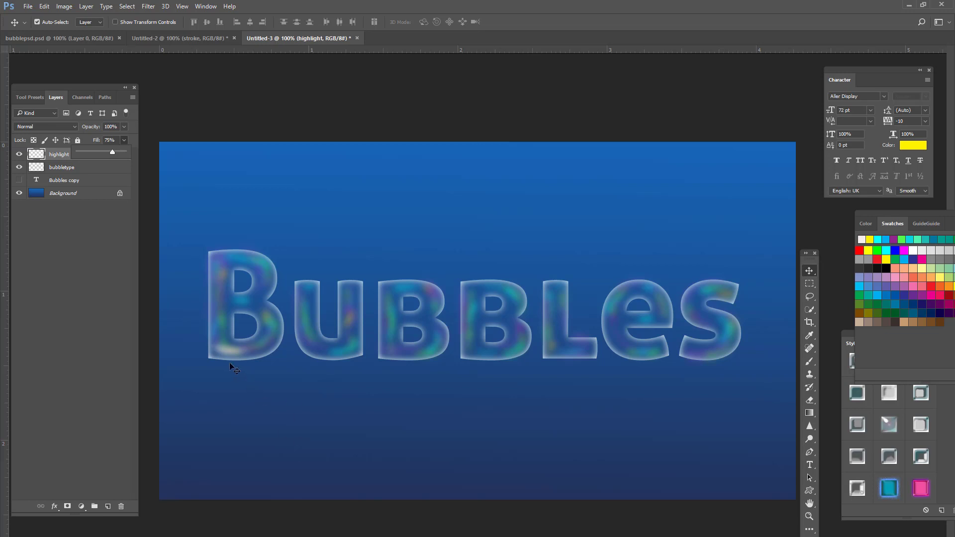
mouse_move(265, 446)
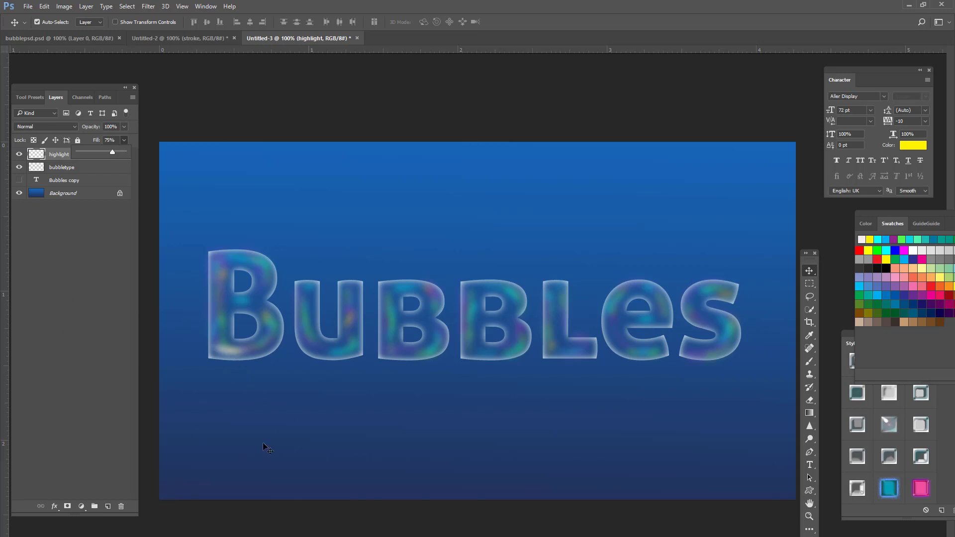
click(55, 38)
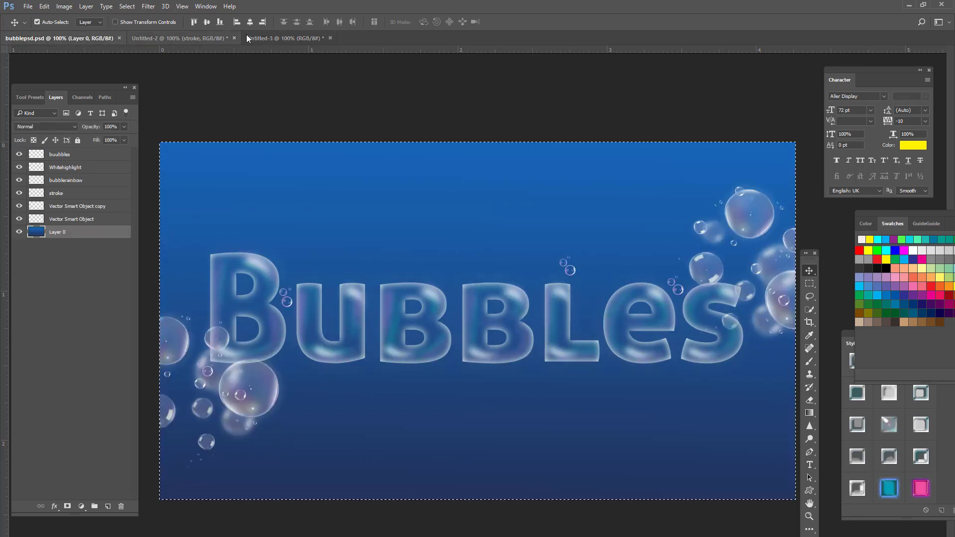
Step: Check the bubblepsd.psd reference, then set the background colour to near-white fafafa
click(281, 38)
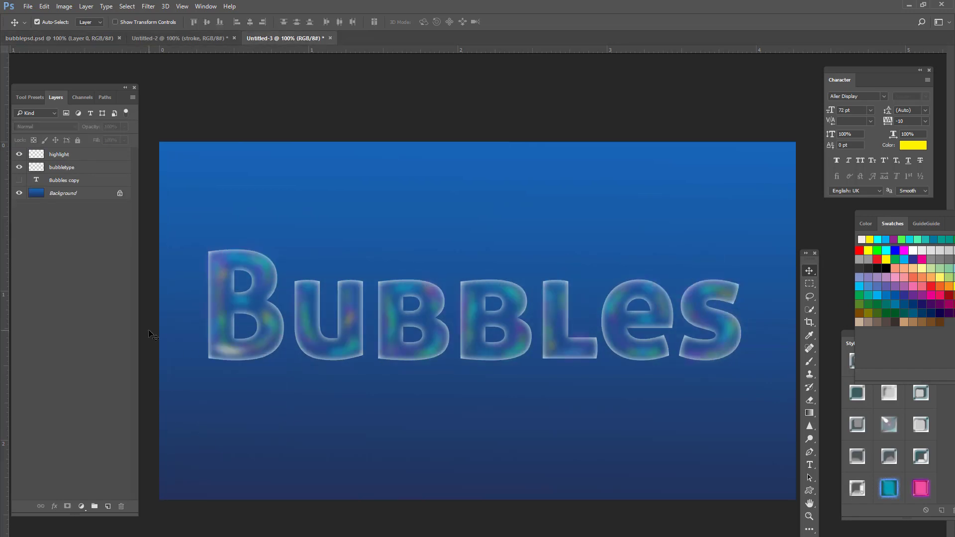
click(60, 154)
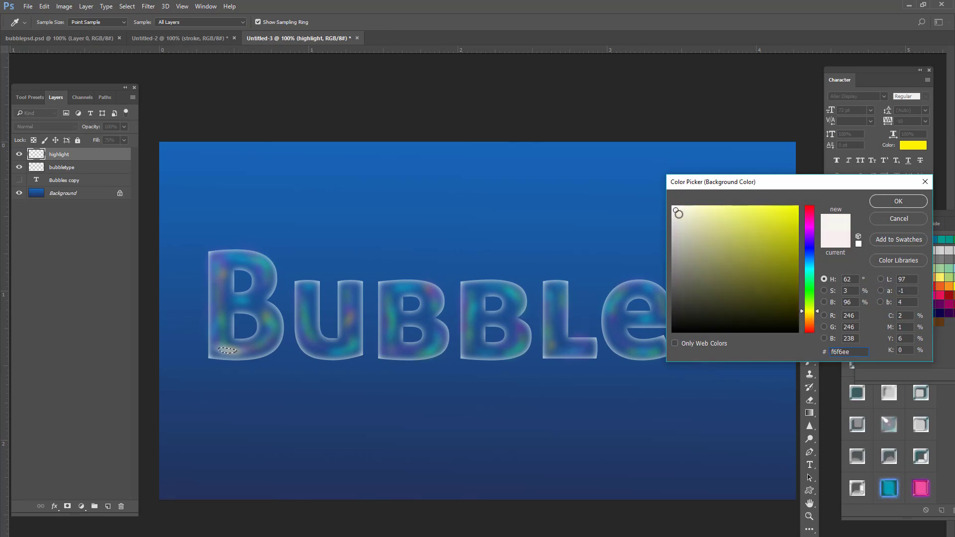
click(674, 209)
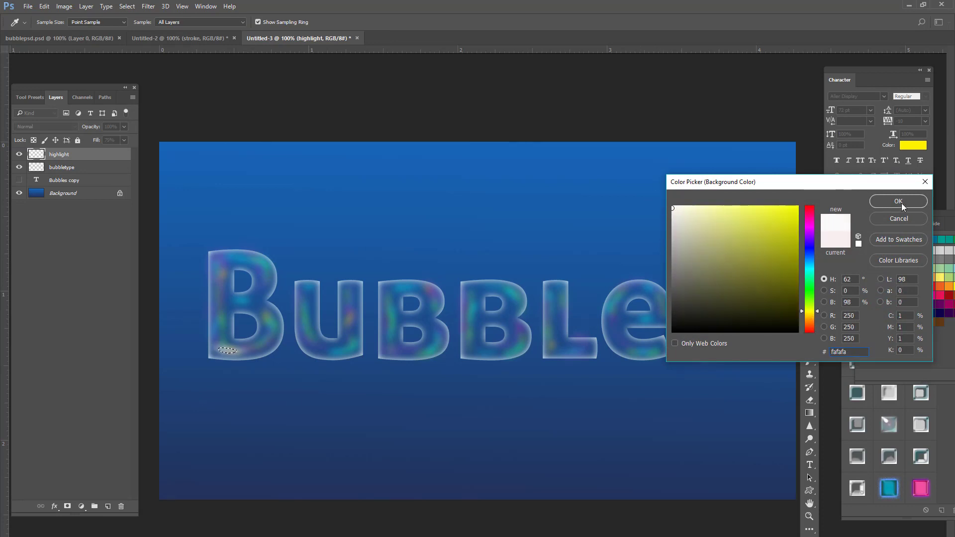
click(898, 202)
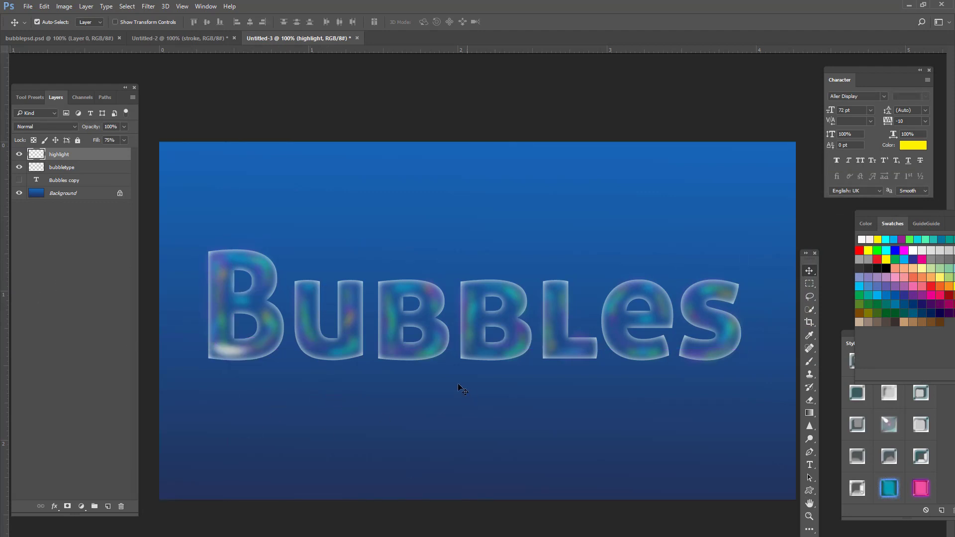
mouse_move(876, 474)
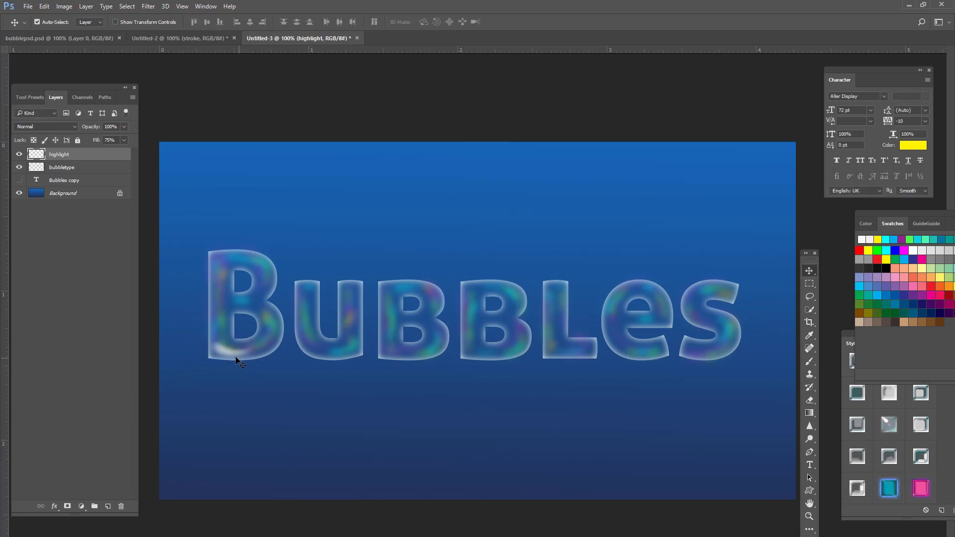
Step: Paint a soft white streak at the bottom-left of the B and switch to the Dodge tool to brighten it
drag(235, 342, 235, 361)
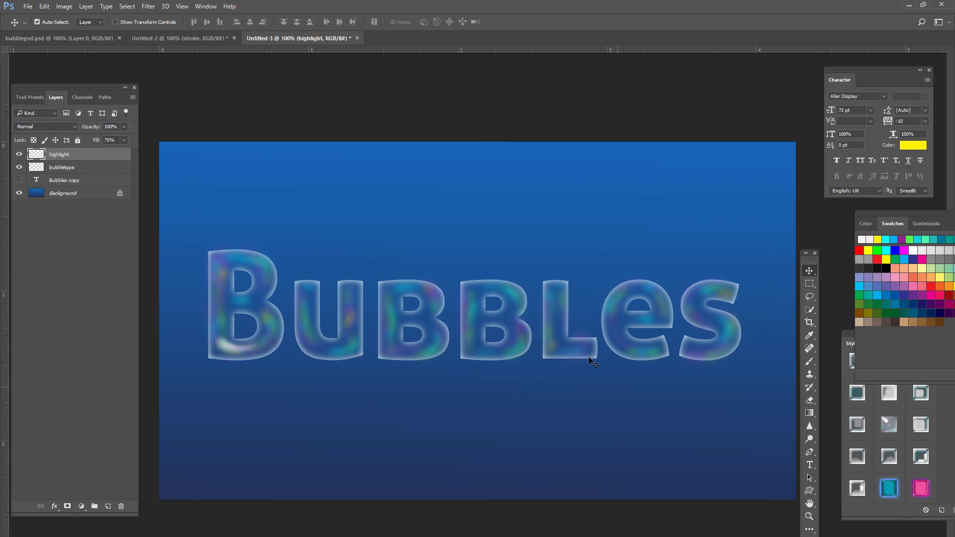
mouse_move(517, 297)
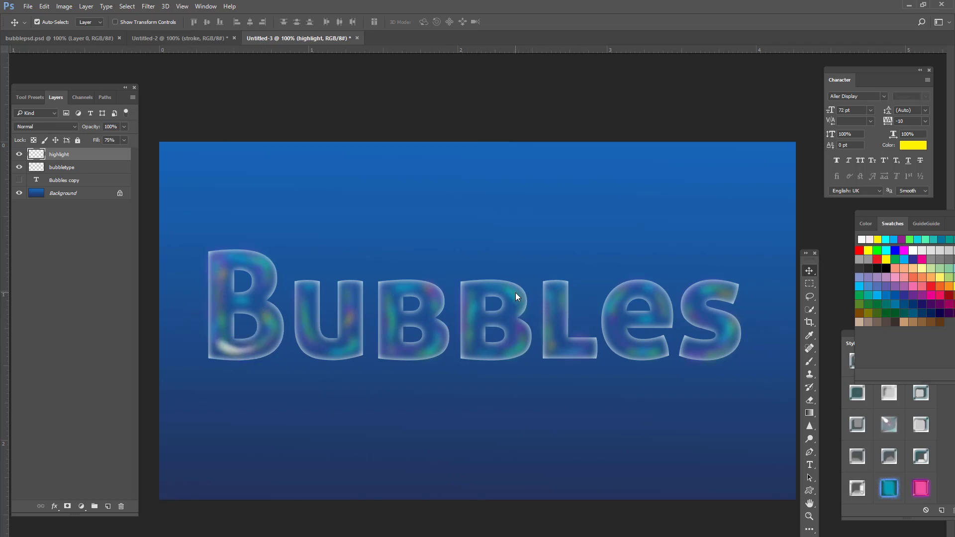
mouse_move(471, 386)
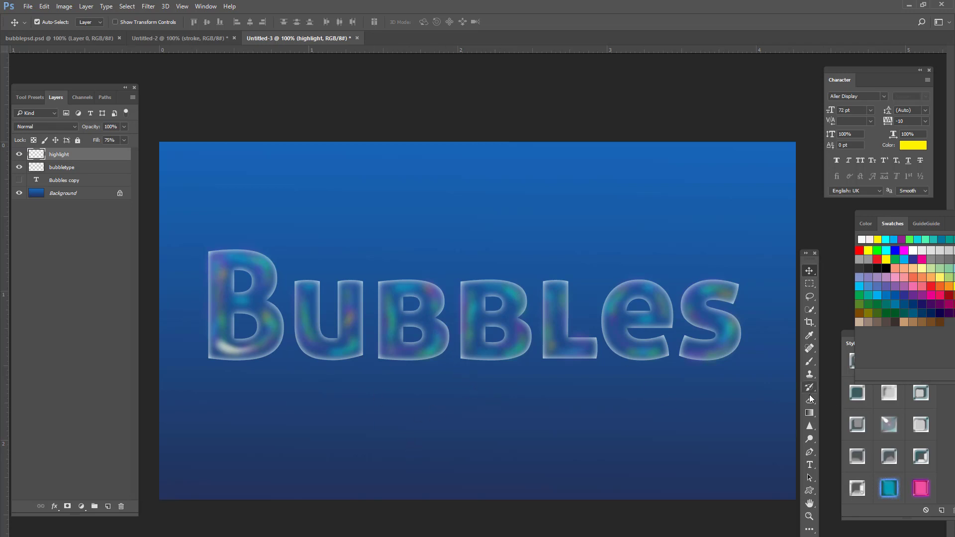
click(810, 400)
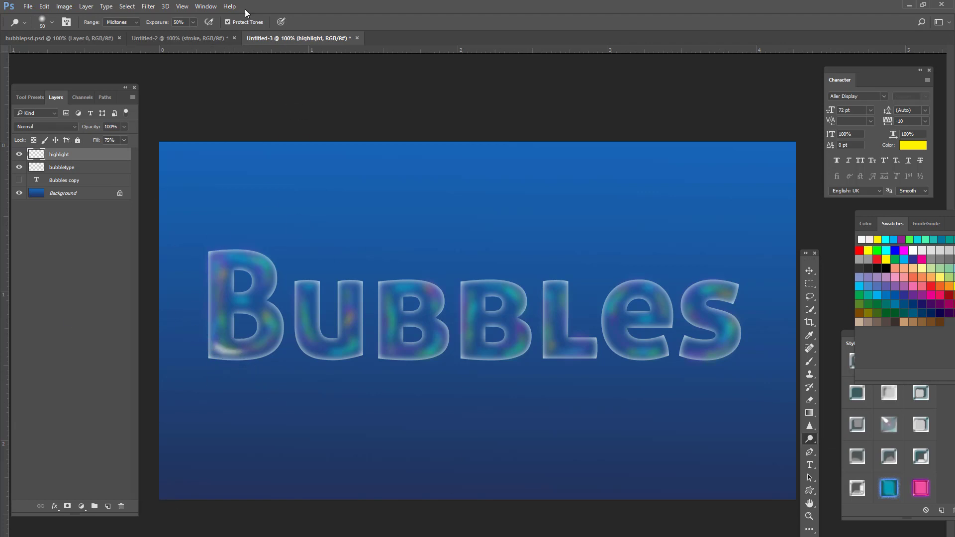
mouse_move(281, 95)
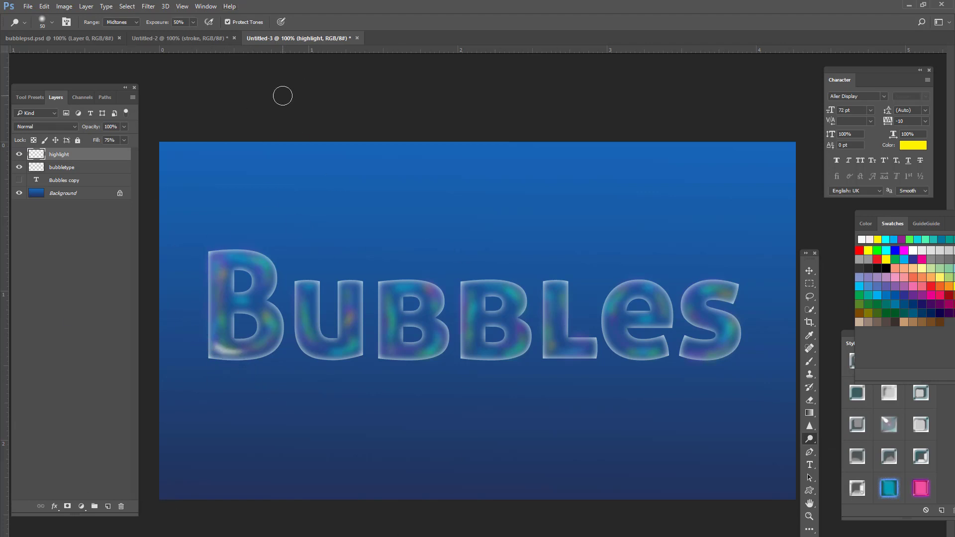
mouse_move(302, 211)
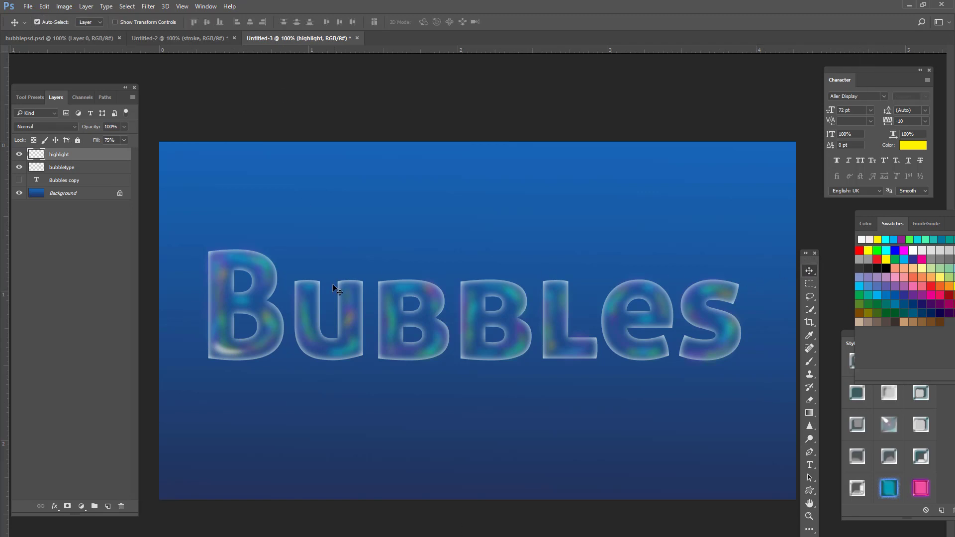
mouse_move(353, 236)
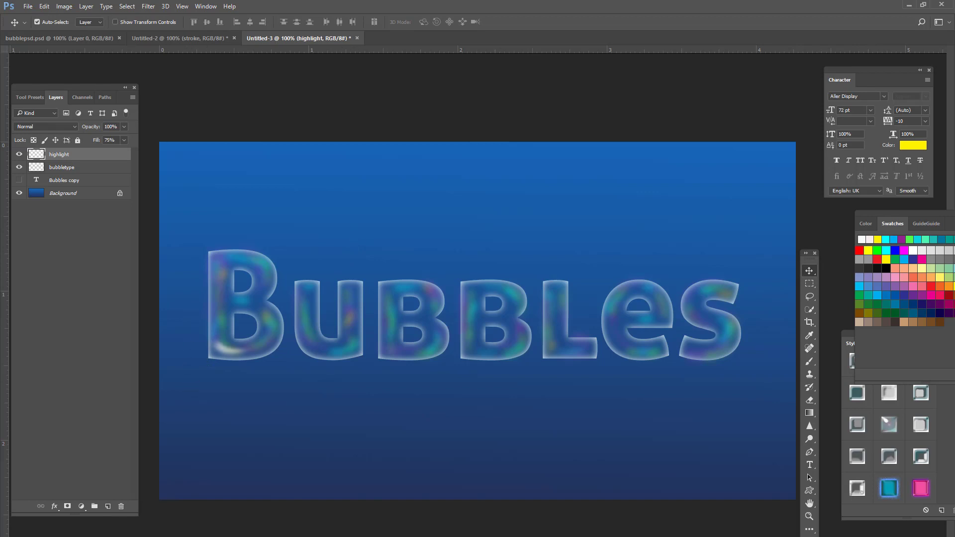
mouse_move(218, 355)
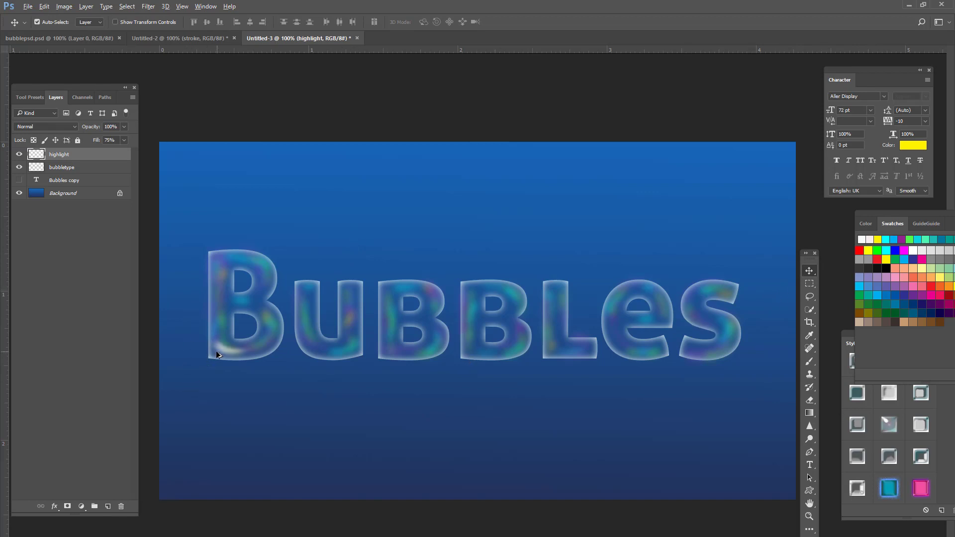
Step: Duplicate the glint up the B, rotate the copy to follow the curve and reposition it
drag(218, 355, 243, 264)
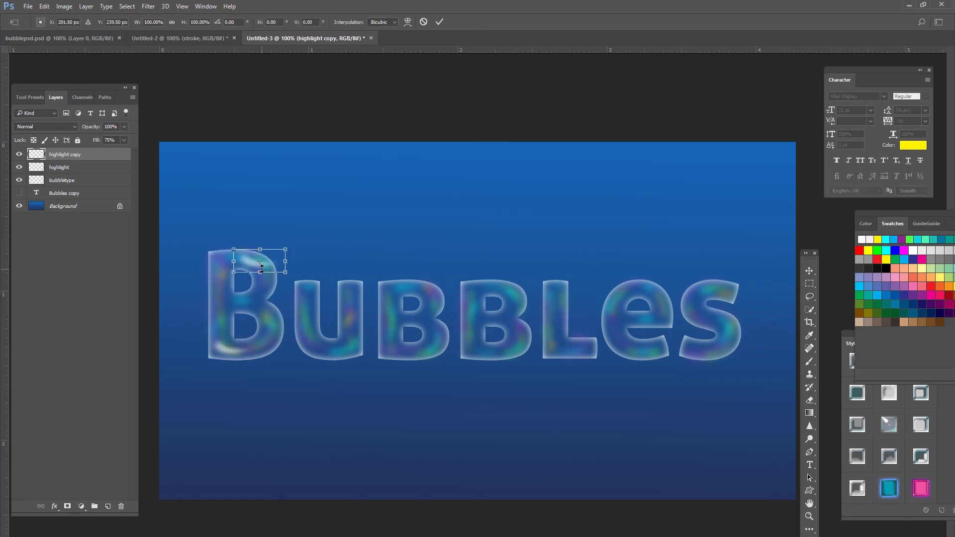
drag(258, 256, 261, 226)
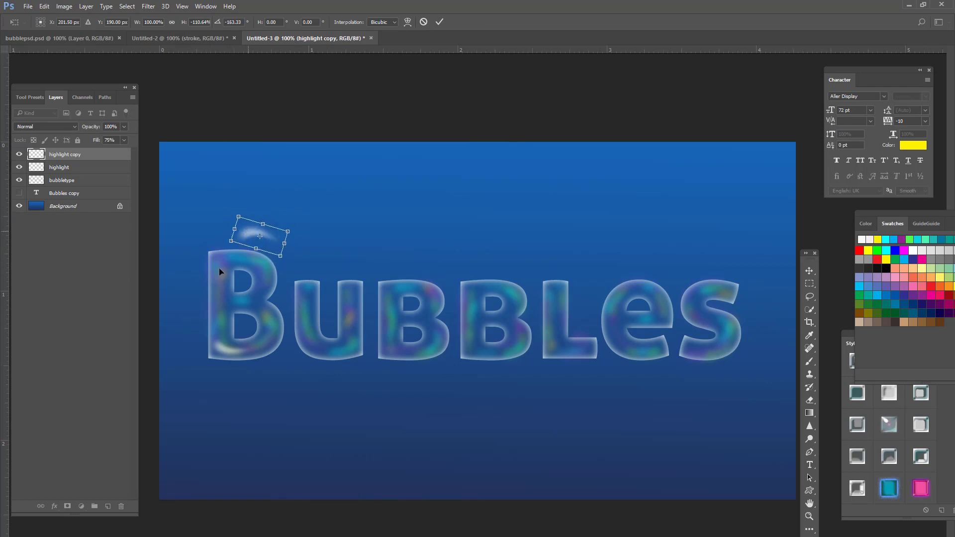
drag(258, 238, 253, 264)
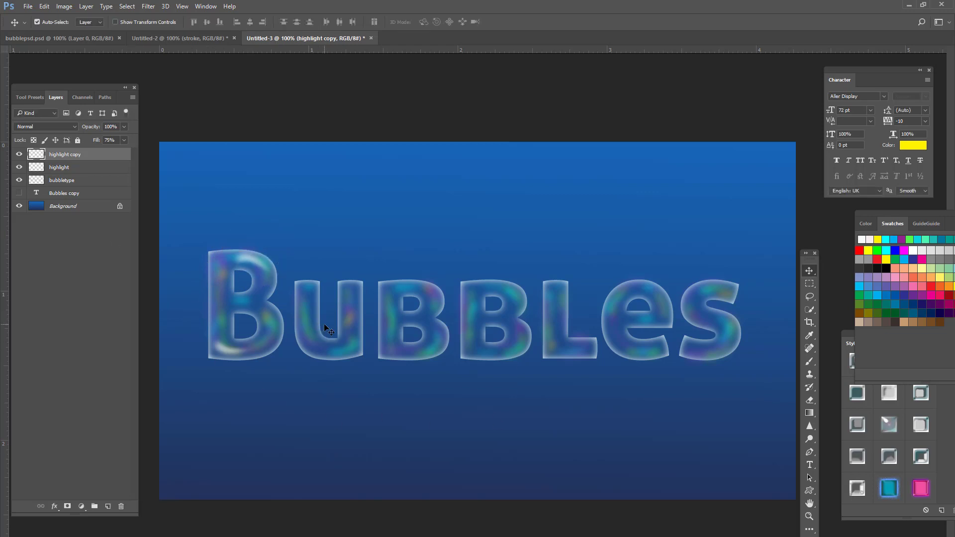
key(ctrl+t)
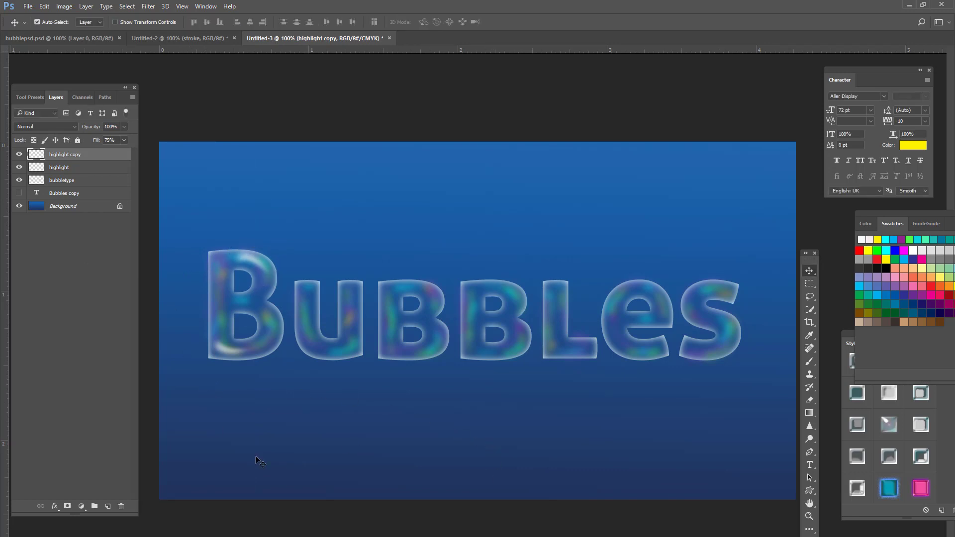
mouse_move(270, 275)
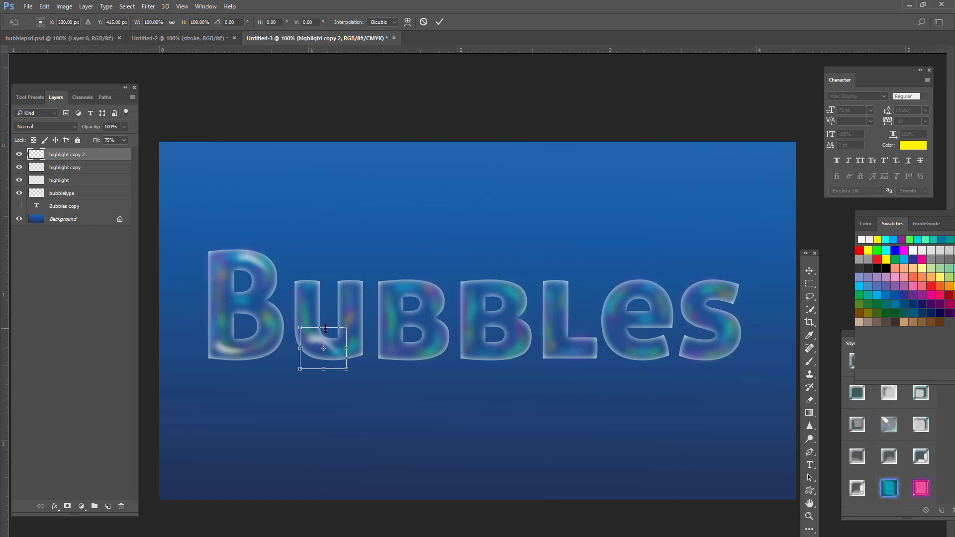
Step: Duplicate and rotate a glint onto the bottom of the U, then copy another onto the next letter
drag(323, 367, 323, 405)
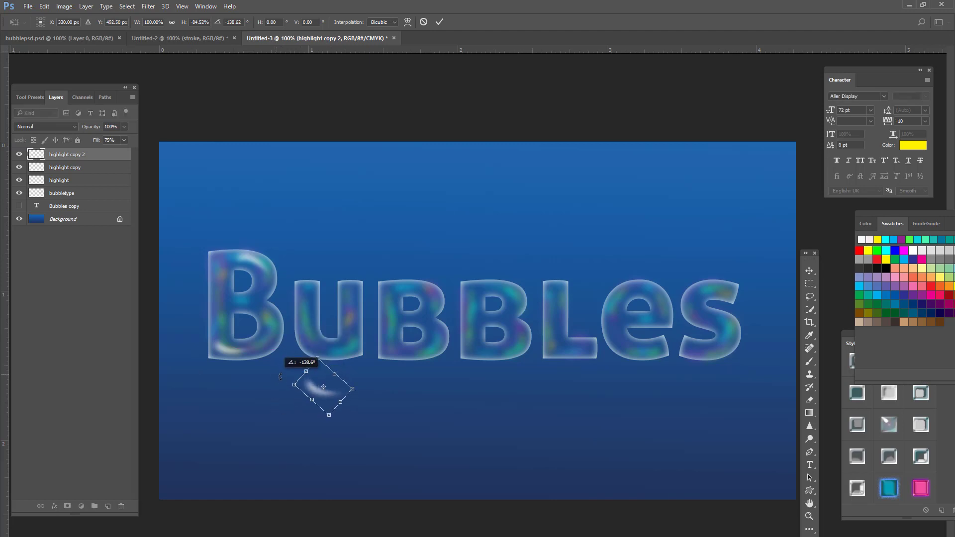
drag(322, 388, 317, 347)
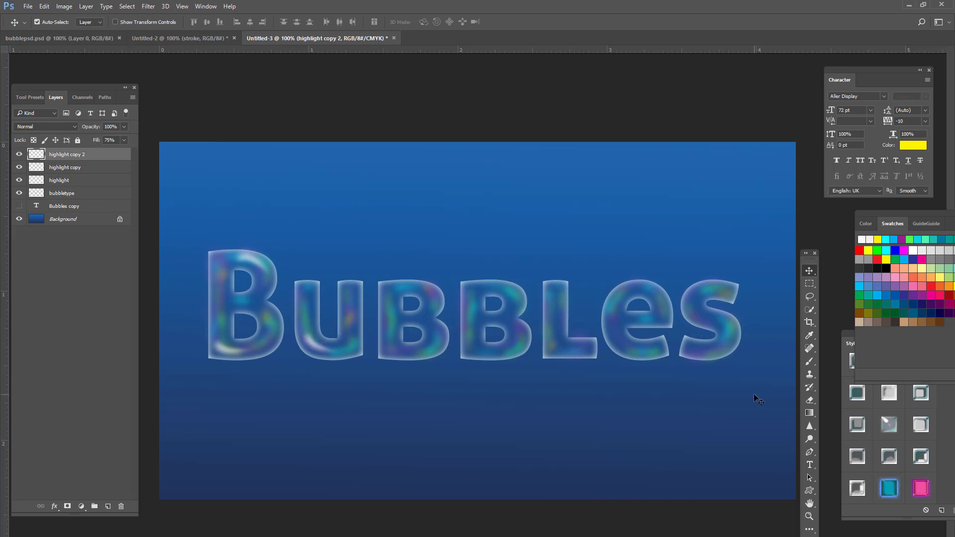
mouse_move(670, 348)
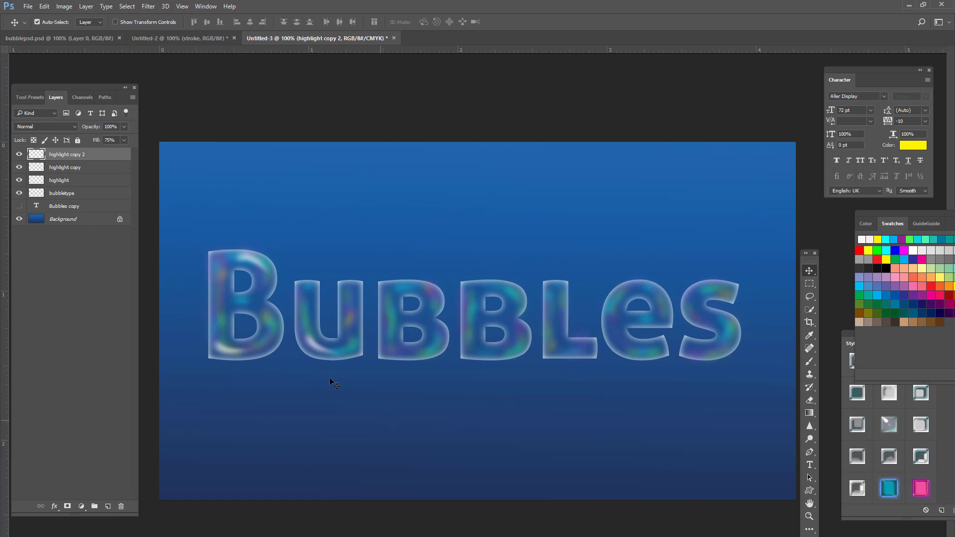
mouse_move(326, 363)
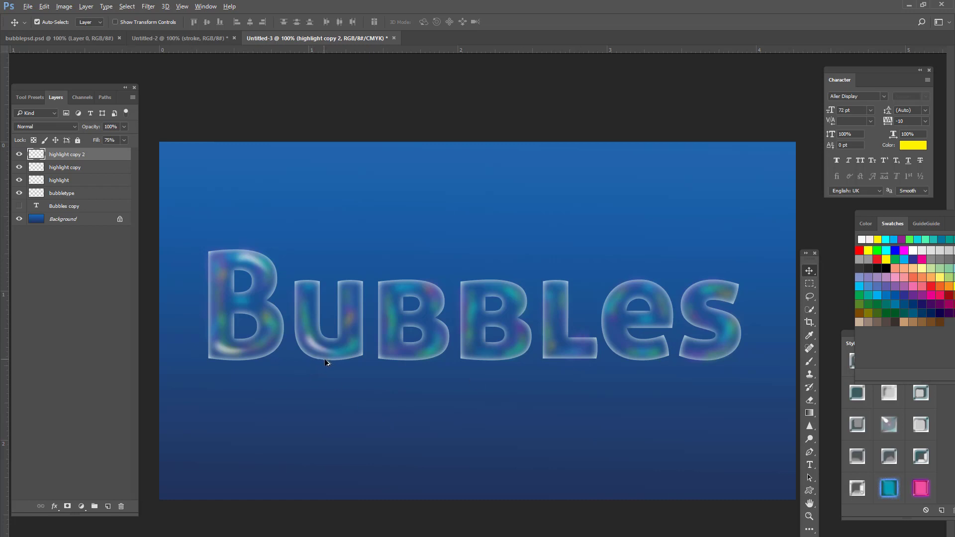
drag(326, 362, 401, 358)
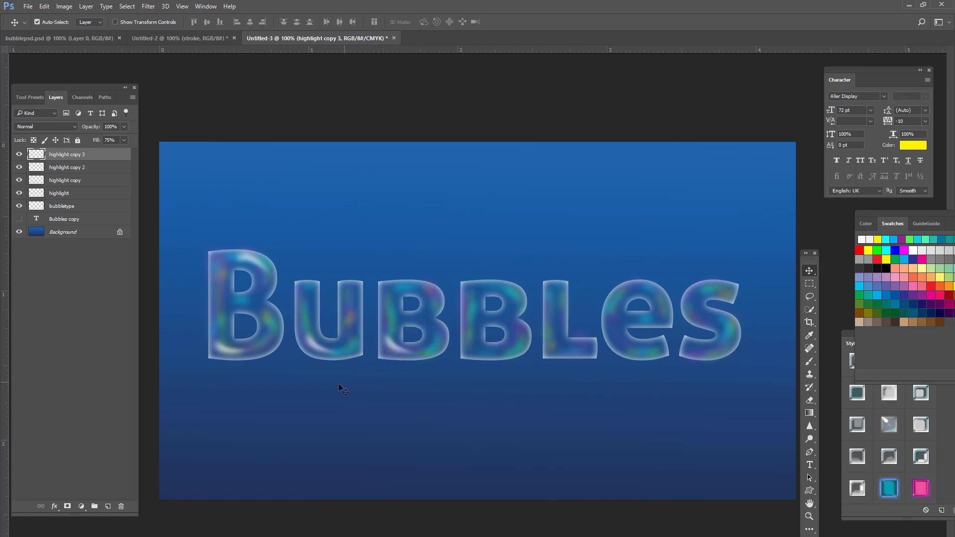
Step: Duplicate trimmed glint copies onto further letters of Bubbles, up to highlight copy 6
right_click(251, 260)
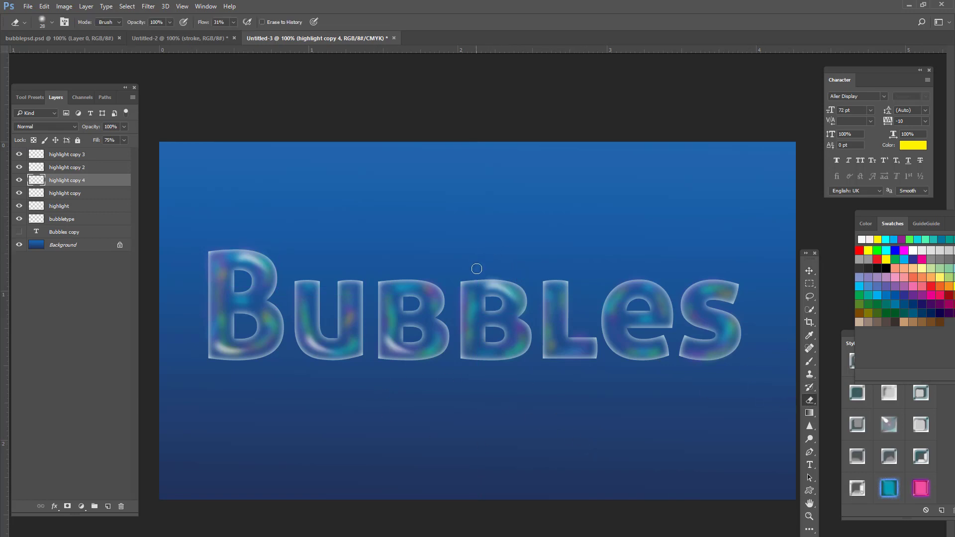
mouse_move(784, 335)
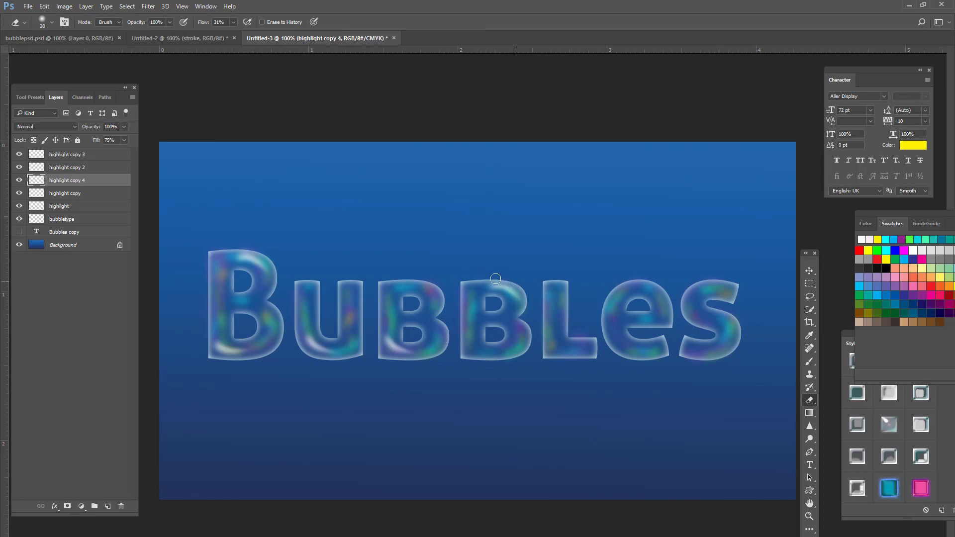
mouse_move(516, 310)
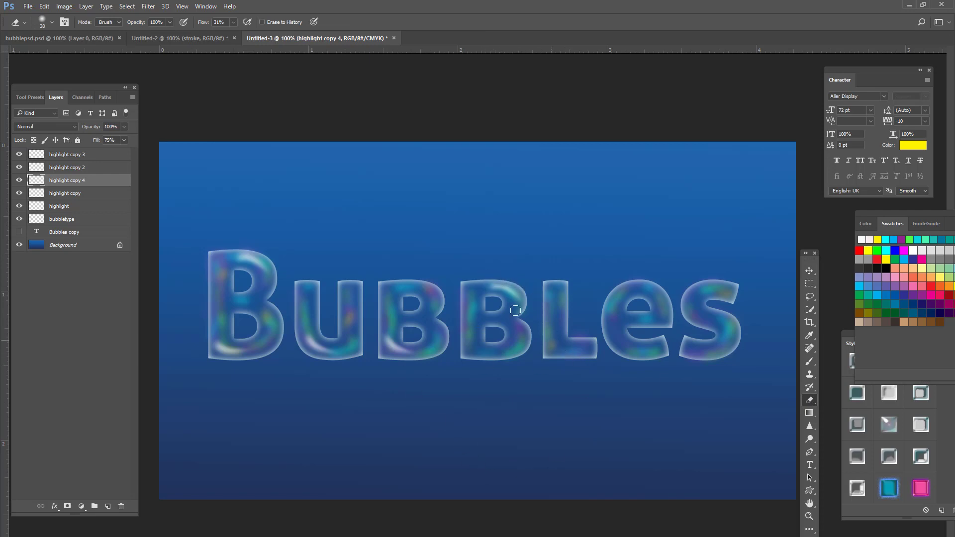
mouse_move(498, 295)
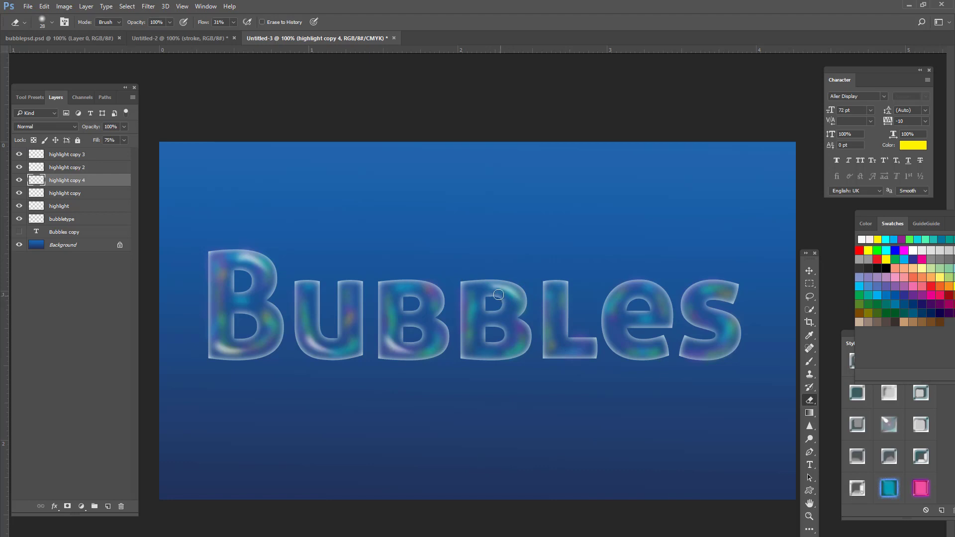
mouse_move(796, 297)
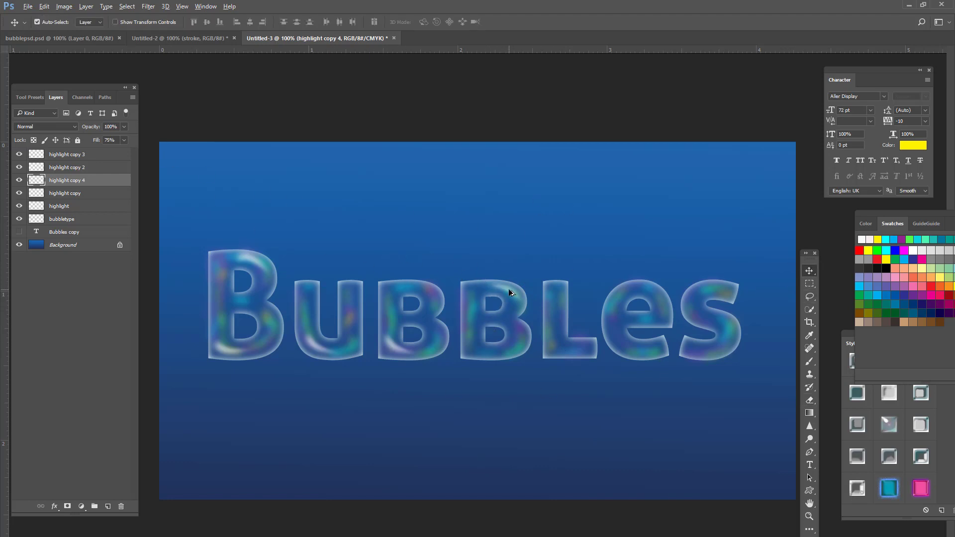
drag(511, 293, 582, 350)
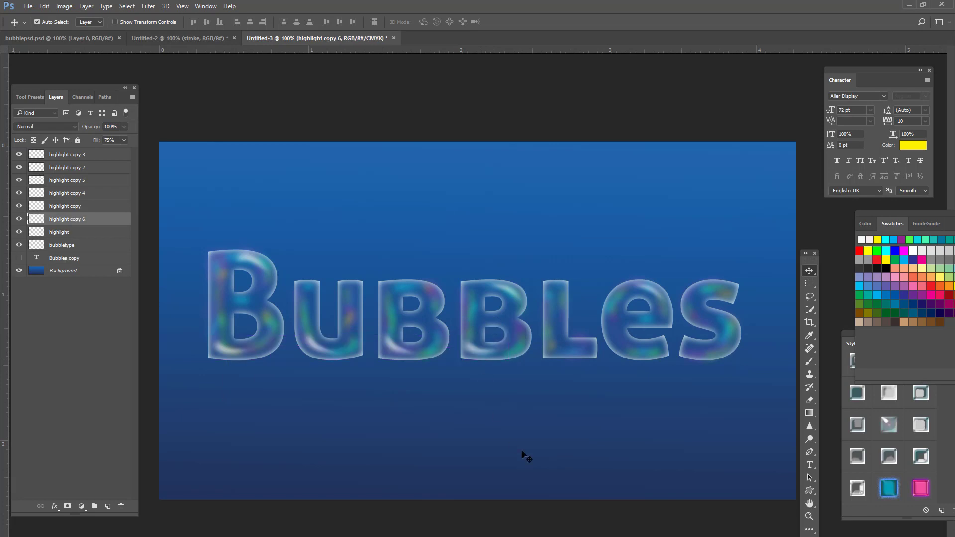
mouse_move(321, 4)
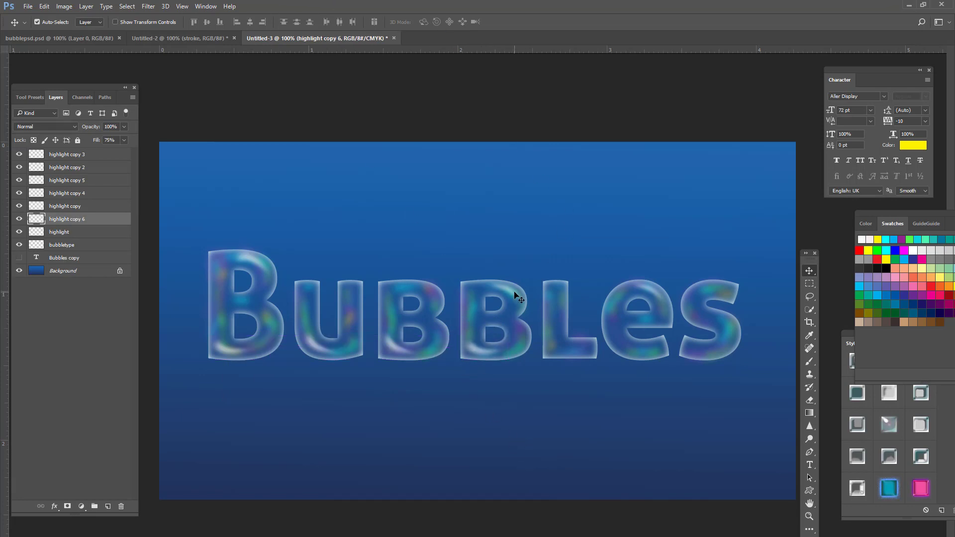
mouse_move(506, 384)
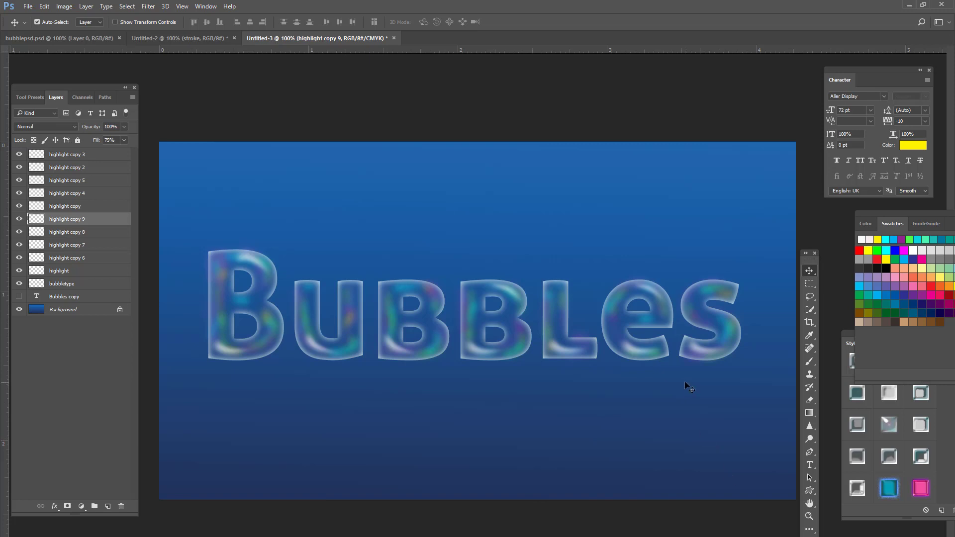
mouse_move(511, 295)
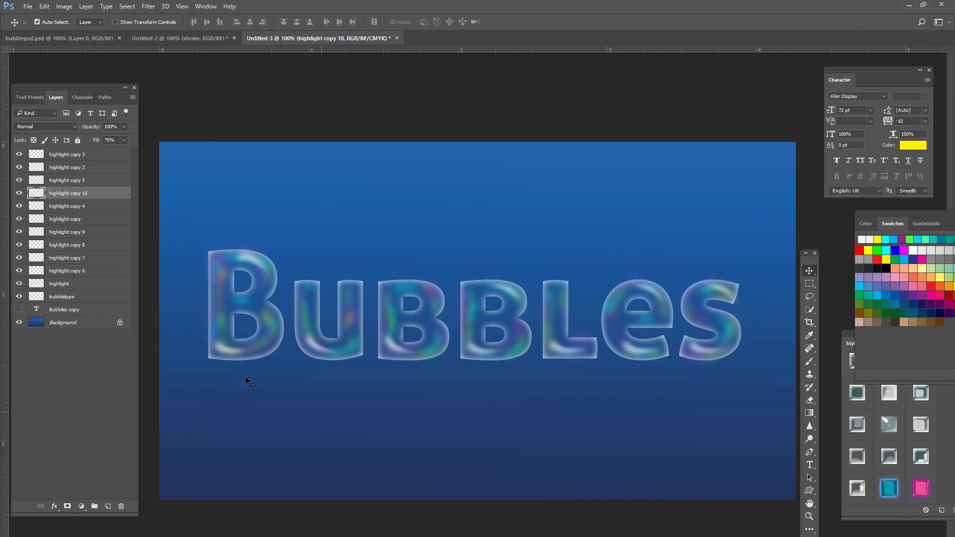
mouse_move(730, 295)
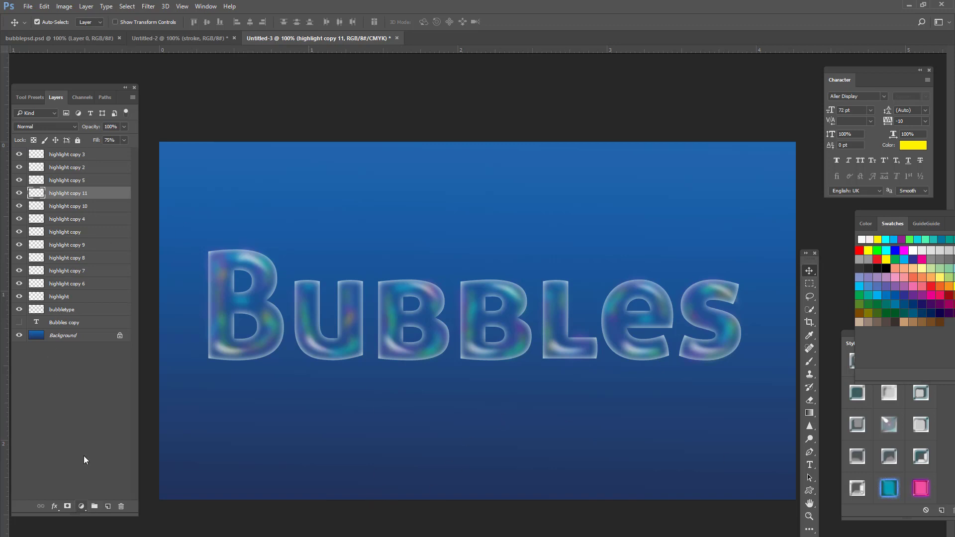
Step: Select highlight copy 10 and choose the bubble-shaped brush tip in Multiply mode at 13% flow
right_click(740, 298)
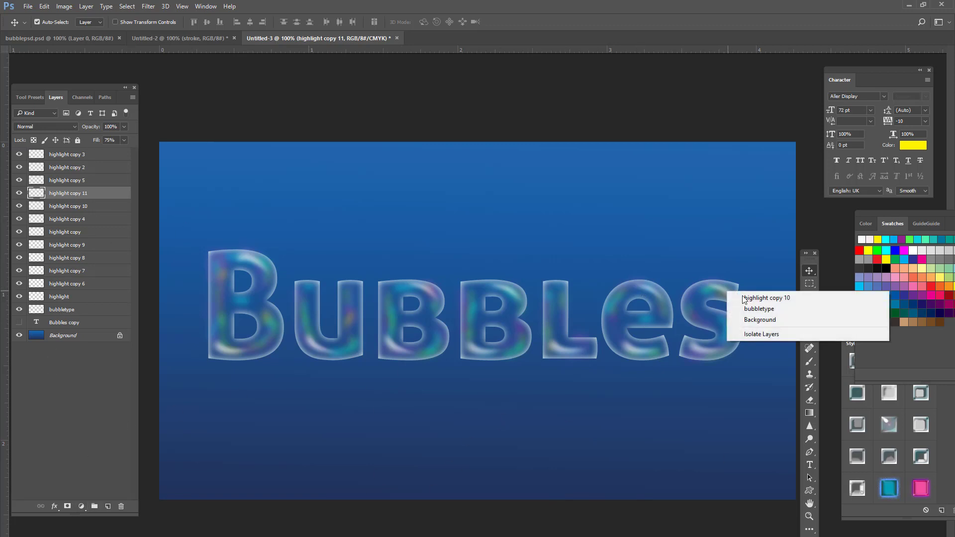
click(766, 298)
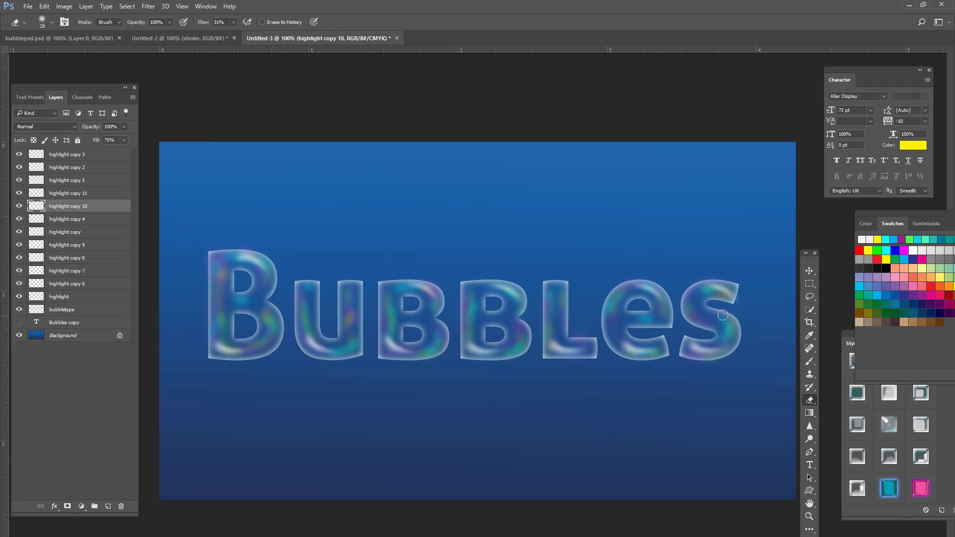
mouse_move(807, 217)
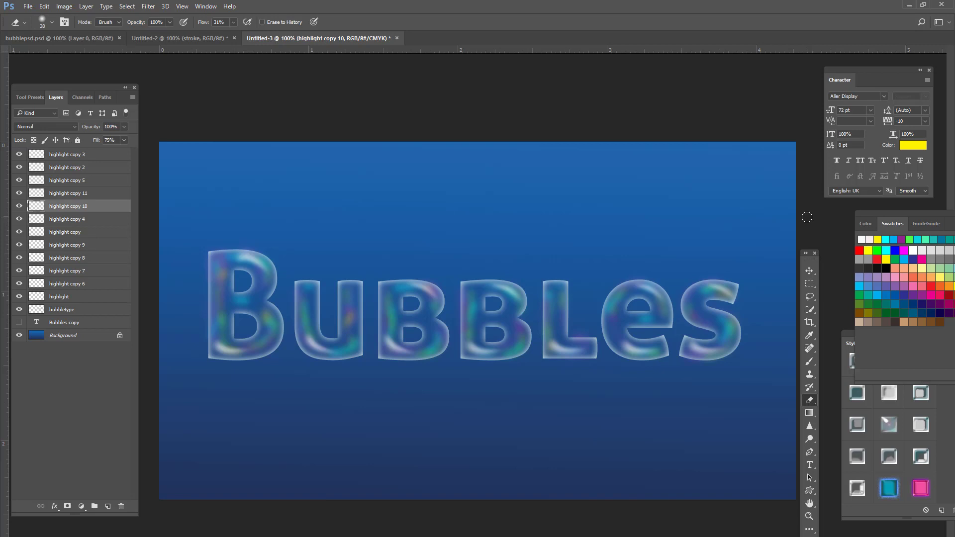
mouse_move(359, 272)
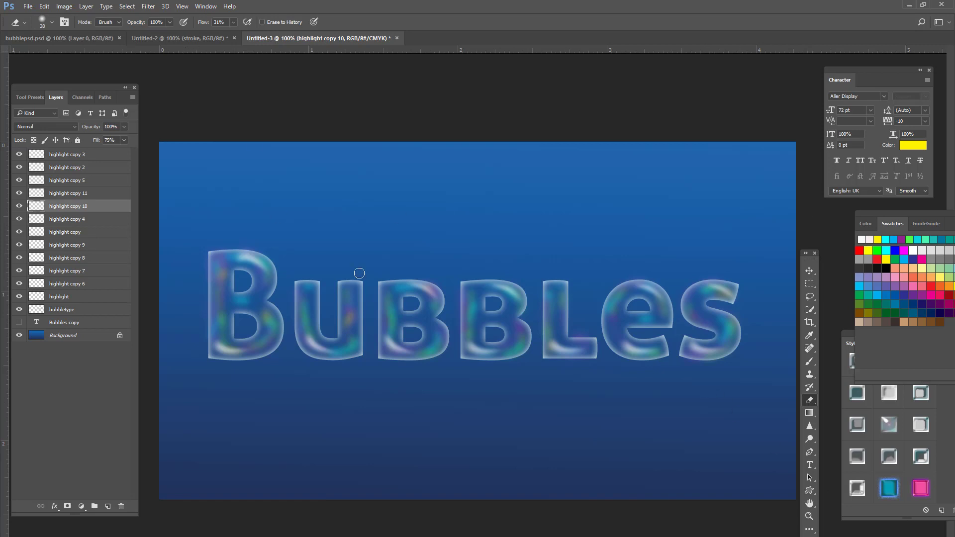
mouse_move(810, 440)
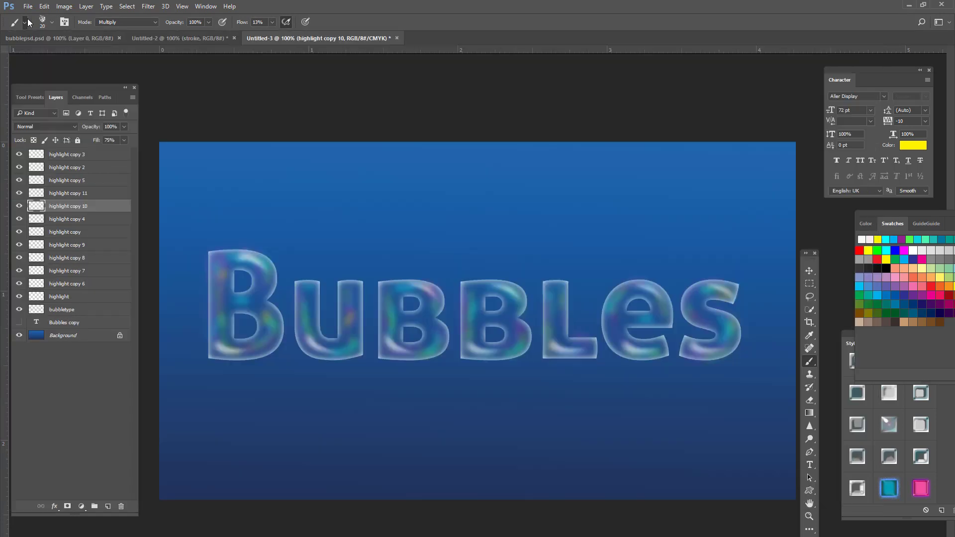
click(50, 22)
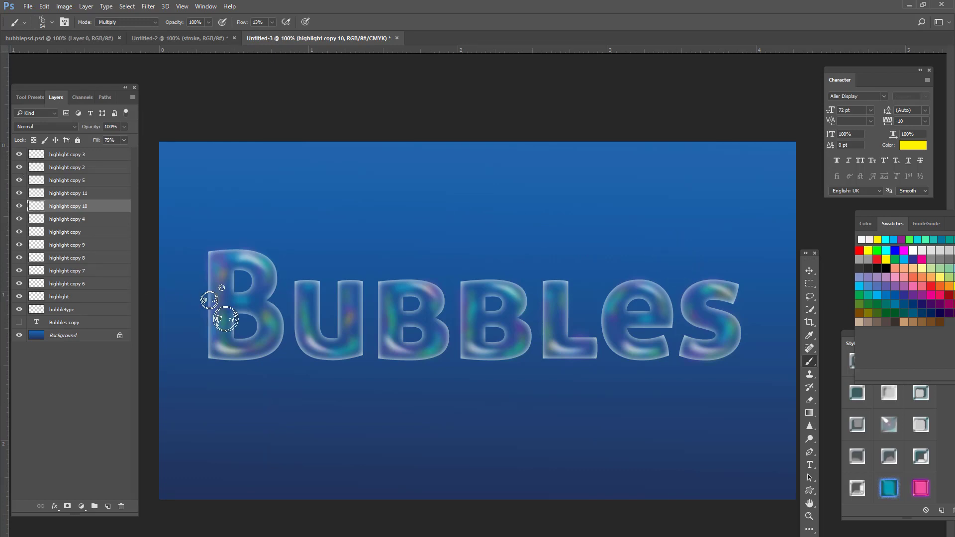
Step: Merge highlight copy 3 through highlight into one layer renamed 'highlight'
click(66, 155)
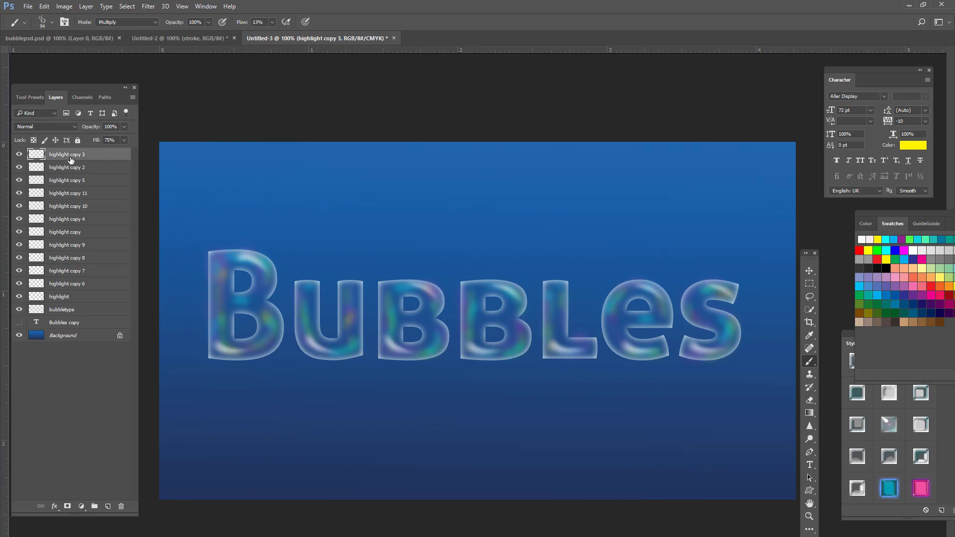
click(58, 296)
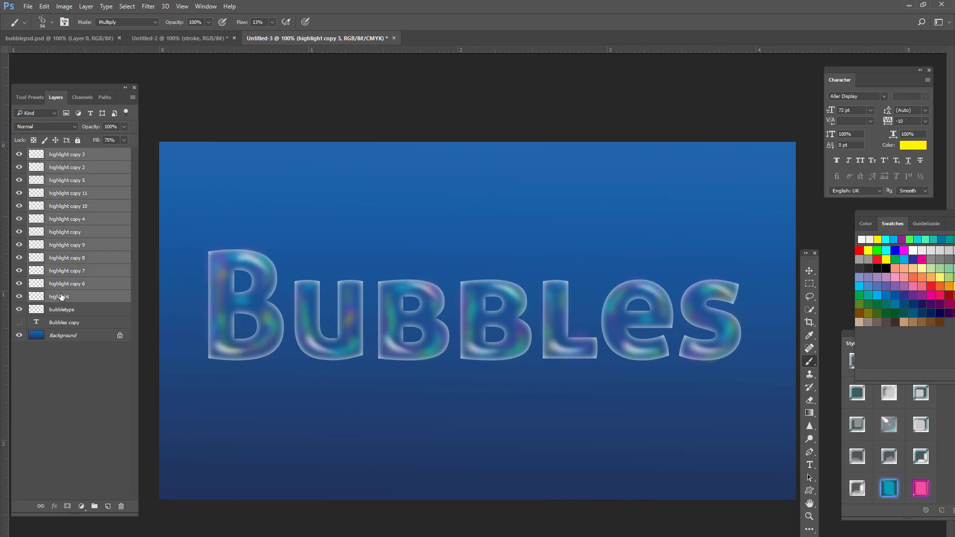
right_click(60, 296)
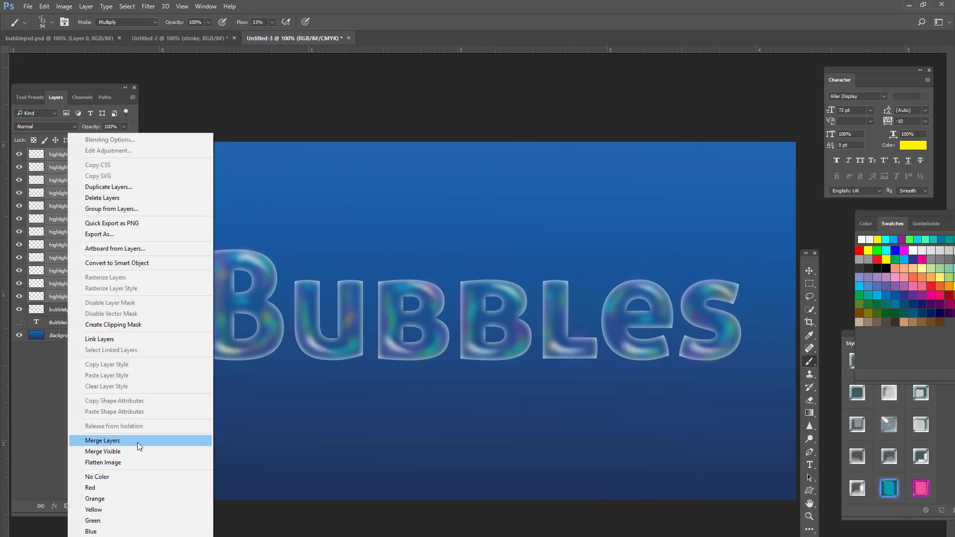
click(102, 440)
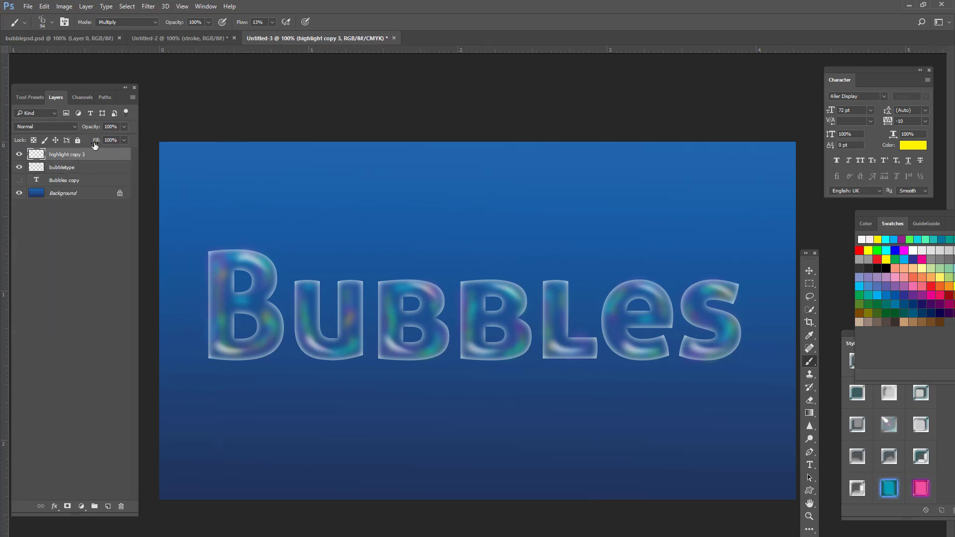
double_click(66, 153)
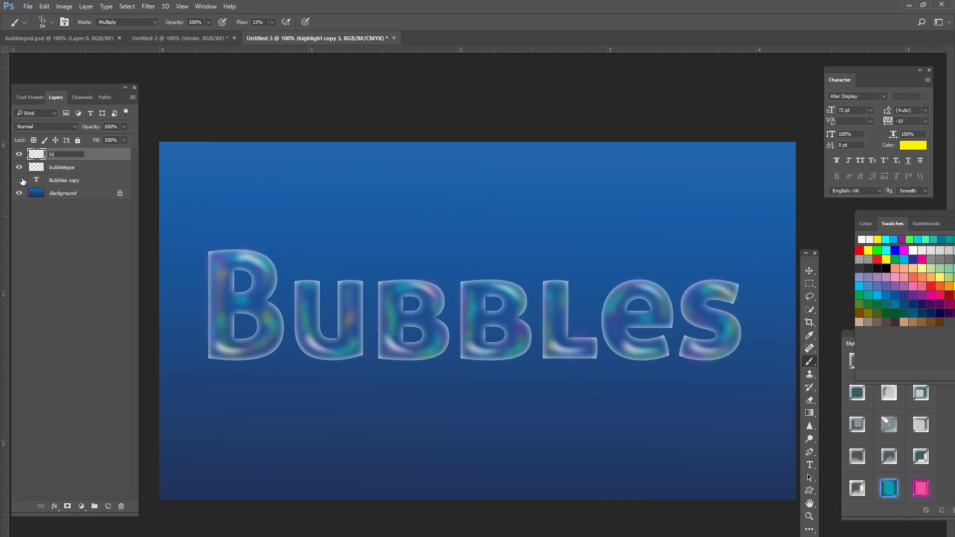
text(highlight)
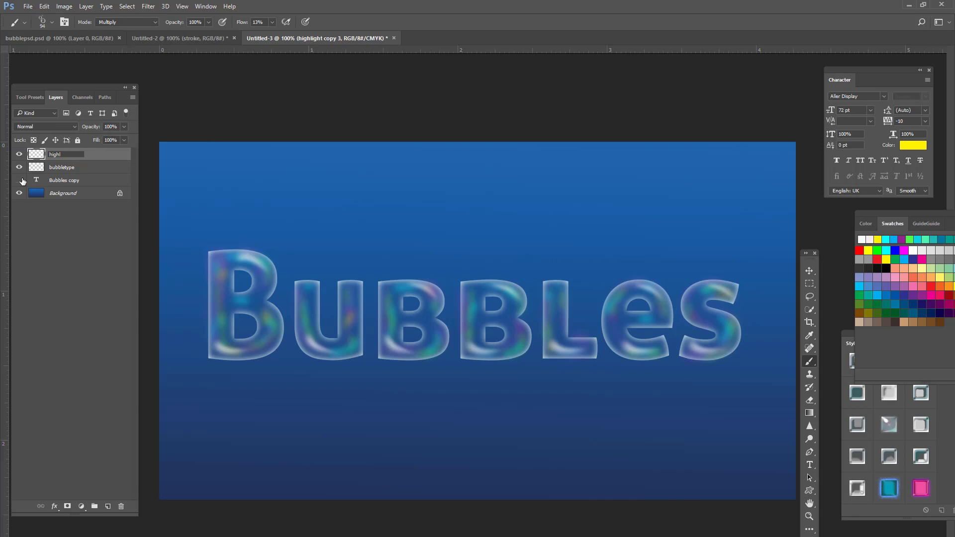
text(highlight)
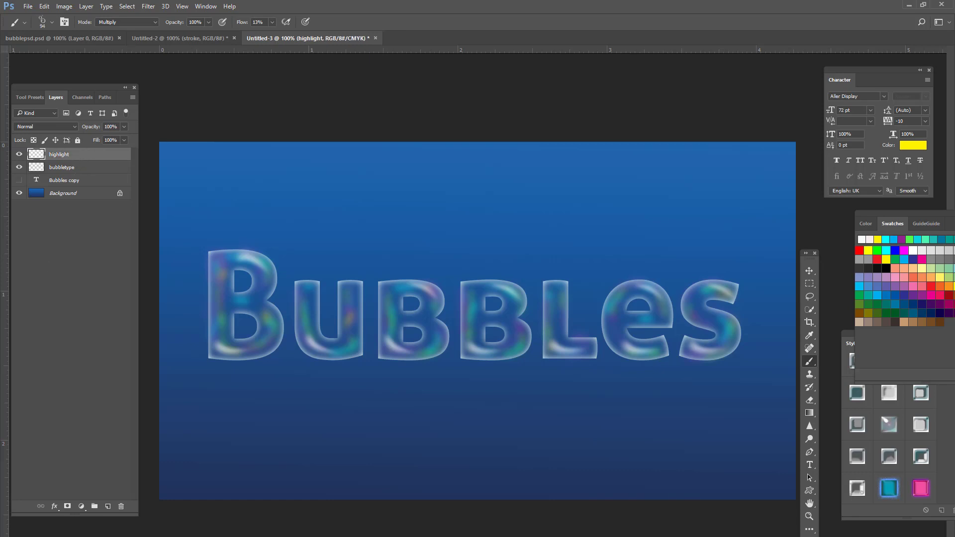
Step: Add a new empty layer above it and start naming it 'bubblebrush'
click(94, 506)
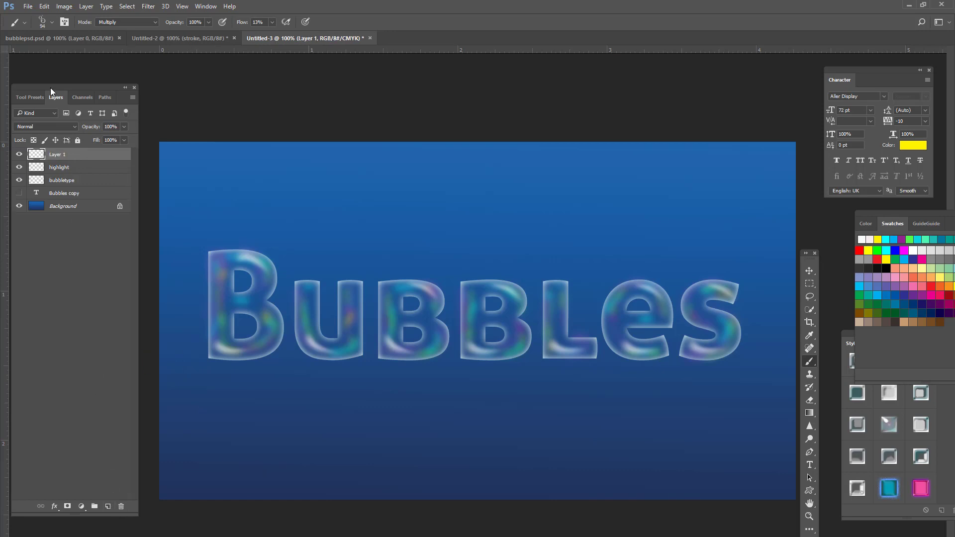
double_click(58, 153)
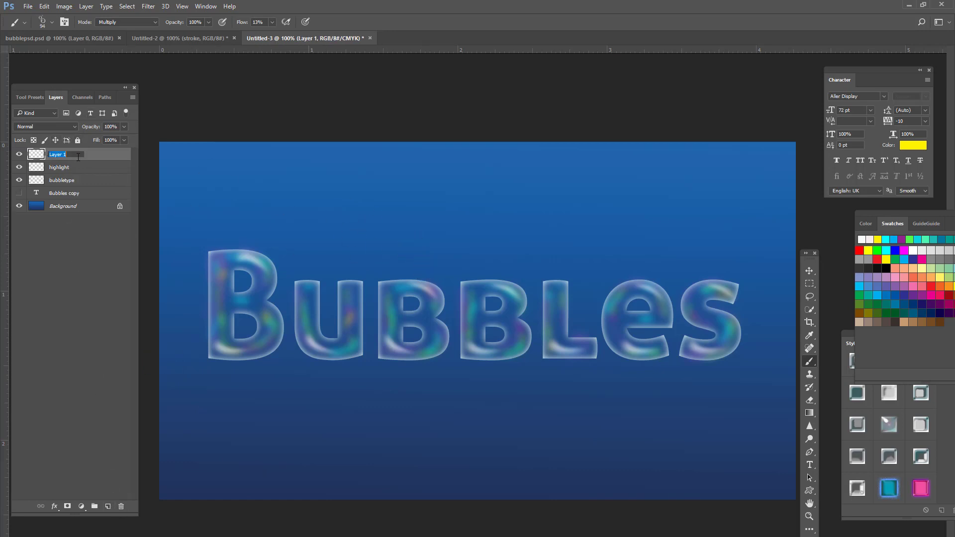
text(bubblebrush)
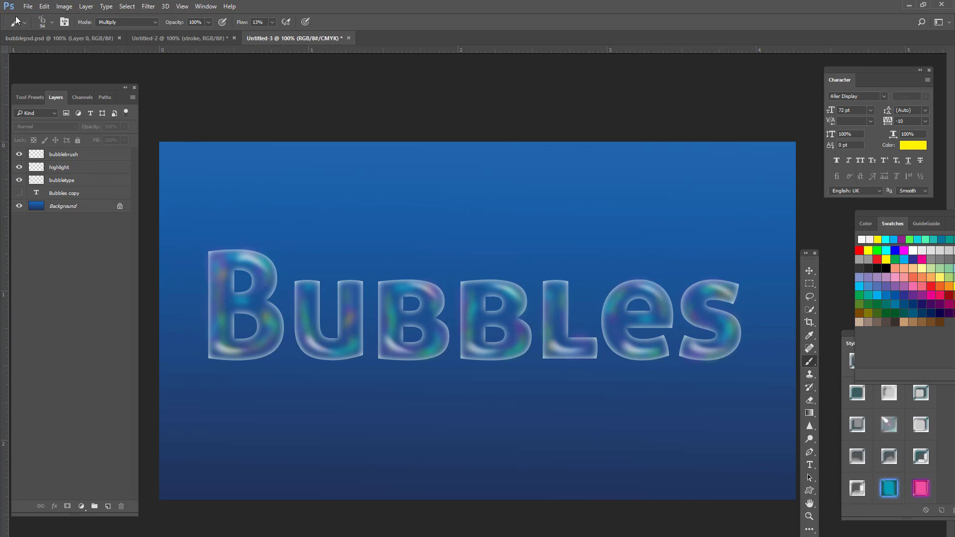
Step: Finish naming bubblebrush, set the paint colour to white and raise brush flow to 100%
click(64, 153)
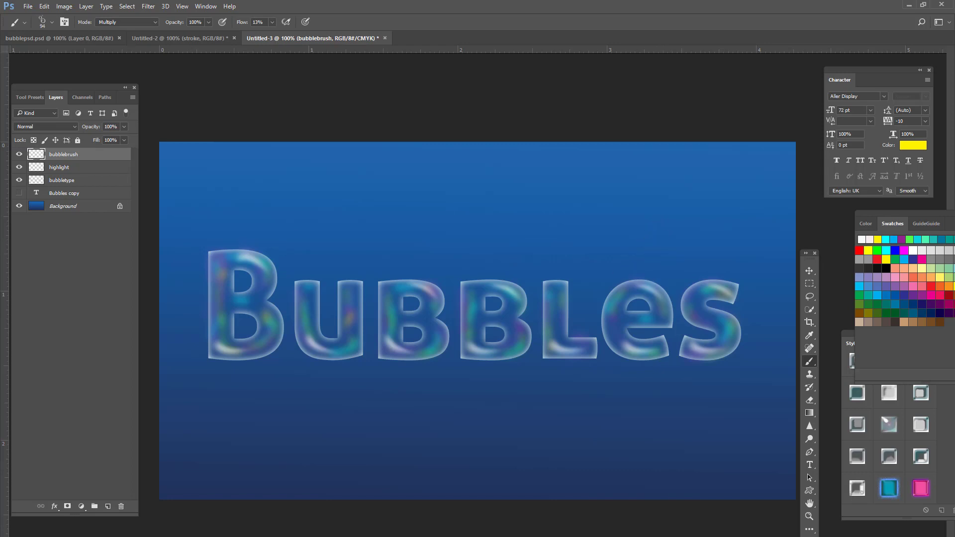
click(912, 146)
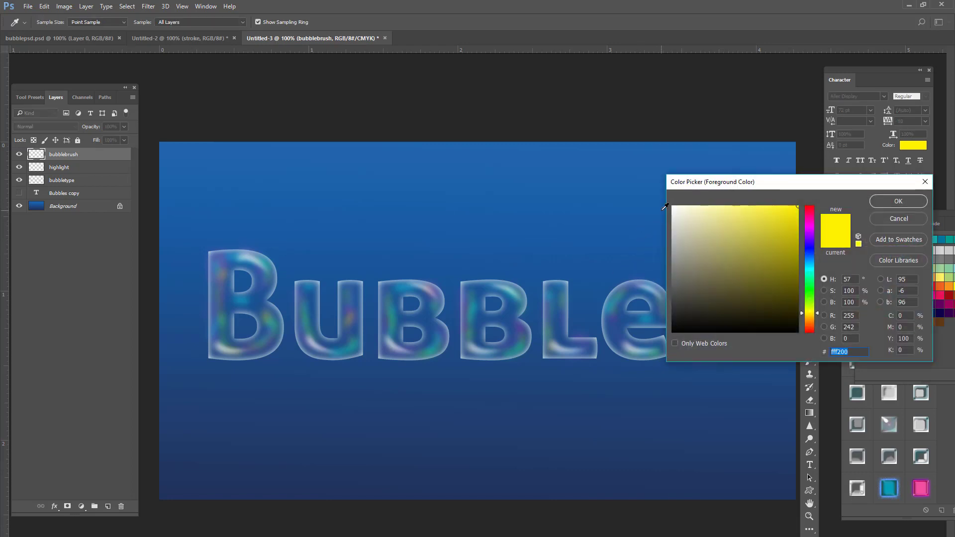
click(897, 201)
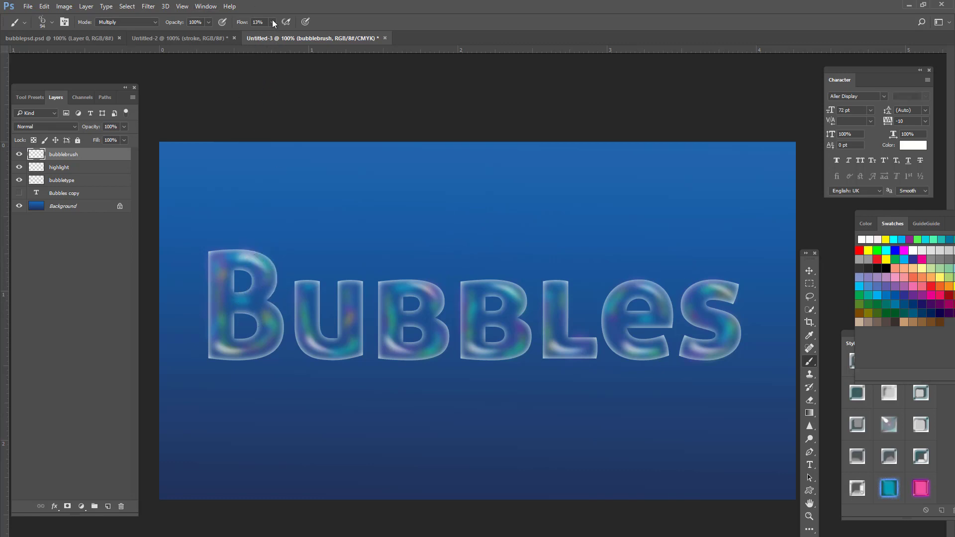
drag(259, 29, 312, 29)
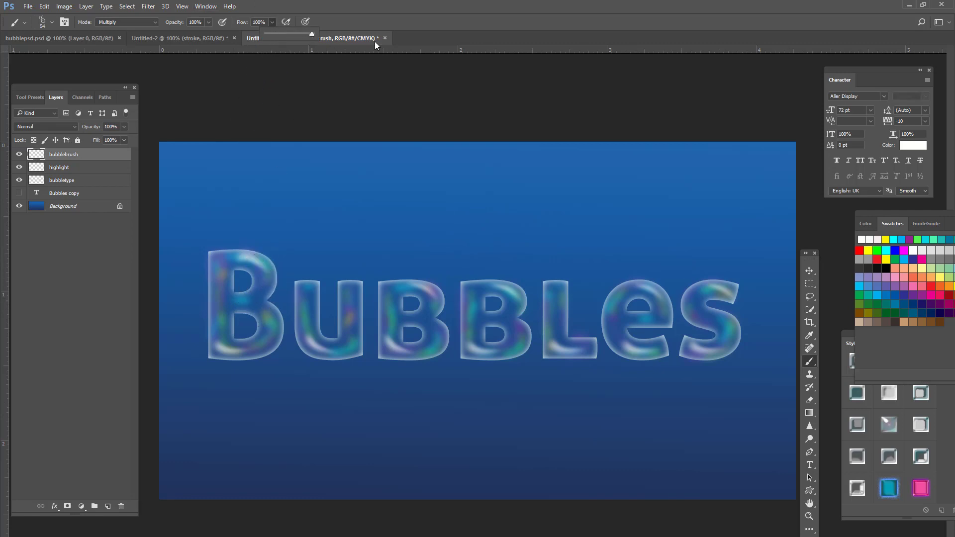
mouse_move(164, 49)
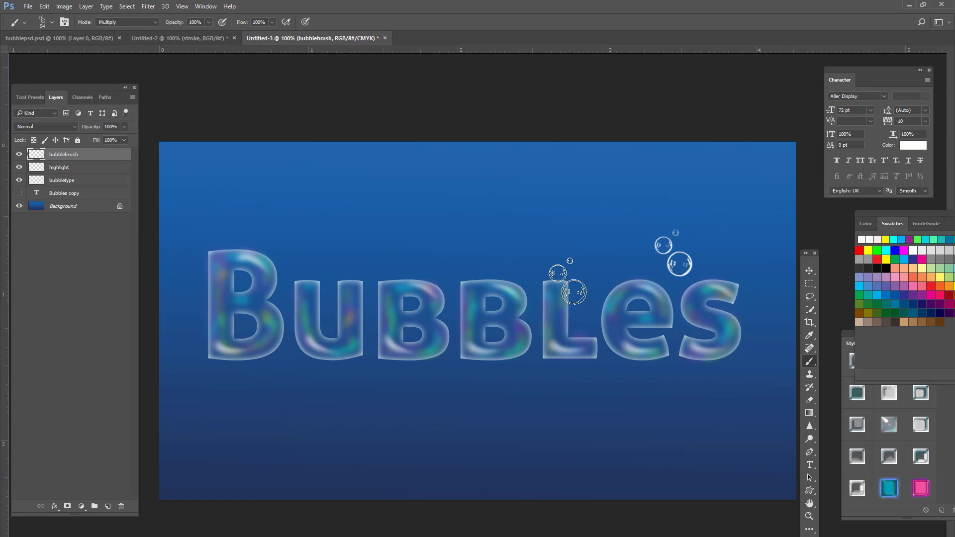
Step: Add a Pattern Overlay effect with the rainbow pattern at 45% scale to bubblebrush
click(54, 507)
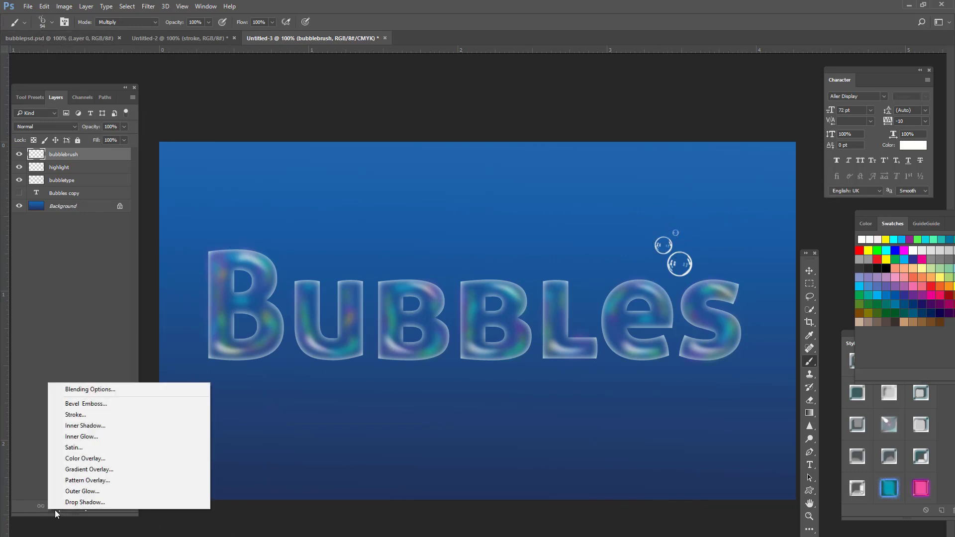
click(87, 479)
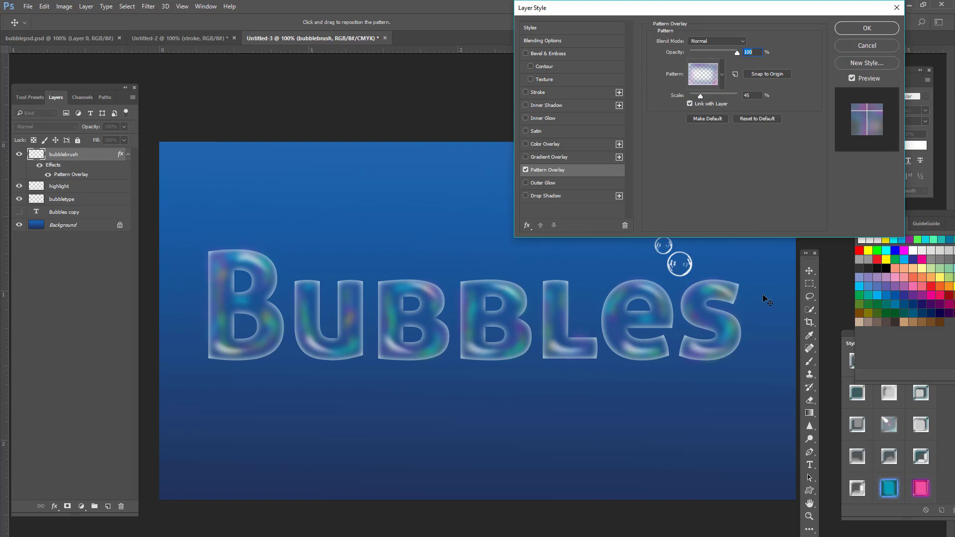
mouse_move(692, 50)
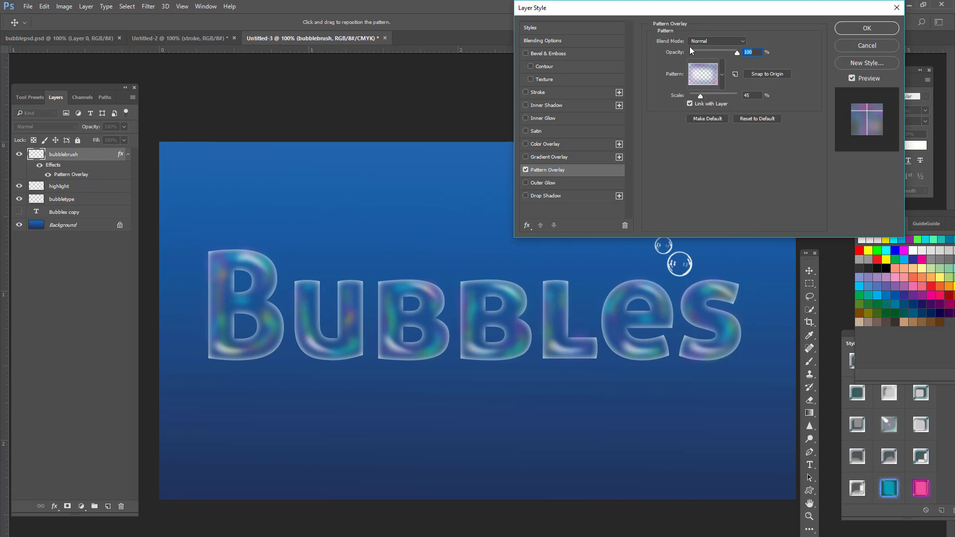
mouse_move(832, 84)
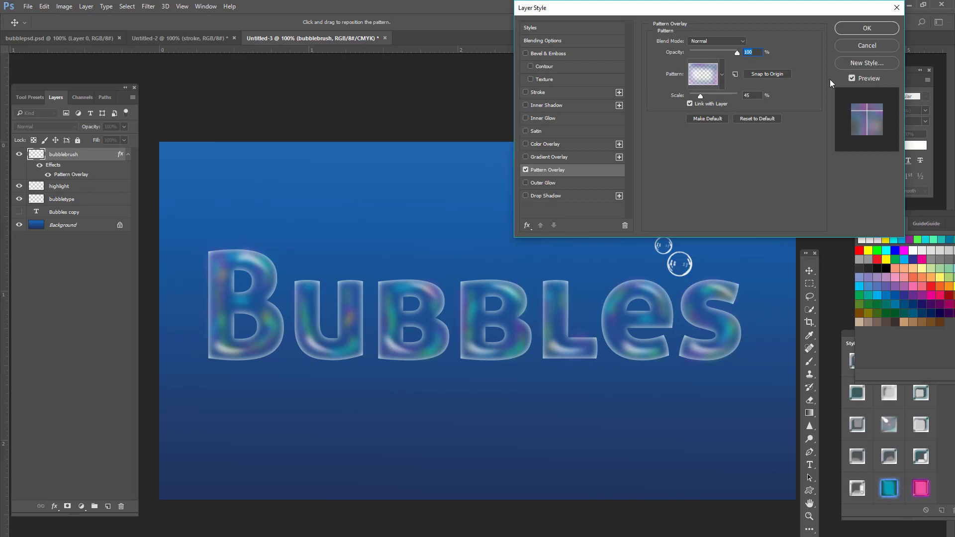
mouse_move(857, 44)
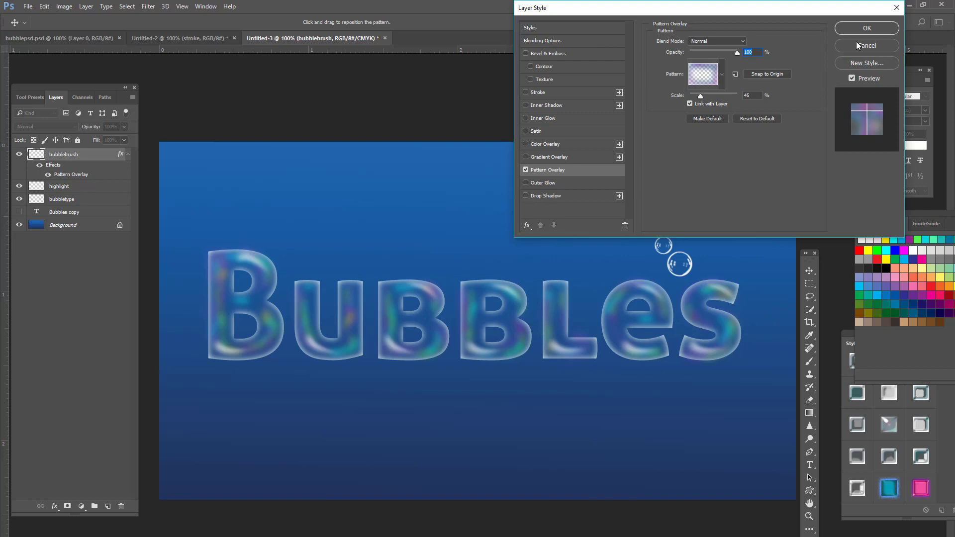
mouse_move(655, 133)
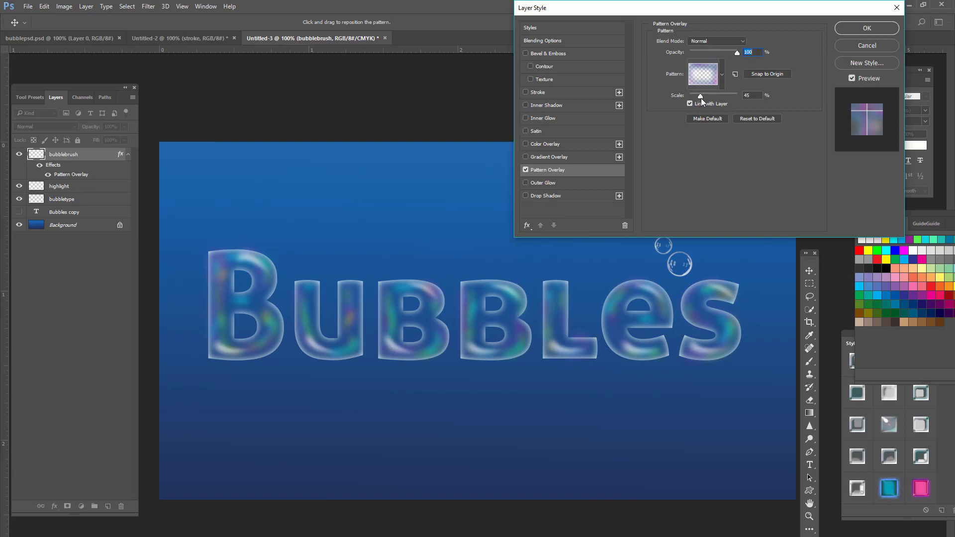
Step: Apply the pattern overlay, add an empty Layer 1, and stamp more bubbles on bubblebrush
click(866, 28)
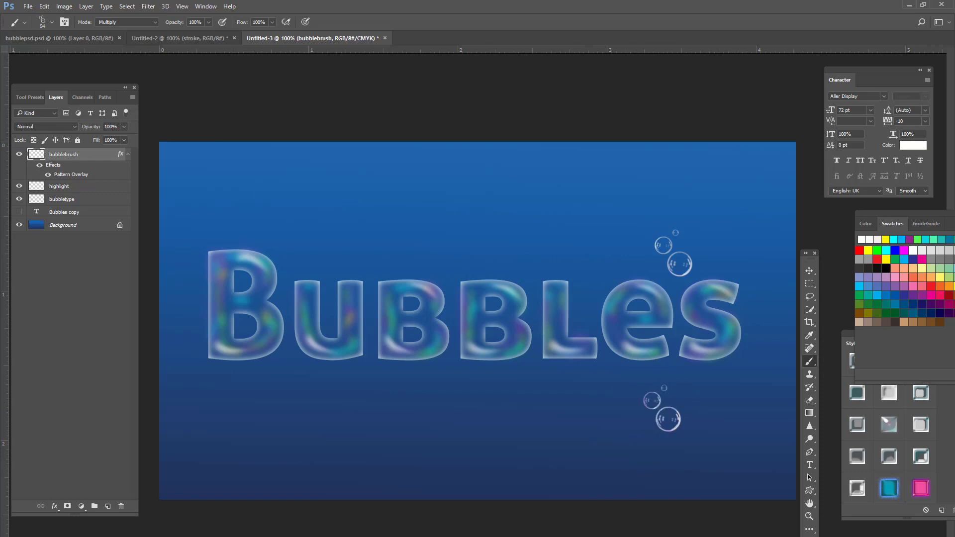
click(697, 416)
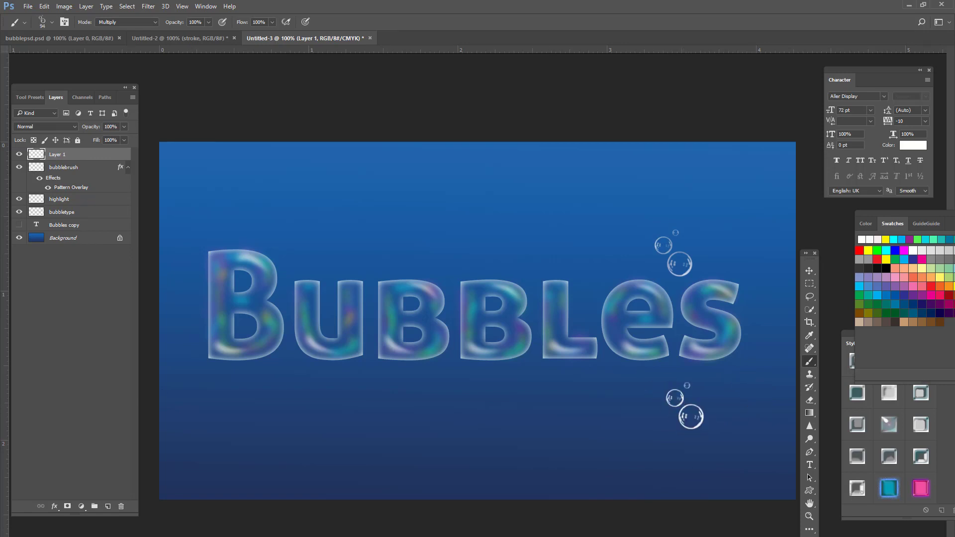
click(378, 359)
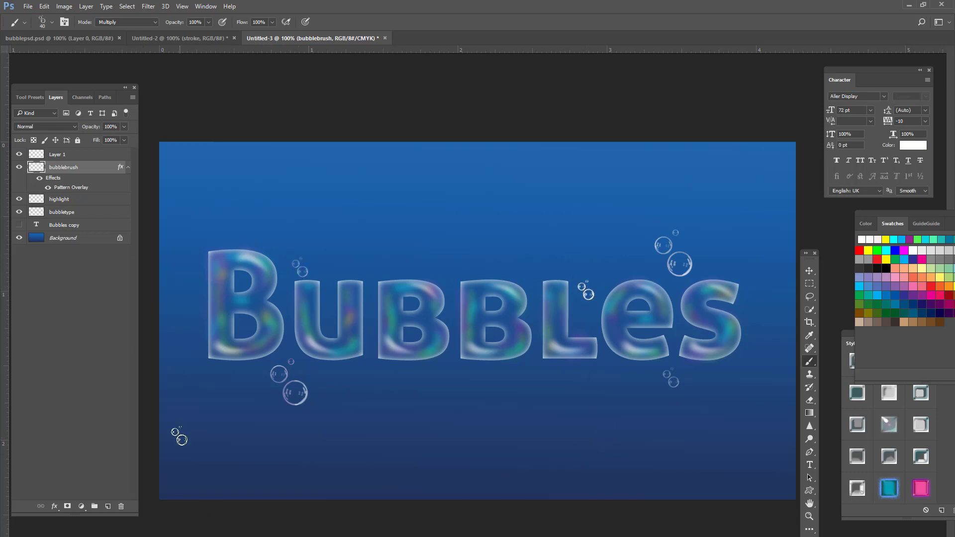
mouse_move(517, 378)
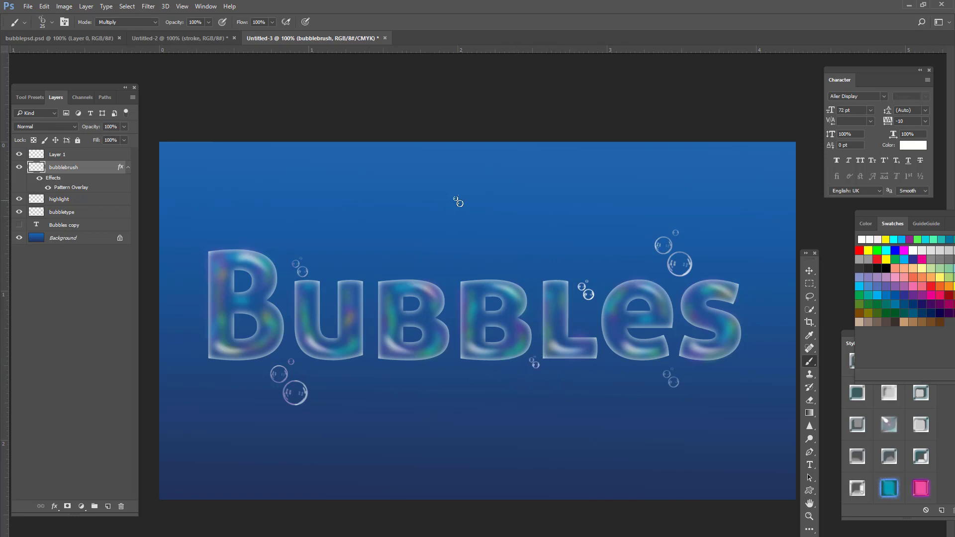
mouse_move(53, 32)
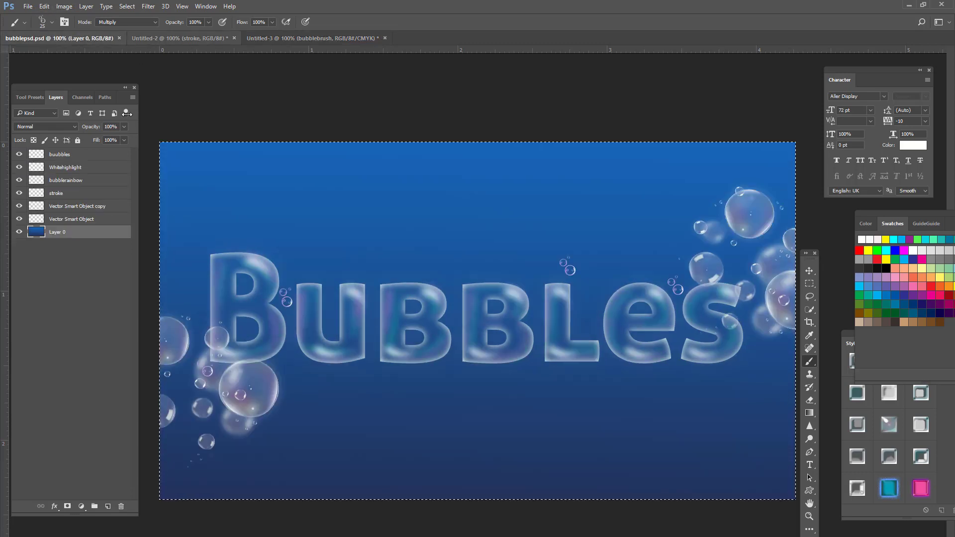
Step: Add Layer 2 with larger clear bubbles and a copy at both ends, then select bubbletype
click(71, 219)
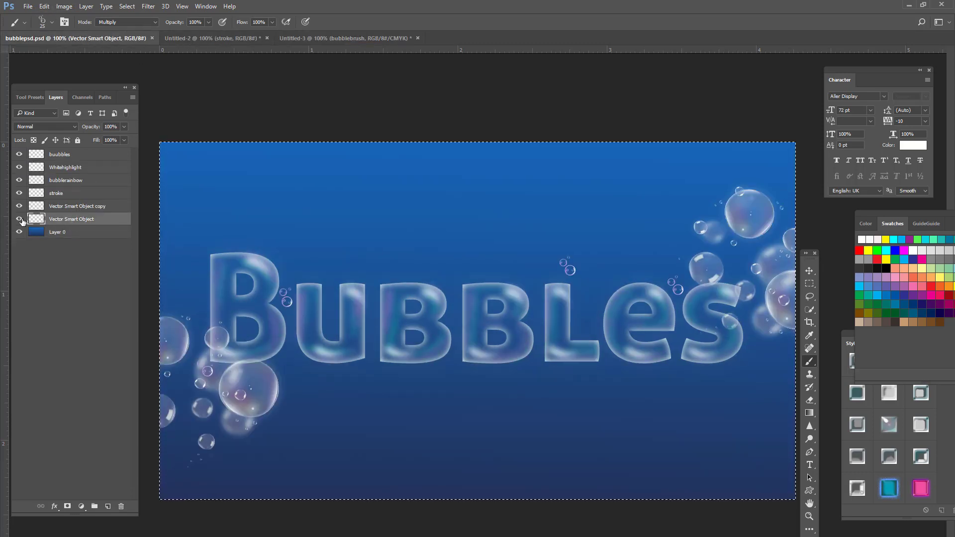
click(19, 219)
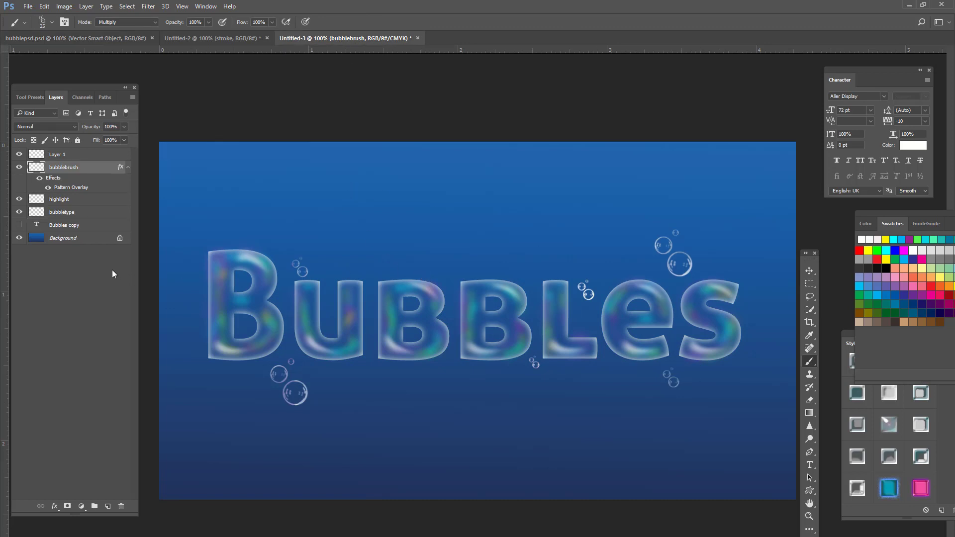
click(63, 225)
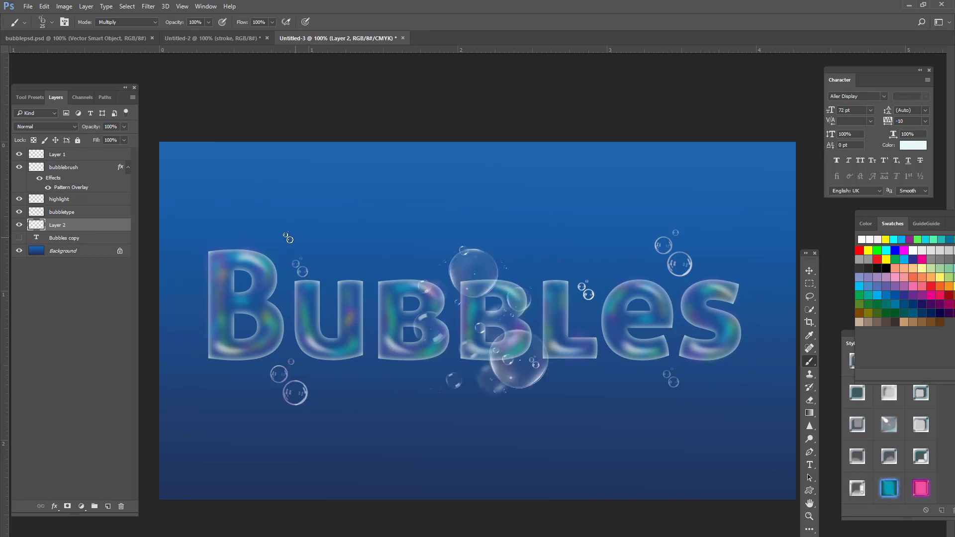
mouse_move(844, 241)
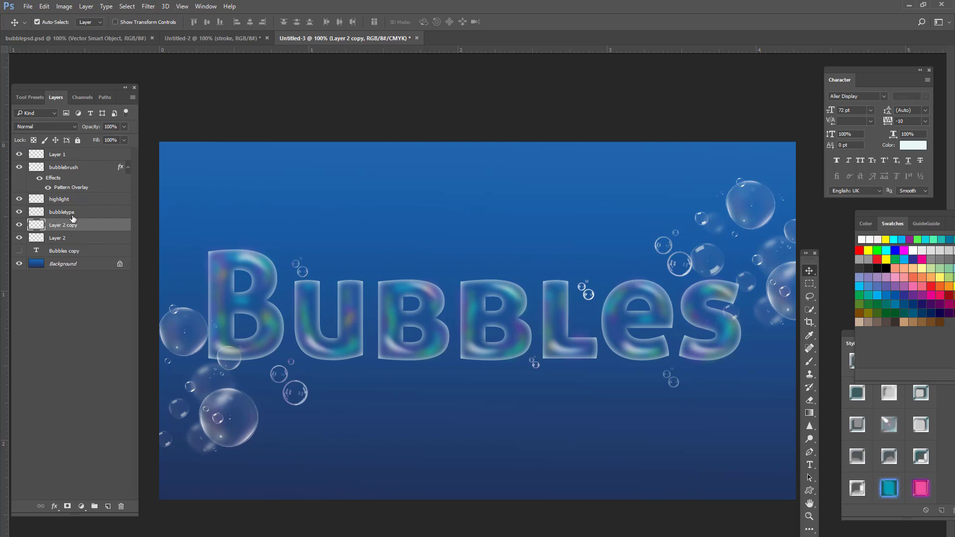
click(61, 211)
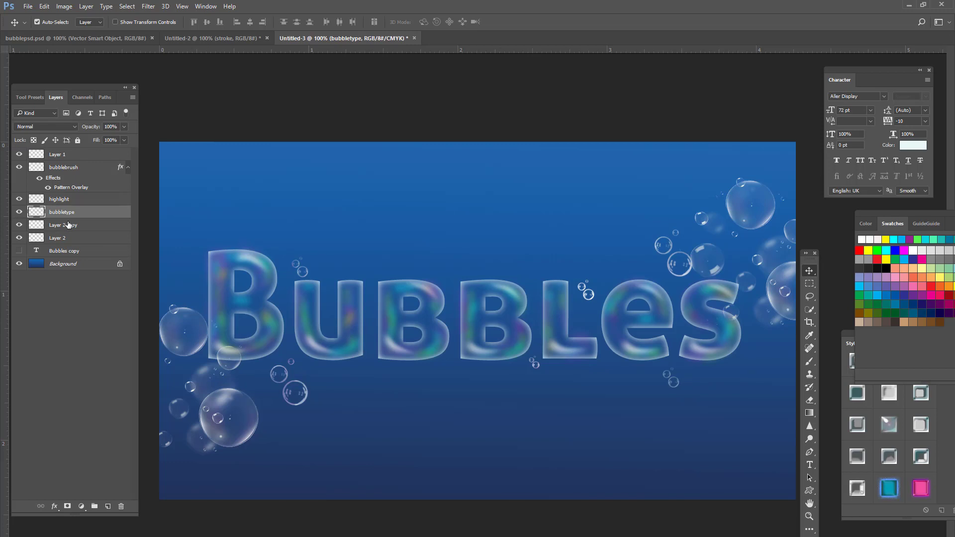
Step: Give bubbletype an Inner Glow in Normal blend mode at 35% opacity and 50 px size
click(53, 507)
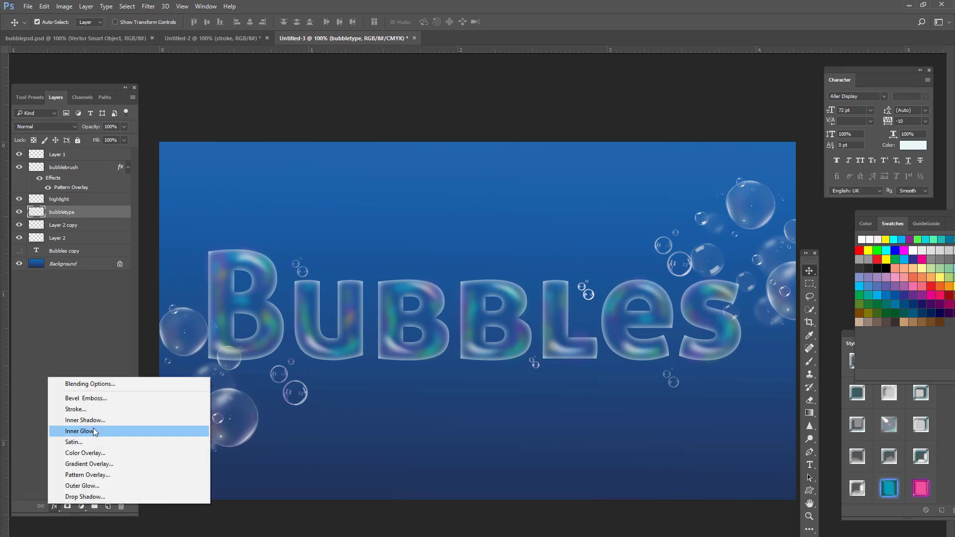
click(77, 431)
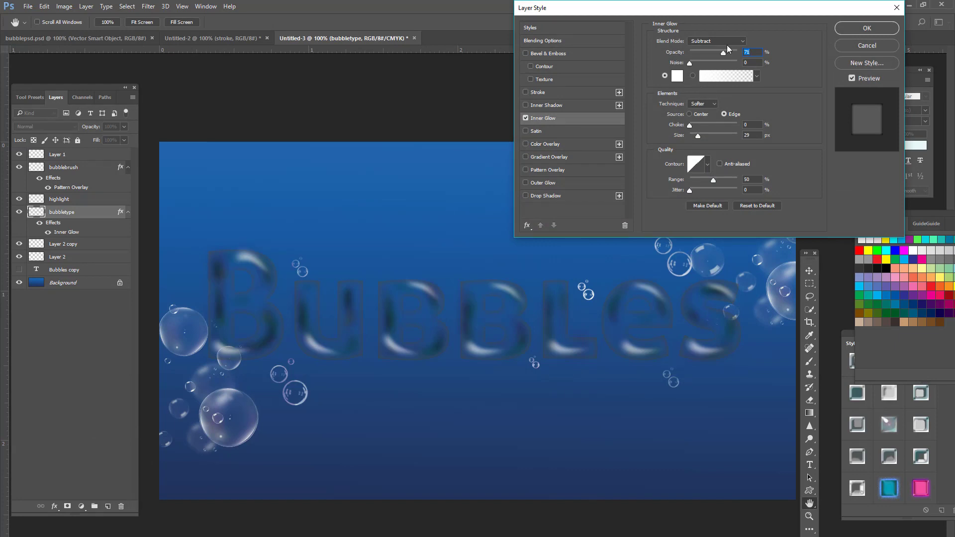
click(717, 41)
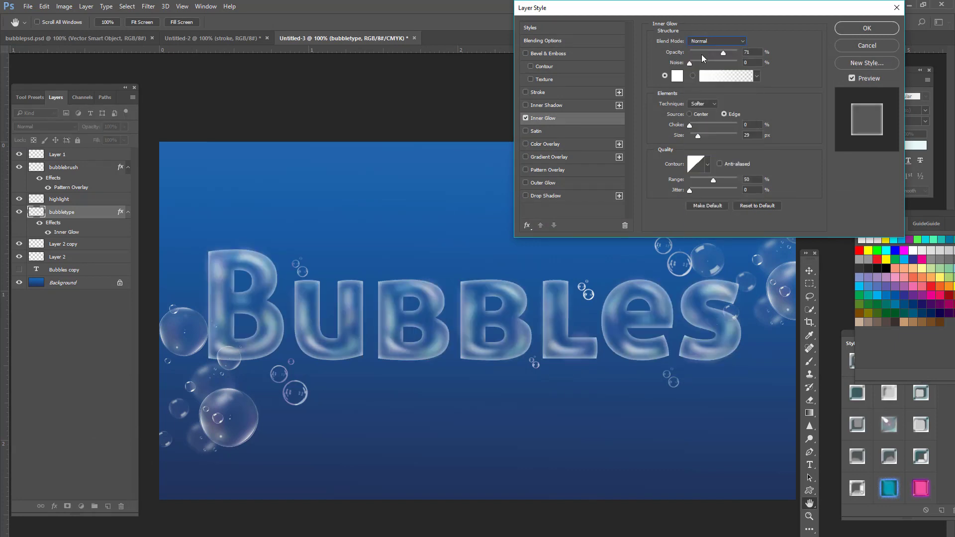
drag(723, 53, 706, 53)
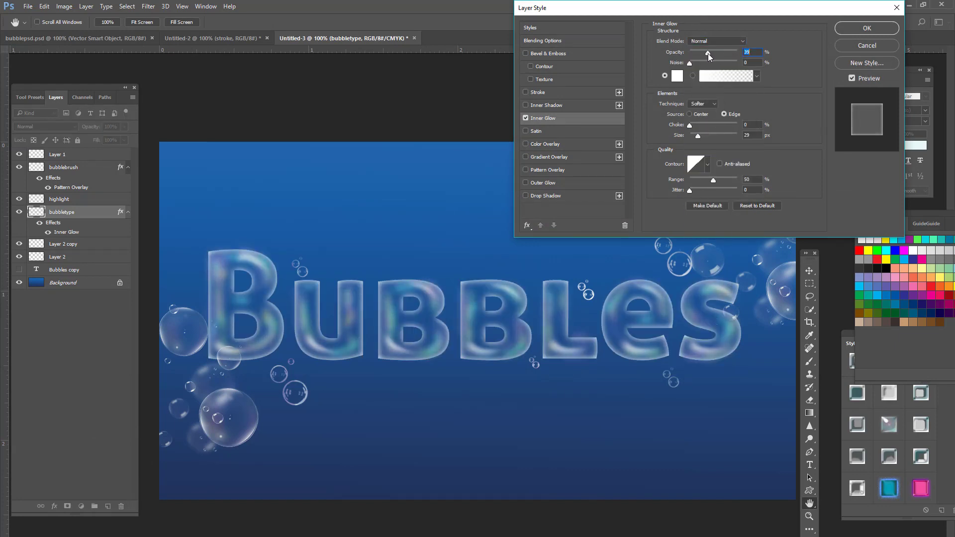
drag(708, 54, 705, 55)
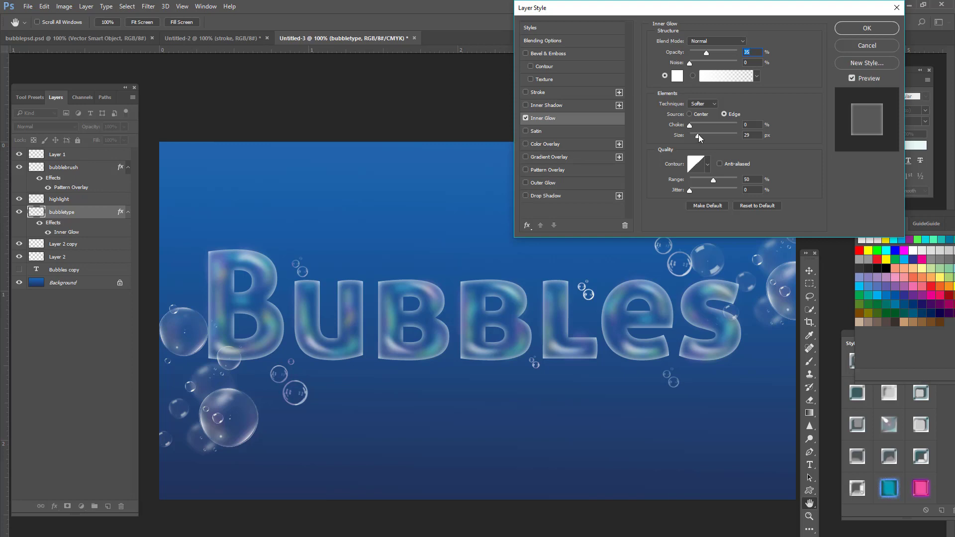
drag(698, 135, 716, 135)
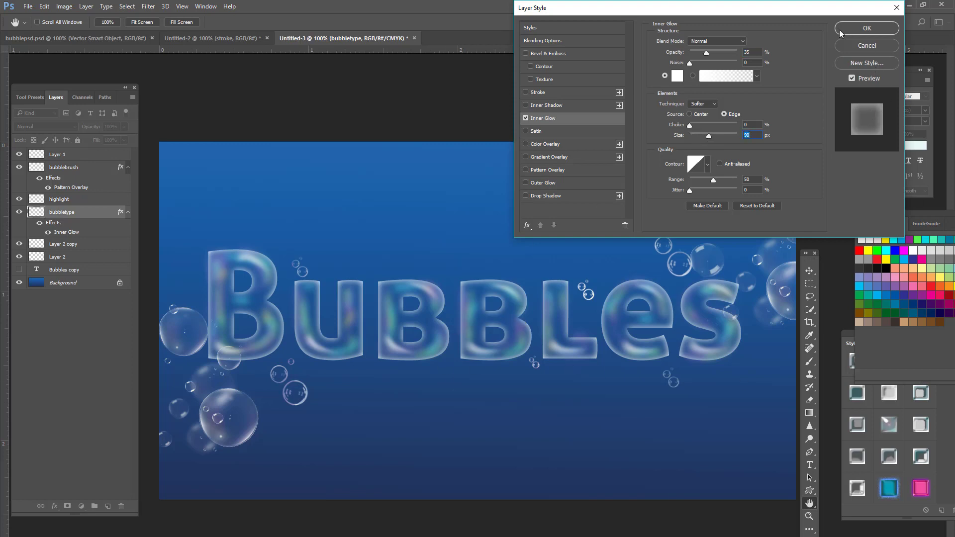
mouse_move(530, 50)
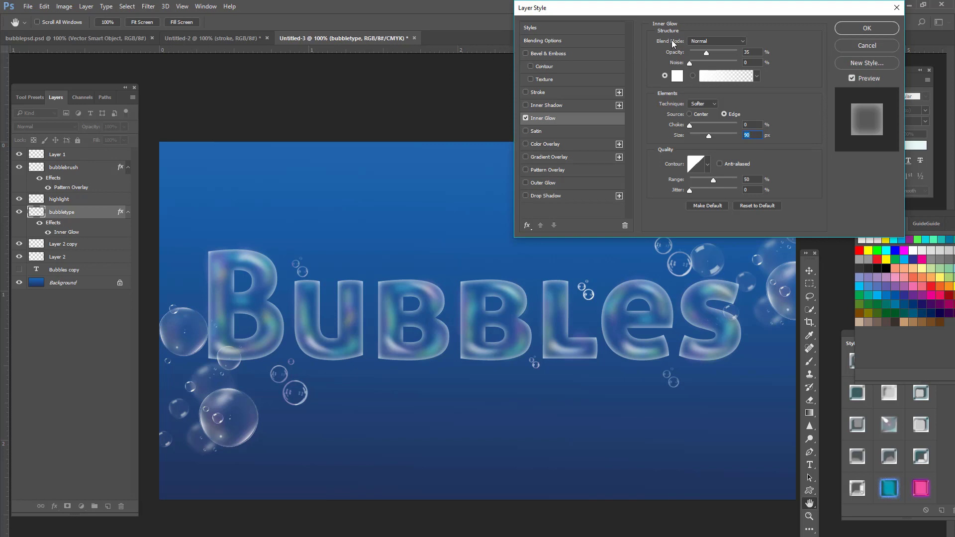
click(866, 28)
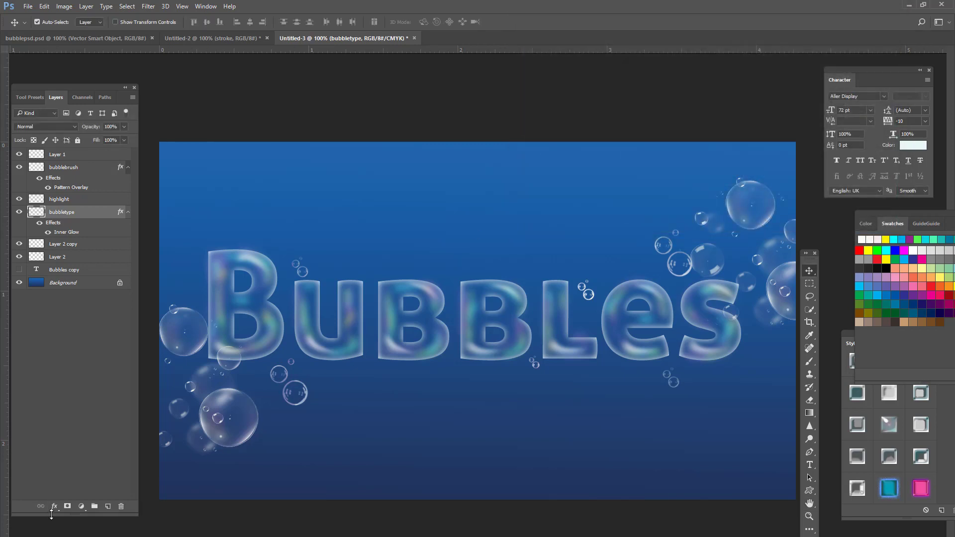
Step: Add Bevel & Emboss and an Inner Shadow effect to the bubbletype lettering
click(54, 506)
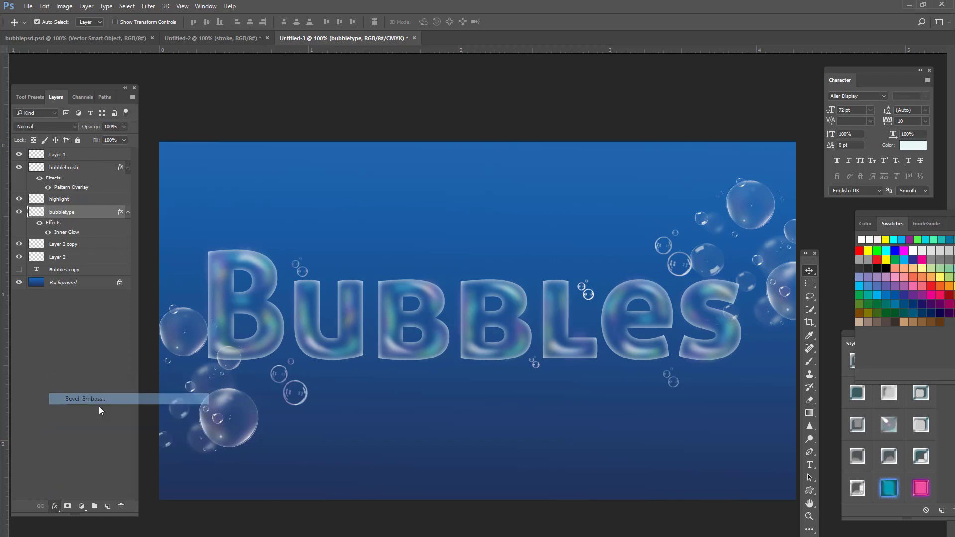
click(85, 398)
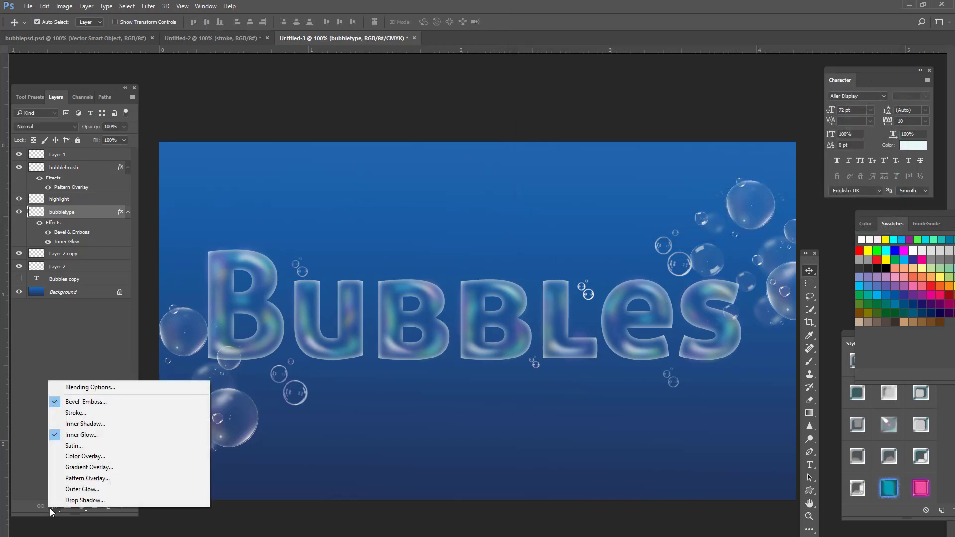
mouse_move(86, 424)
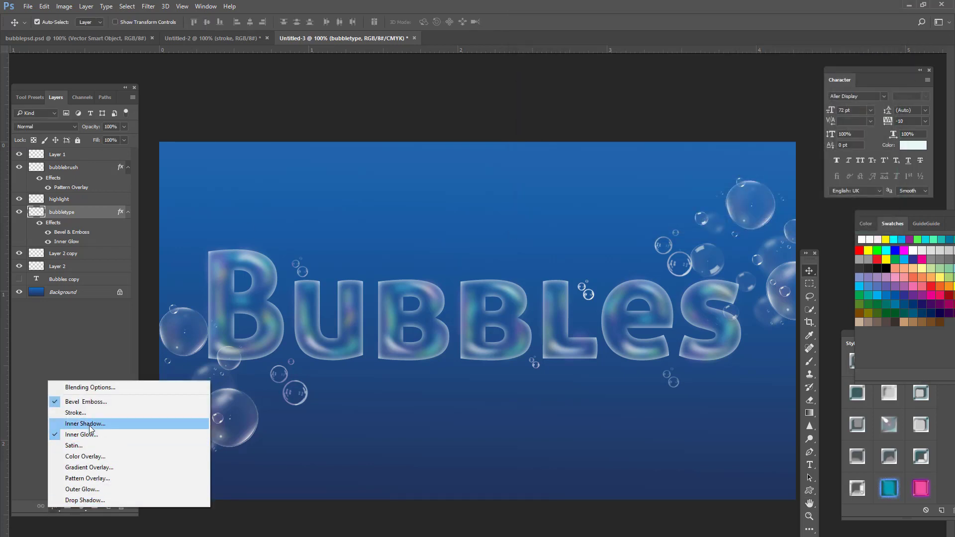
click(85, 424)
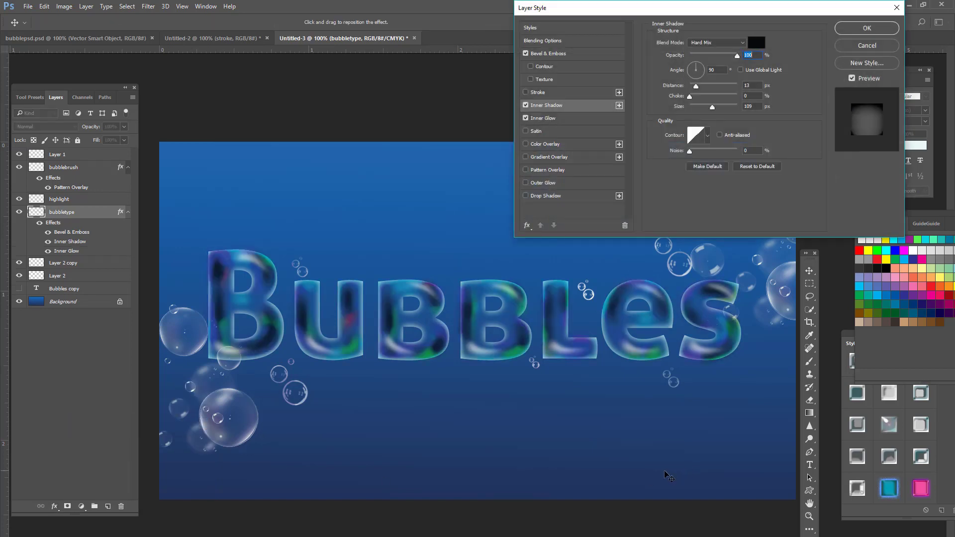
mouse_move(731, 58)
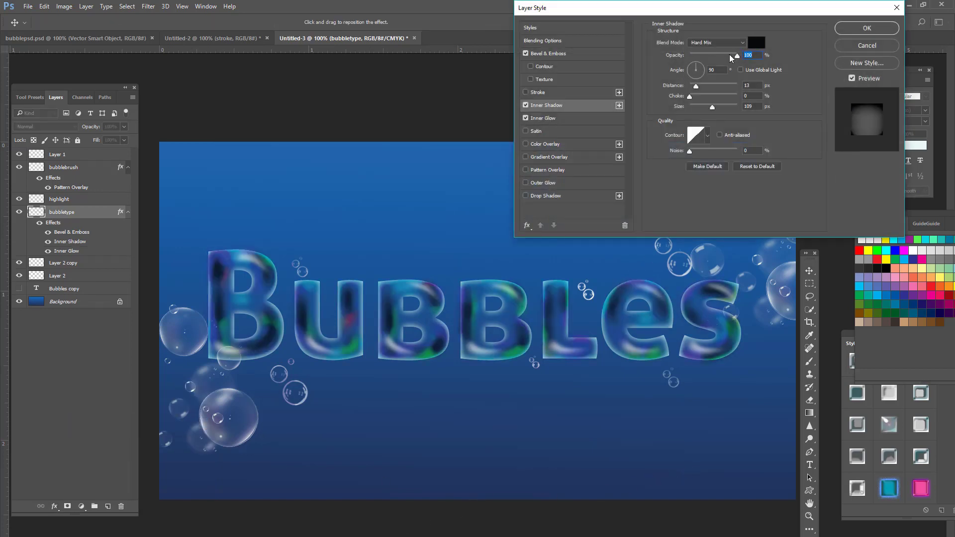
Step: Lower the Inner Shadow opacity to about 55%
drag(737, 55, 717, 54)
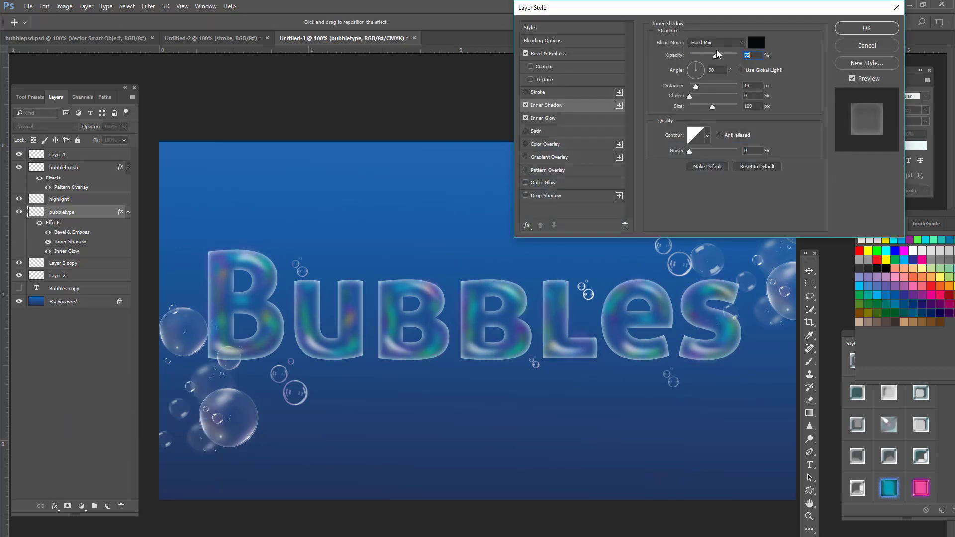
drag(713, 55, 719, 55)
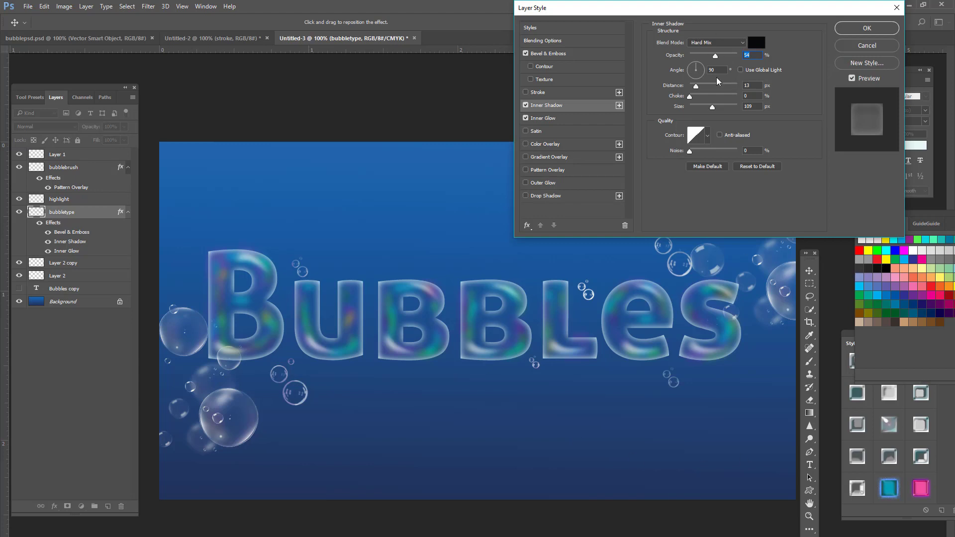
drag(715, 55, 708, 55)
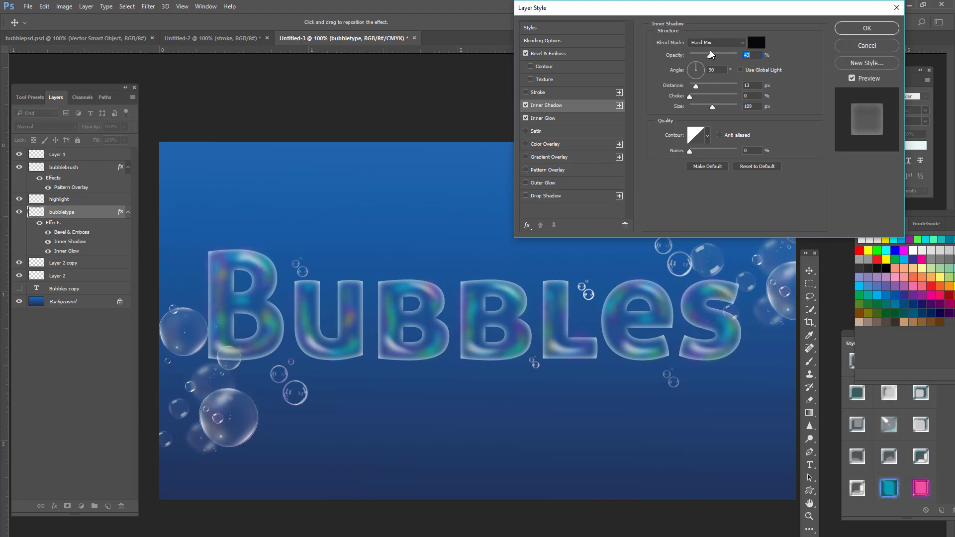
drag(709, 54, 723, 55)
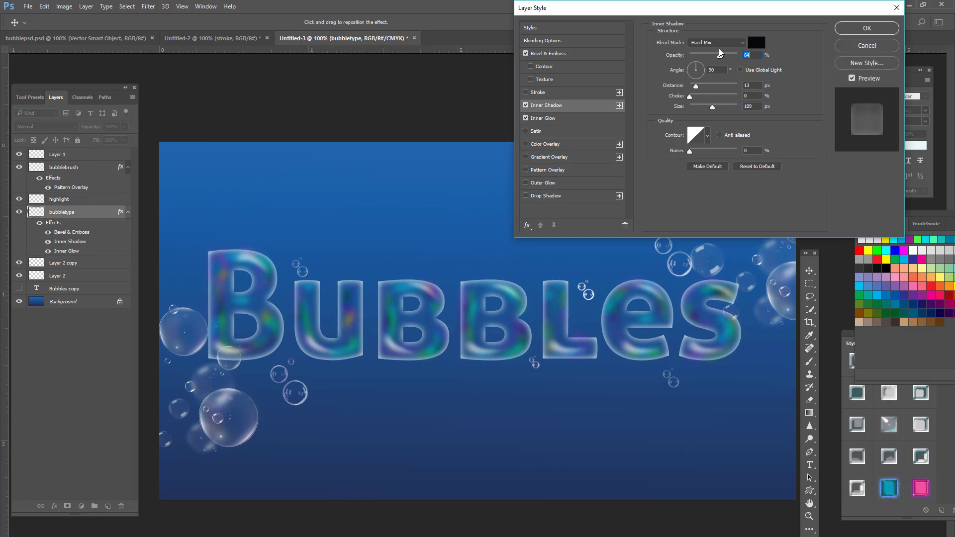
drag(746, 55, 712, 54)
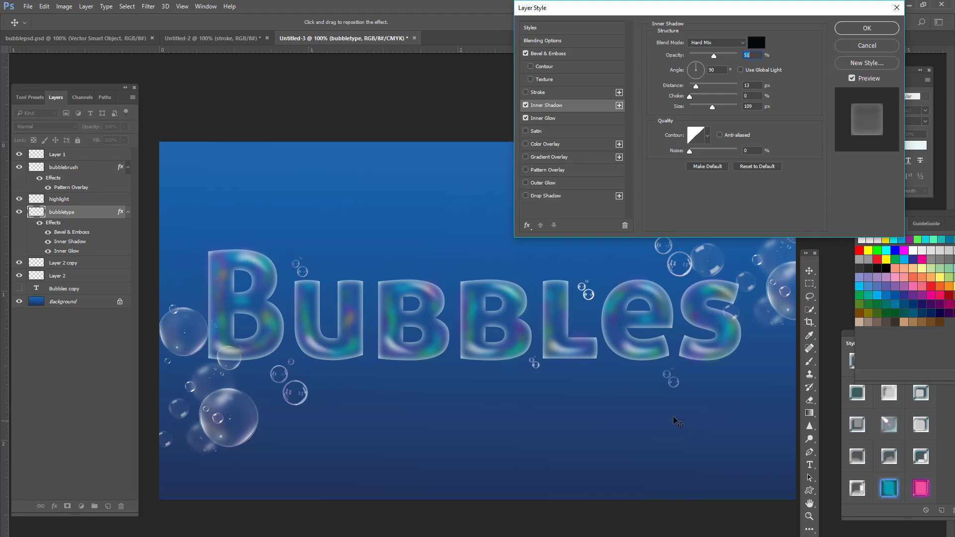
mouse_move(313, 129)
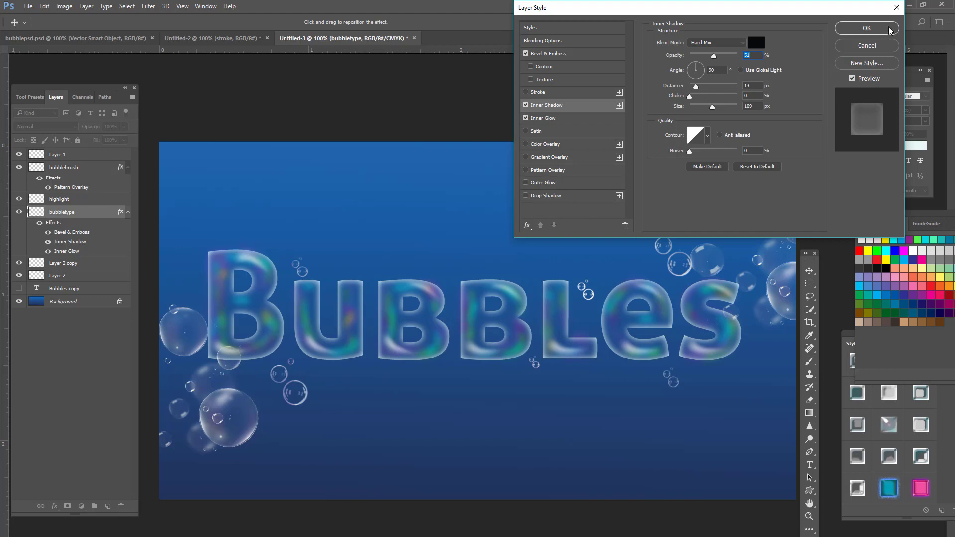
mouse_move(891, 32)
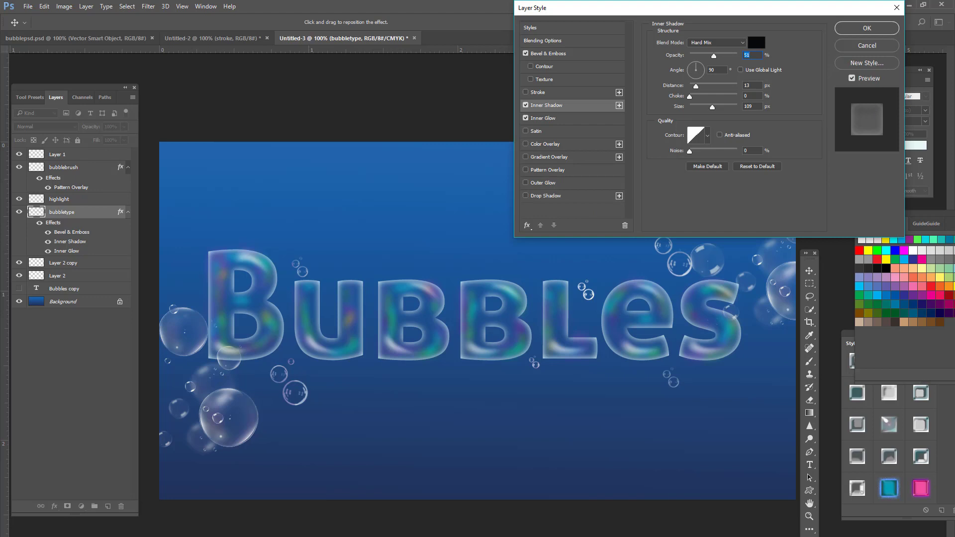
mouse_move(907, 55)
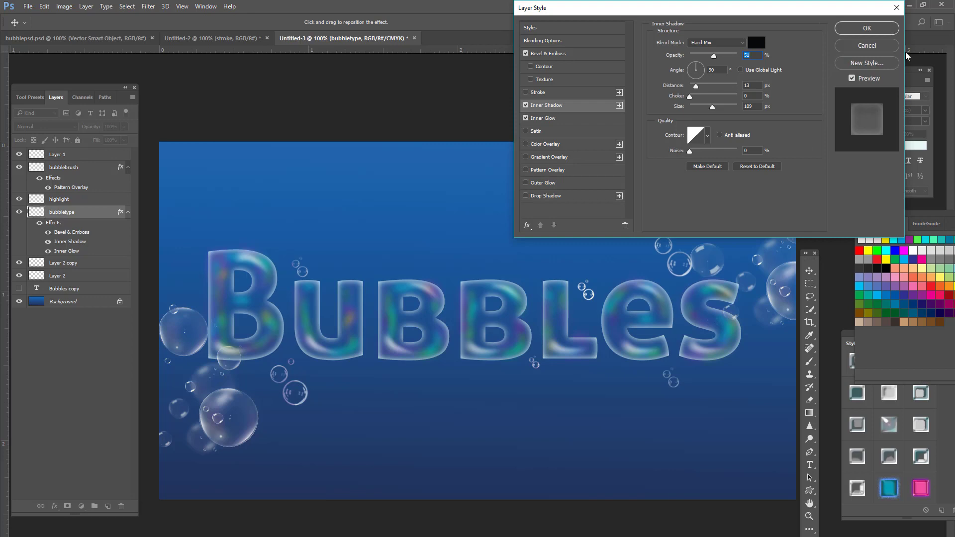
Step: Confirm the Inner Shadow alongside Bevel & Emboss and Inner Glow on bubbletype
click(866, 28)
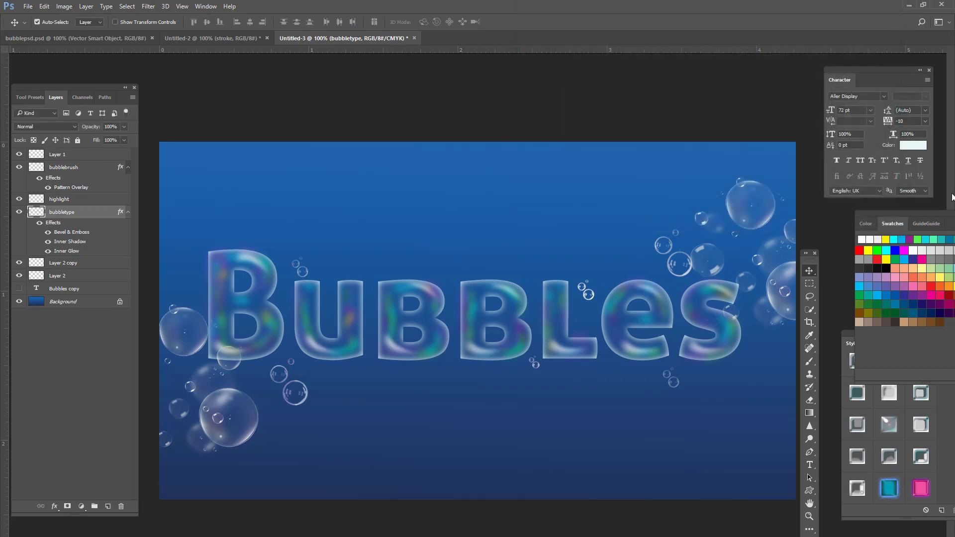
mouse_move(949, 197)
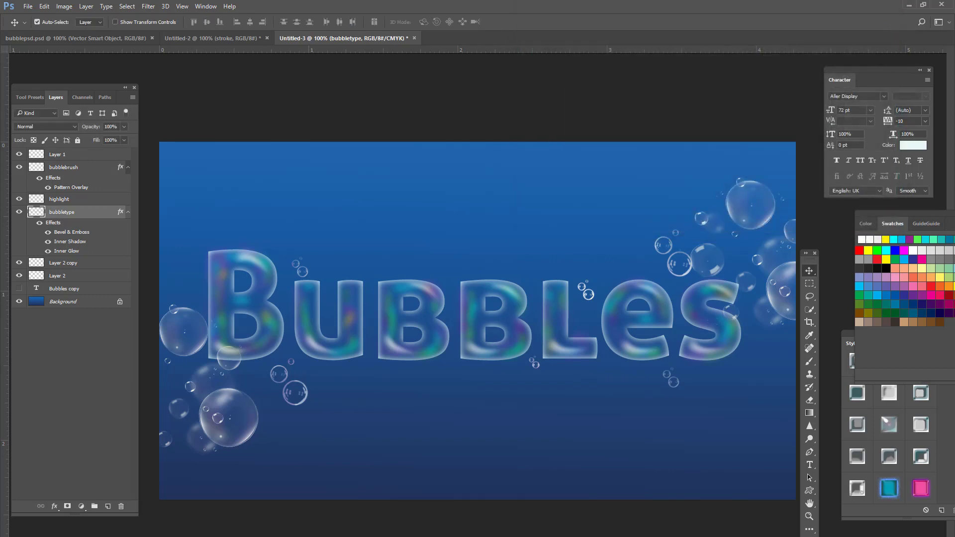
mouse_move(438, 483)
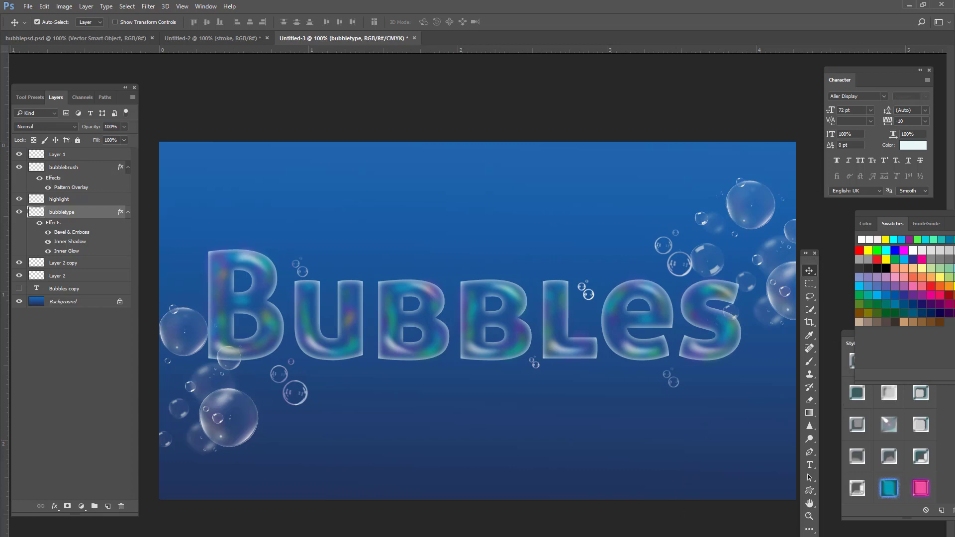
mouse_move(948, 150)
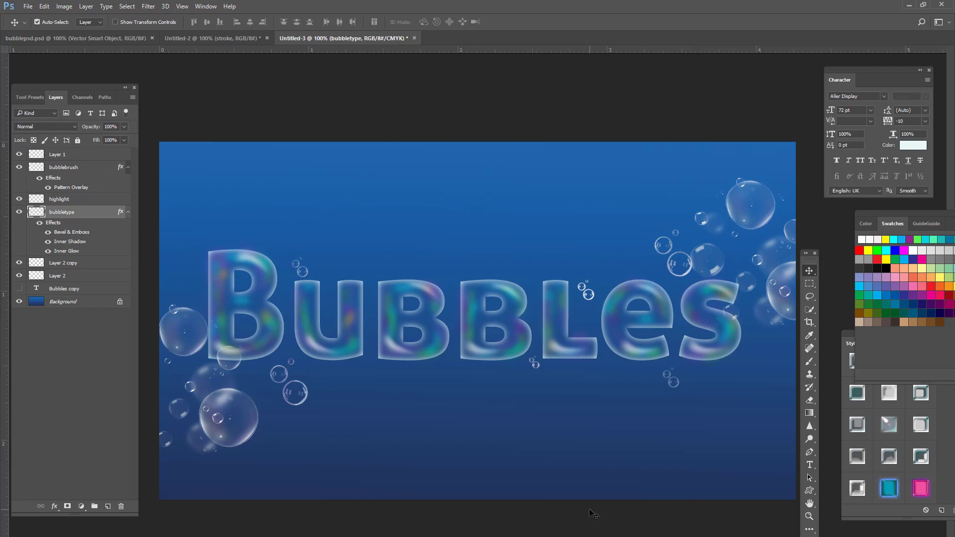
mouse_move(611, 513)
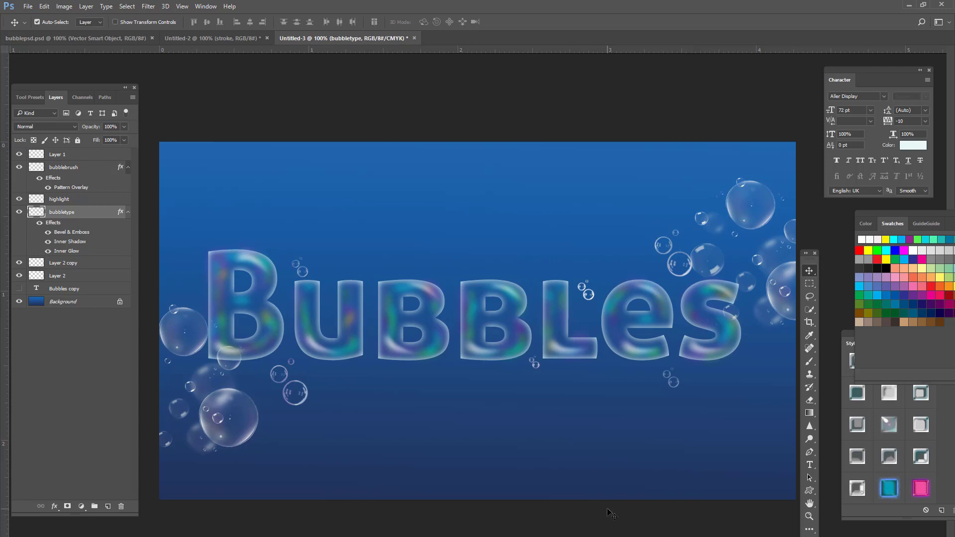